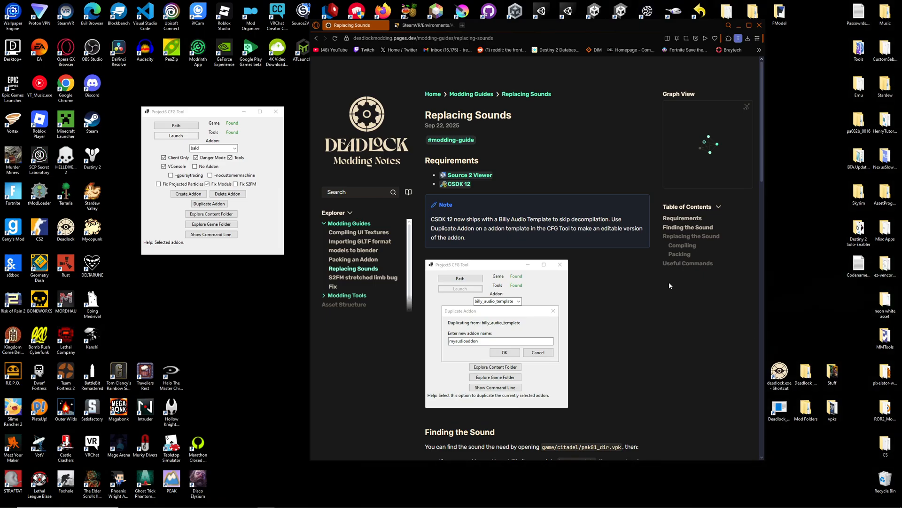
mouse_move(662, 275)
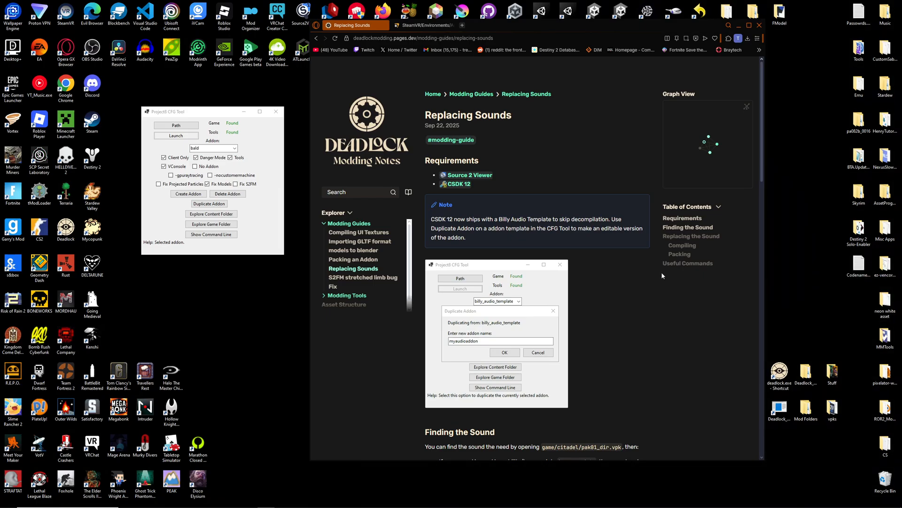
mouse_move(432, 209)
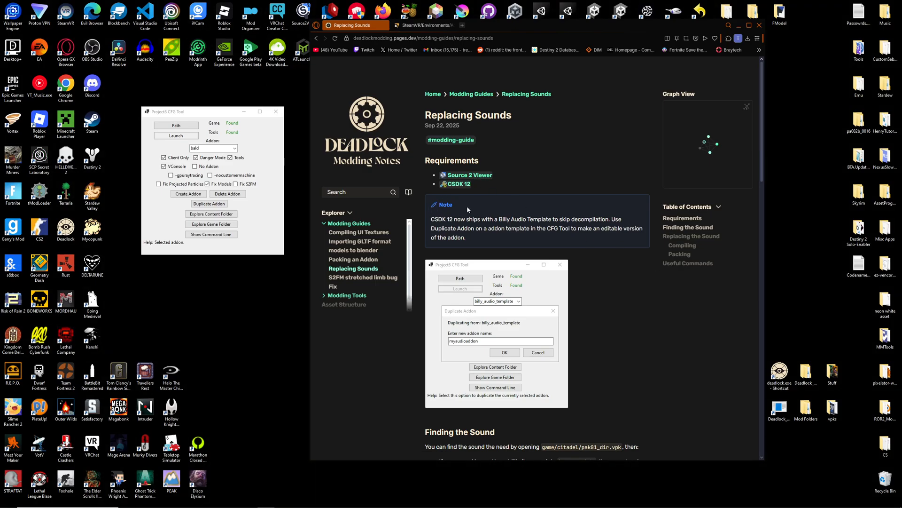
mouse_move(307, 130)
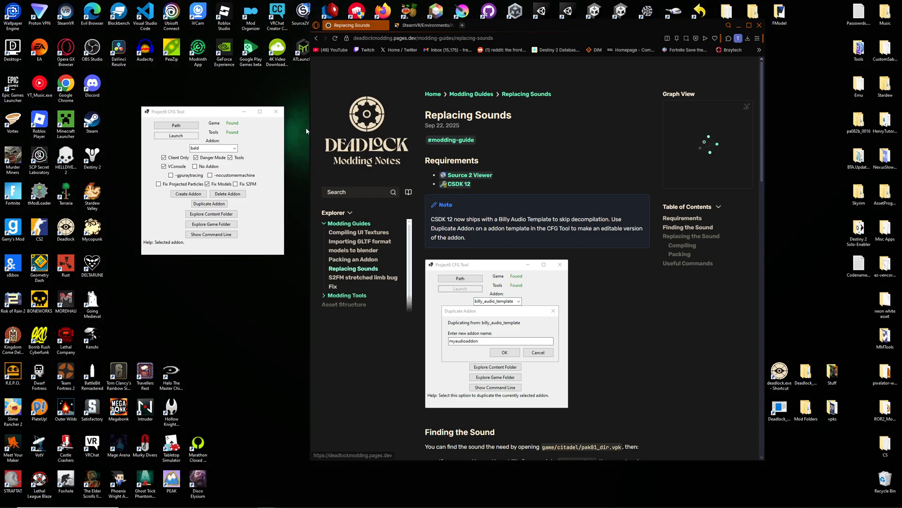
mouse_move(394, 129)
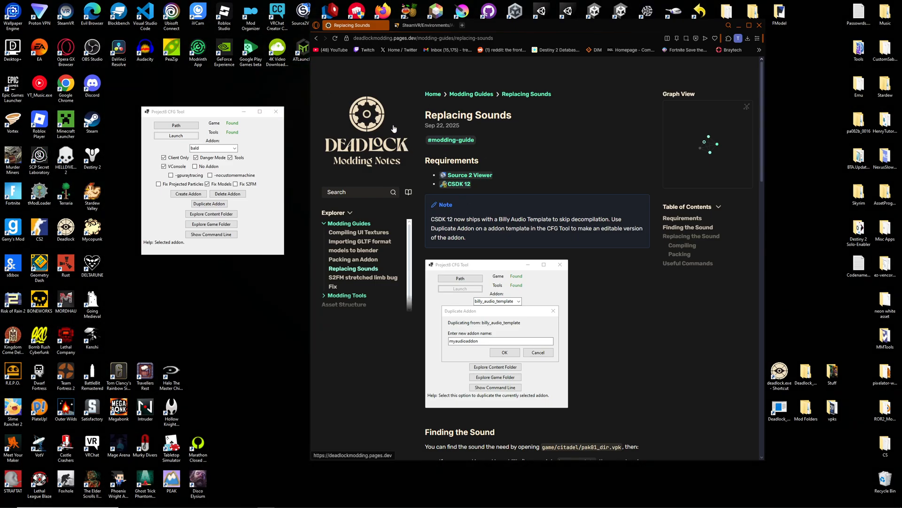
mouse_move(361, 70)
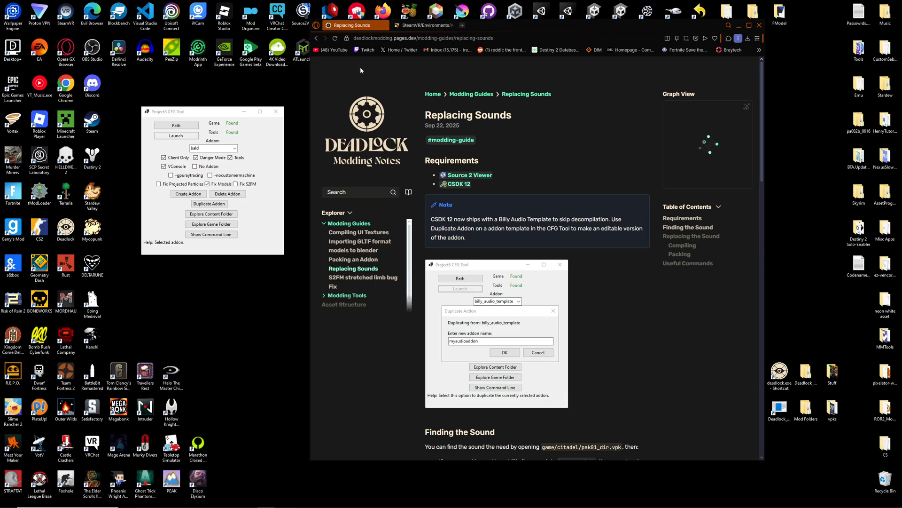
mouse_move(364, 249)
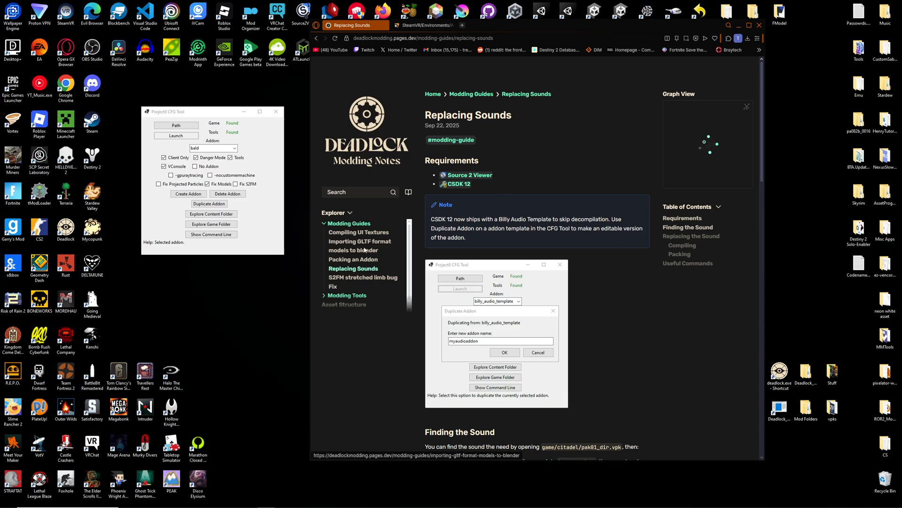
mouse_move(353, 268)
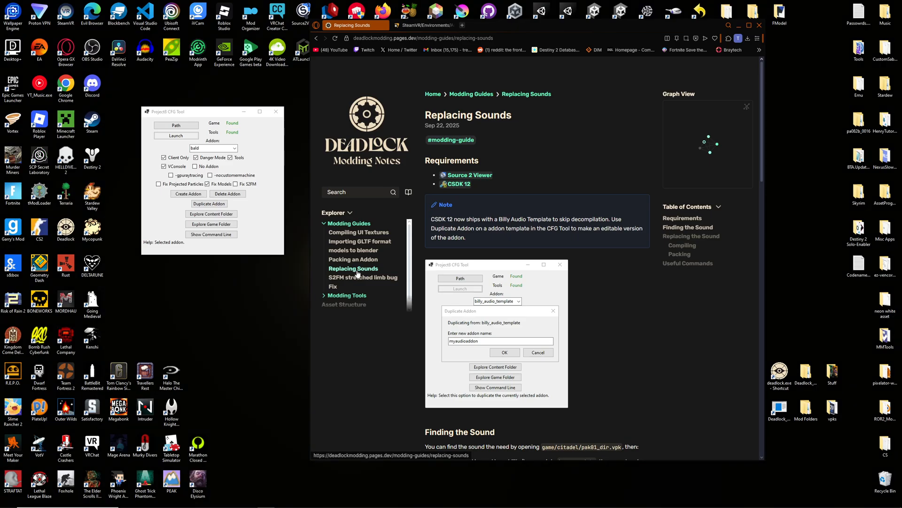
mouse_move(764, 135)
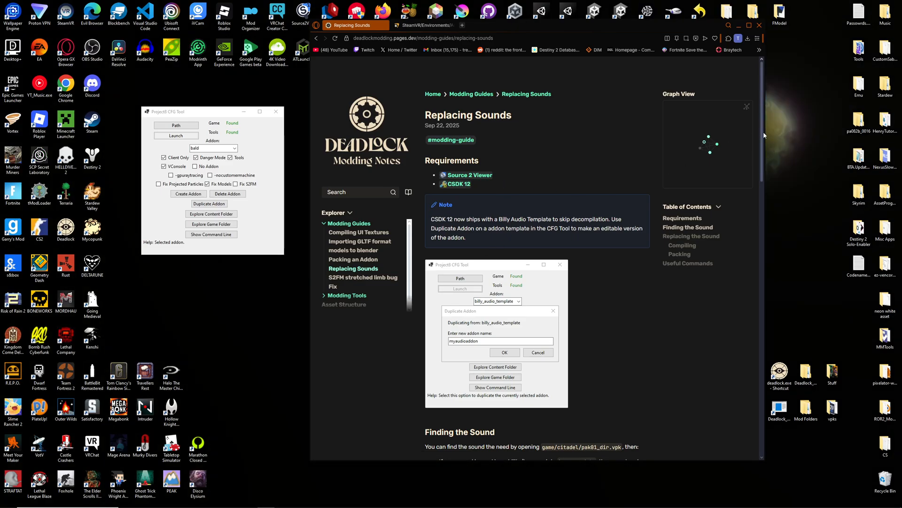
Scroll further down the Replacing Sounds guide before returning to the CFG Tool.
scroll(down, 3)
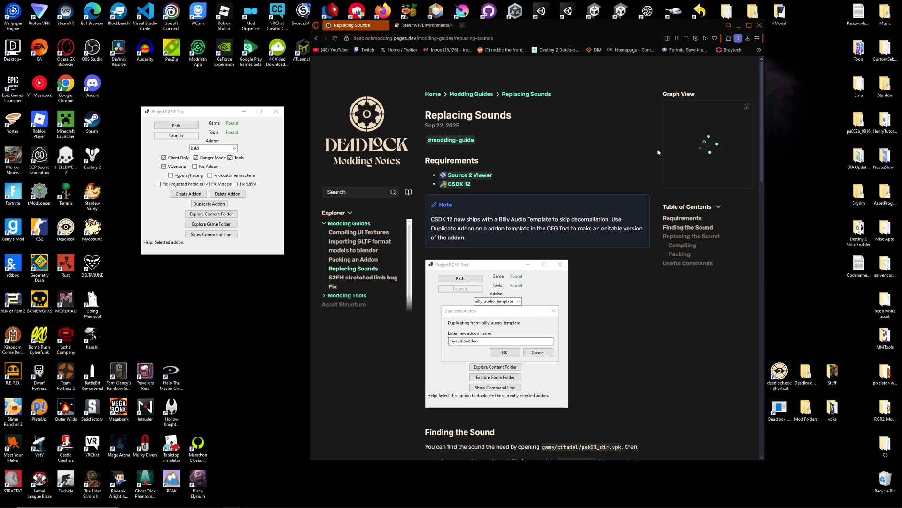
mouse_move(612, 185)
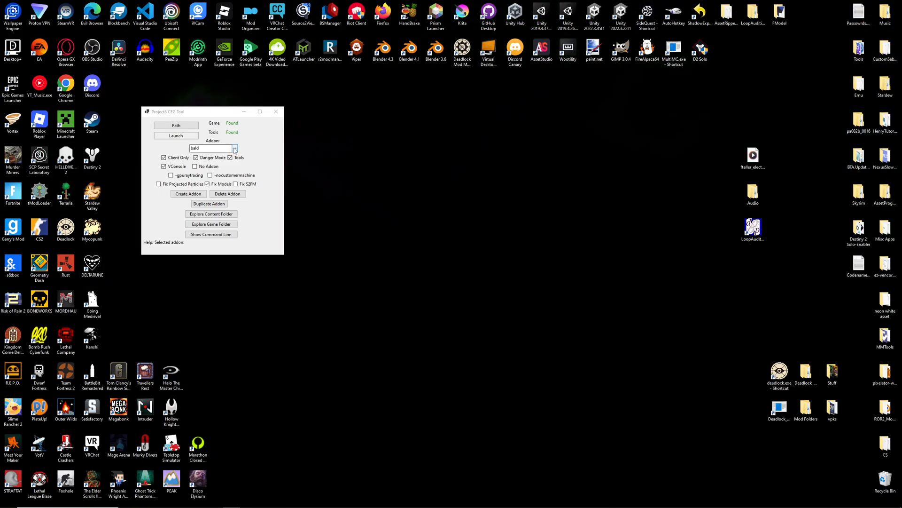
Duplicate billy_audio_template into a new addon named sevenalternateult.
click(234, 147)
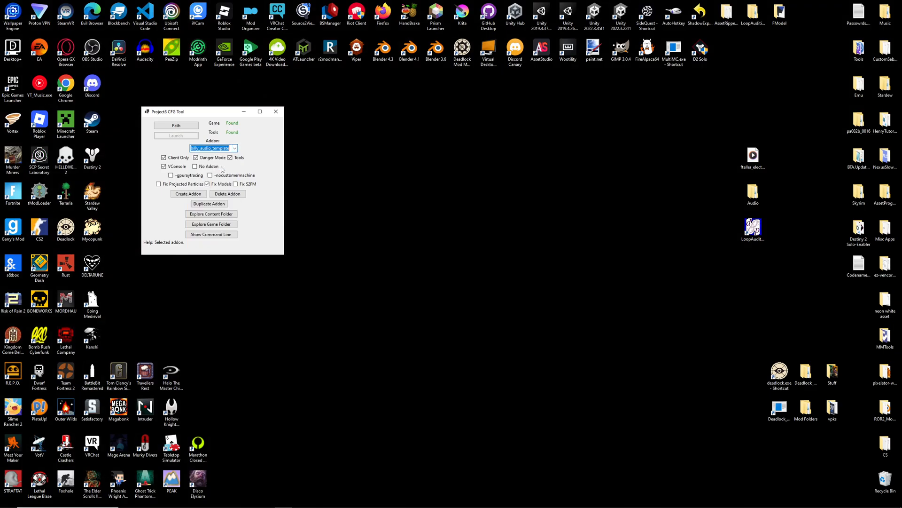
click(208, 203)
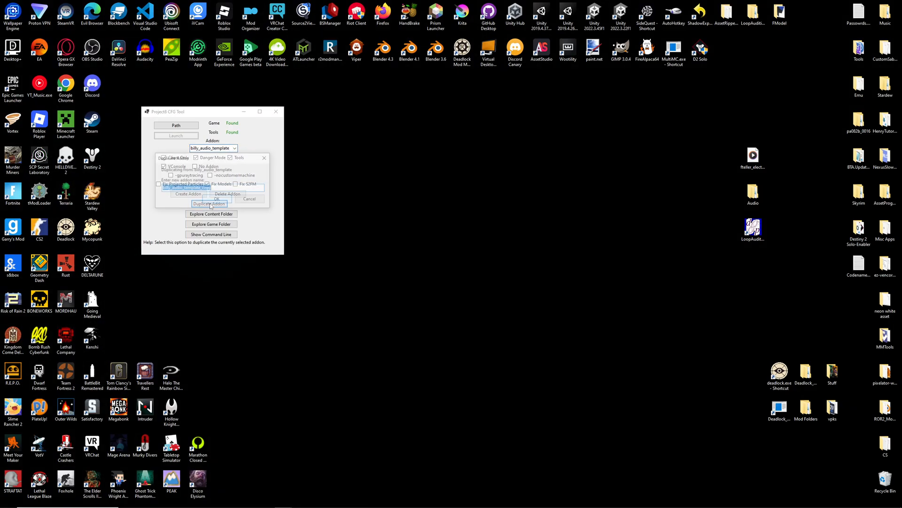
click(210, 203)
text(sevenA)
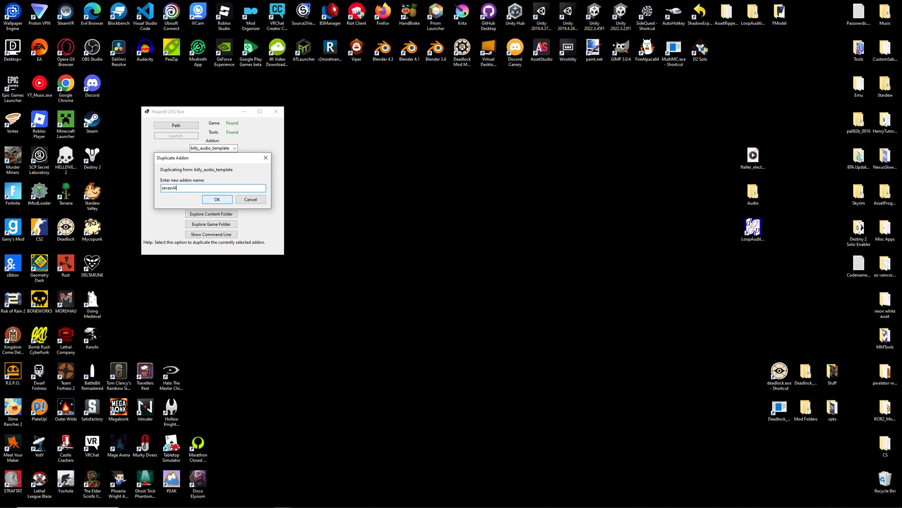
text(lternateu)
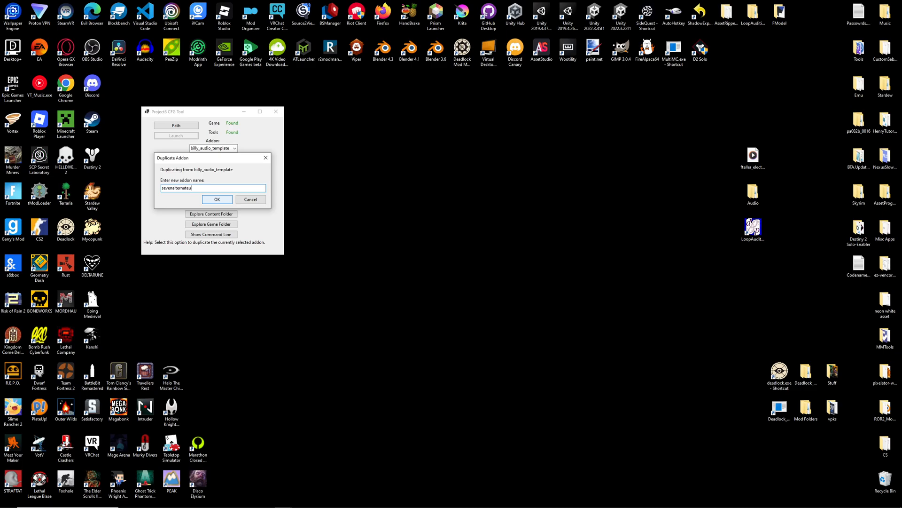
click(218, 200)
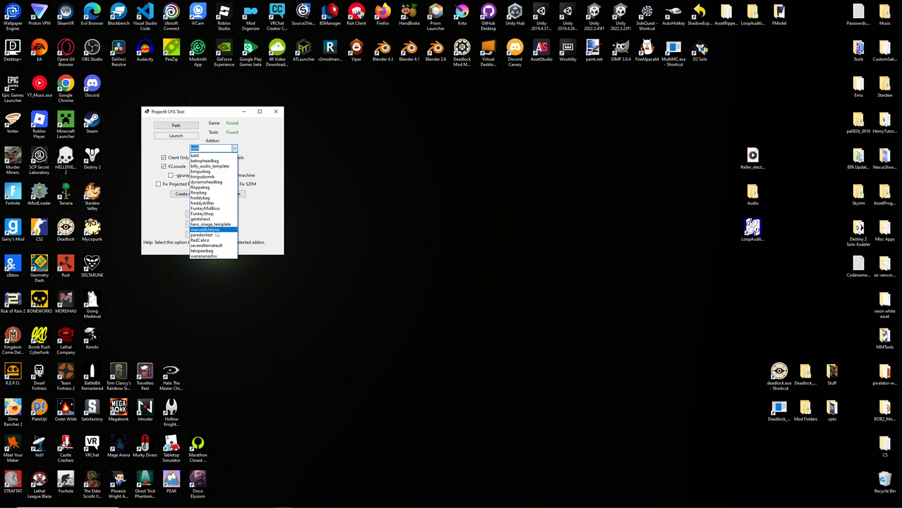
Make sevenalternateult the current addon and explore its content folder.
click(207, 246)
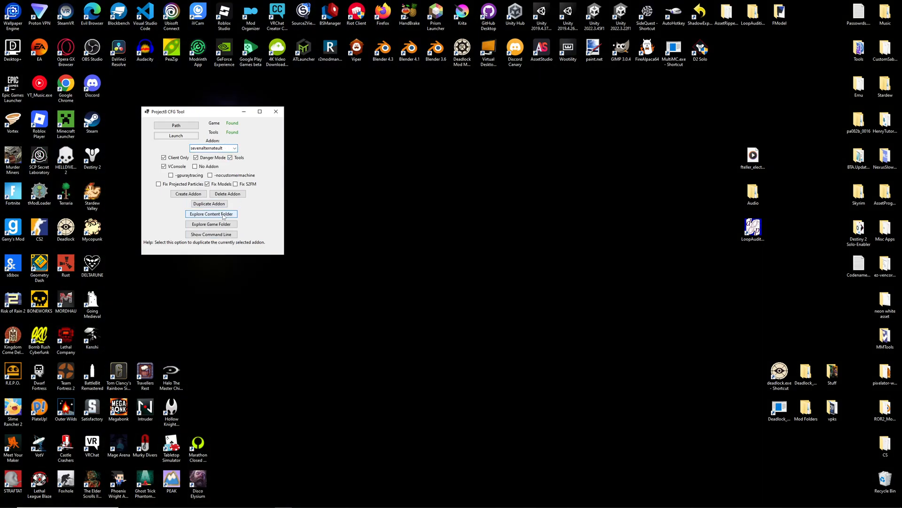
click(211, 214)
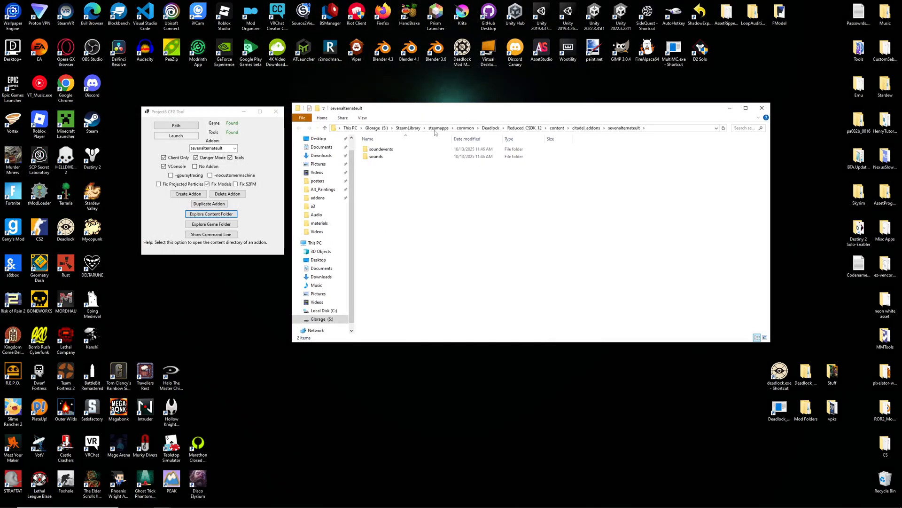
Browse the addon's sounds > abilities > punkgoat > a3 path, then return to the addon's top folder.
click(376, 156)
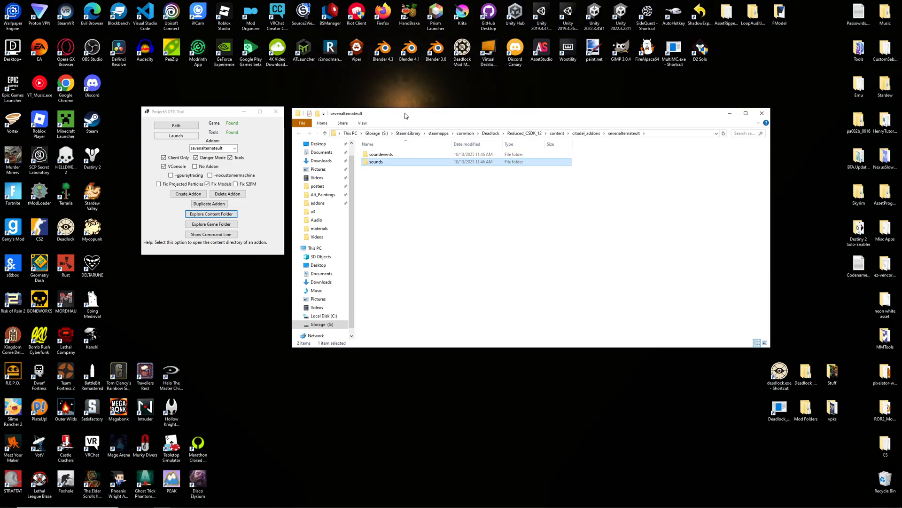
double_click(375, 162)
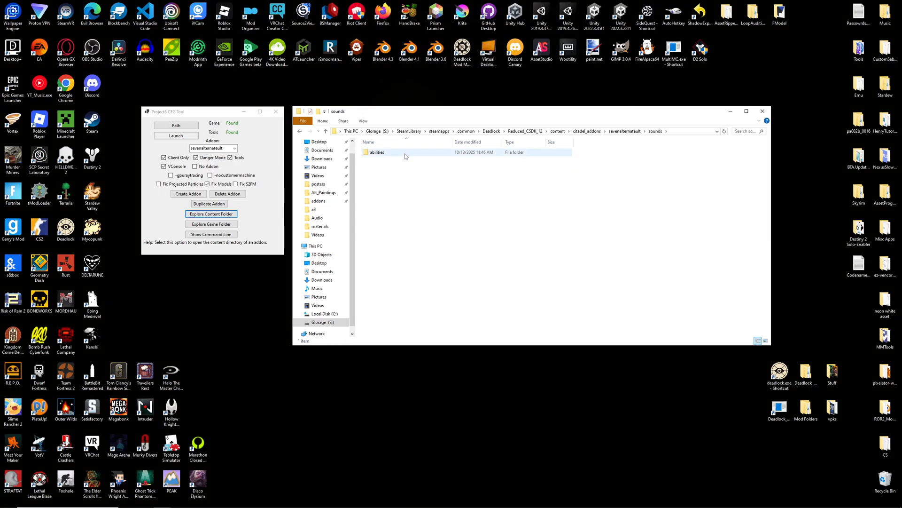
double_click(376, 152)
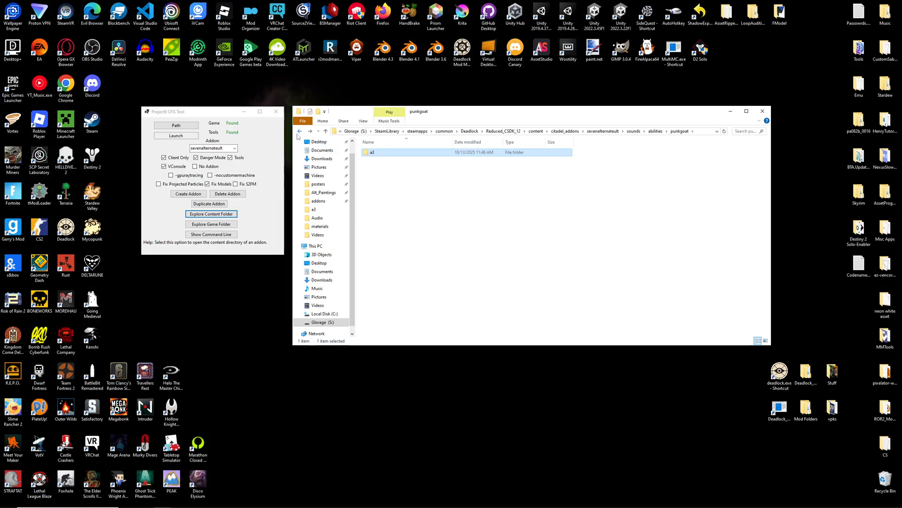
double_click(373, 153)
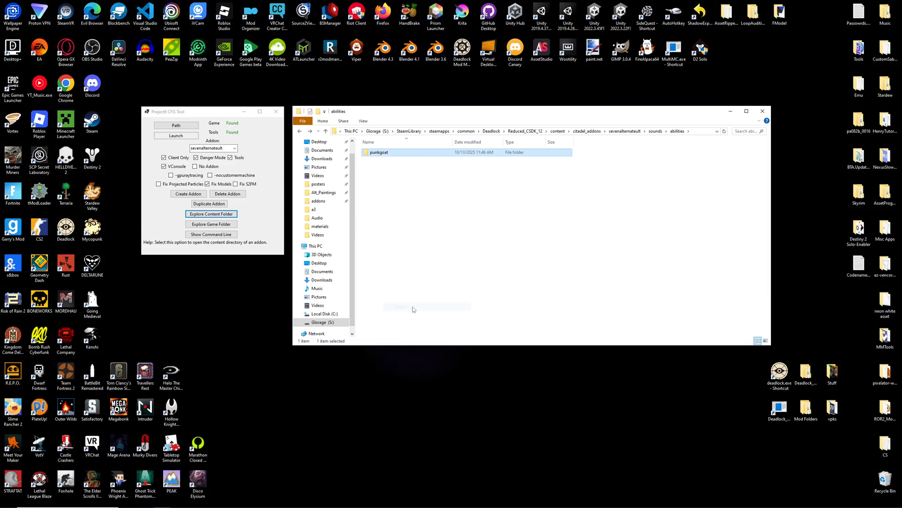
click(300, 132)
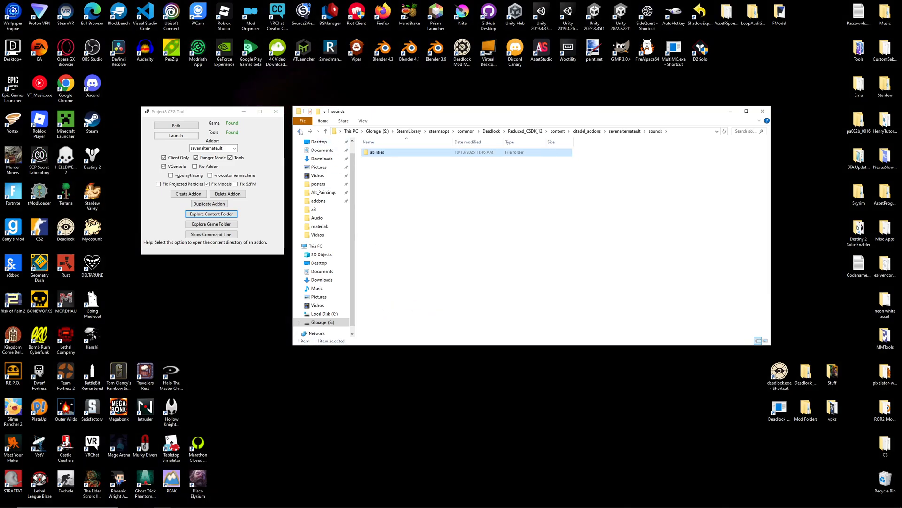
mouse_move(454, 191)
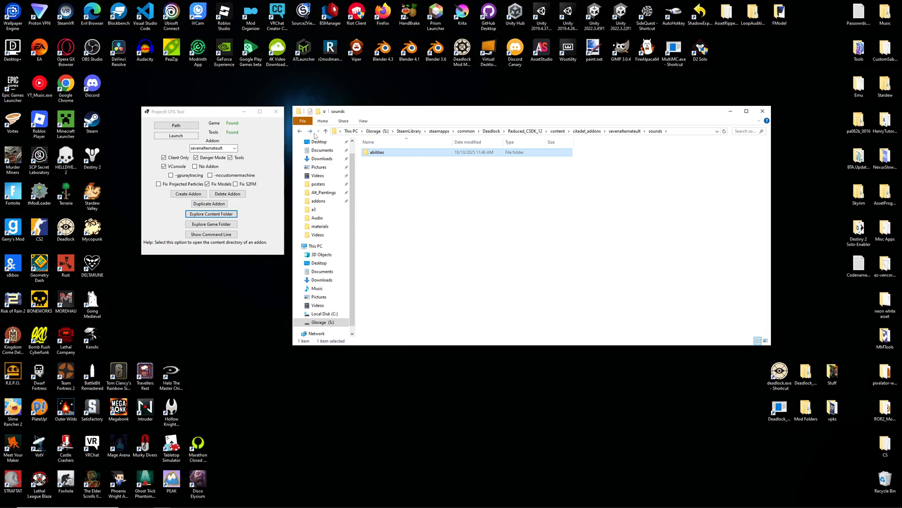
click(326, 130)
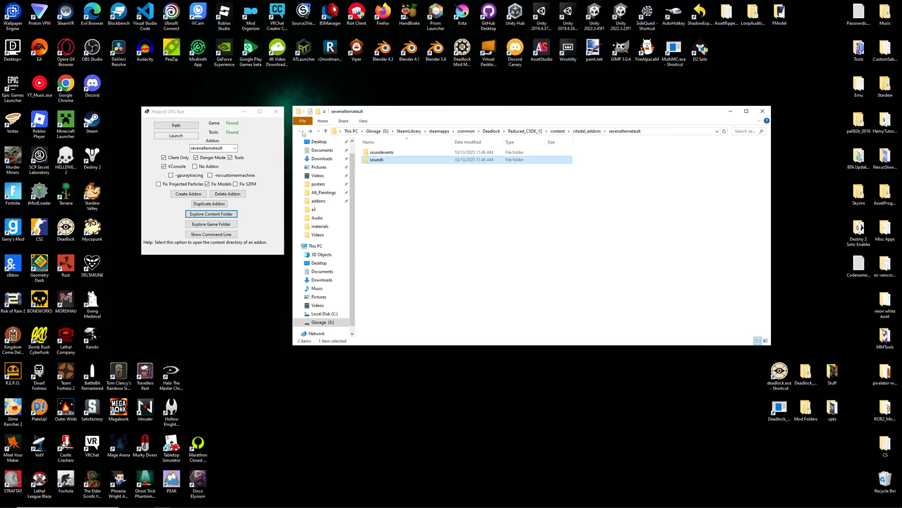
Go into soundevents > hero where punkgoat.vsndevts is listed.
double_click(381, 152)
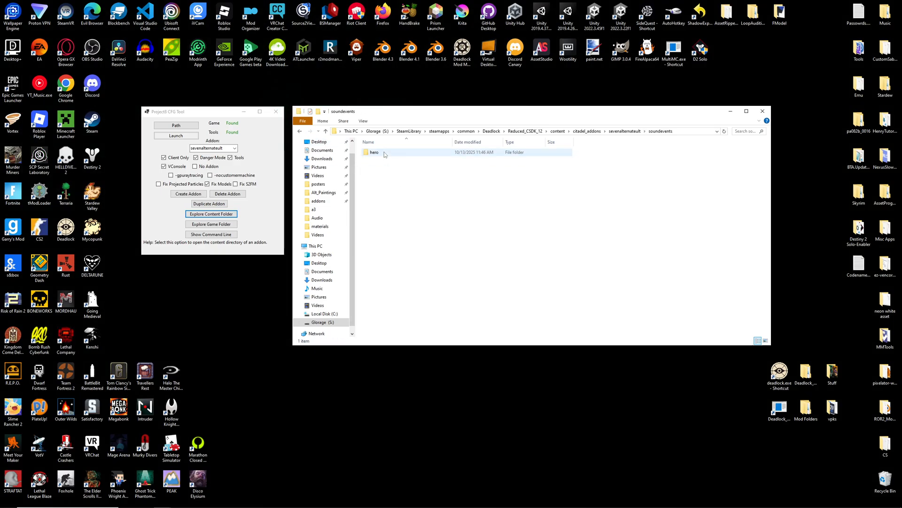
double_click(373, 152)
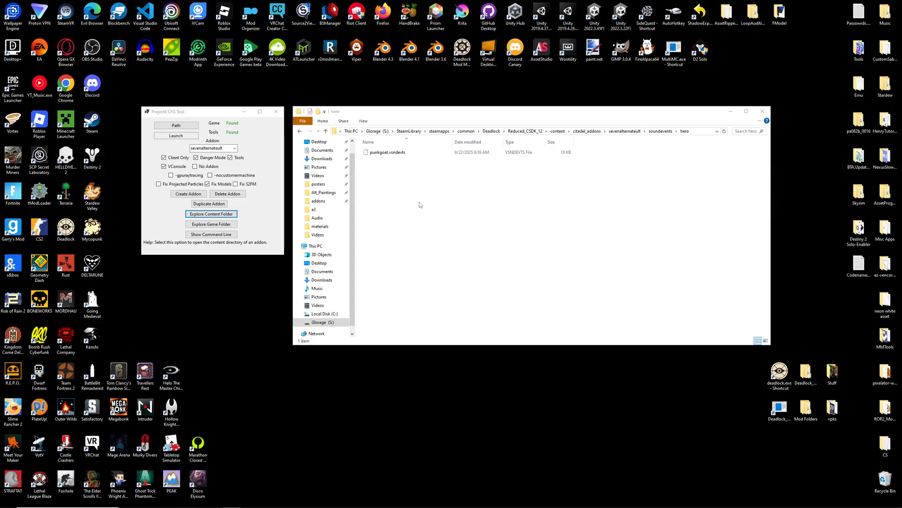
right_click(385, 152)
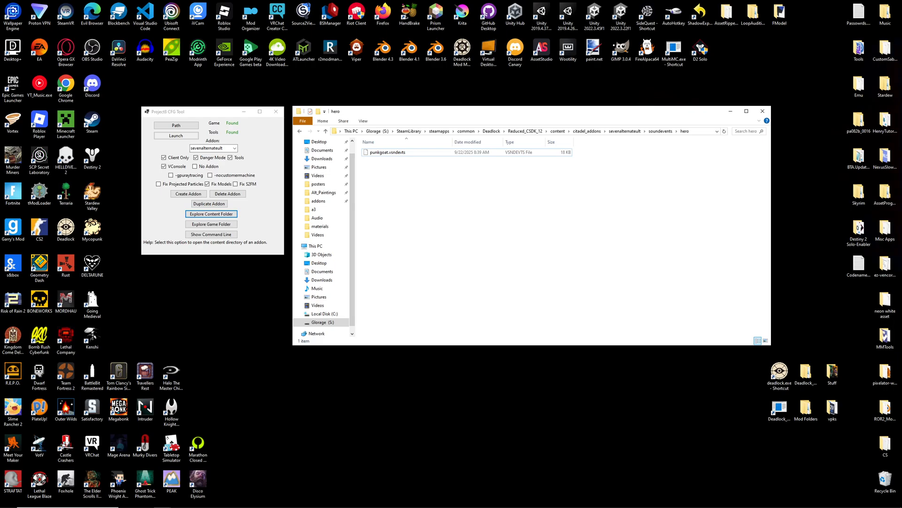
Read the Soundevents wiki page down through its Properties and Sound Types tables.
click(411, 43)
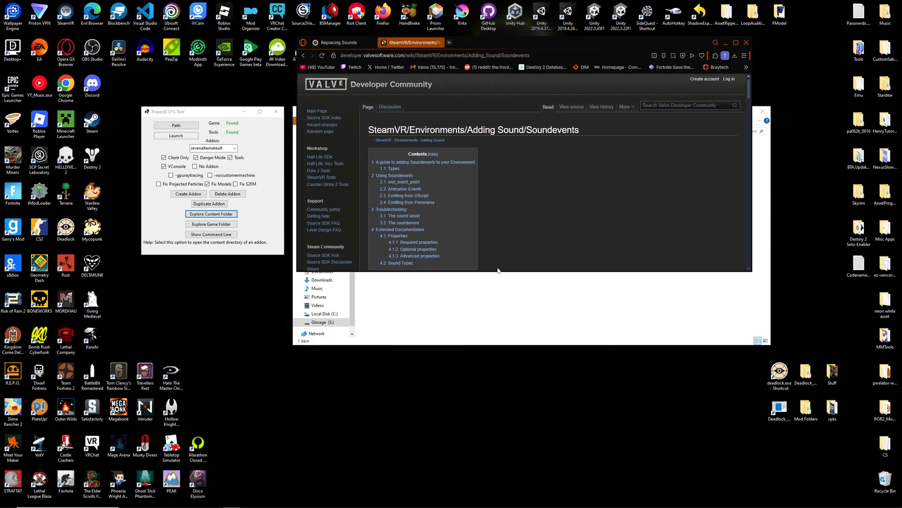
scroll(down, 3)
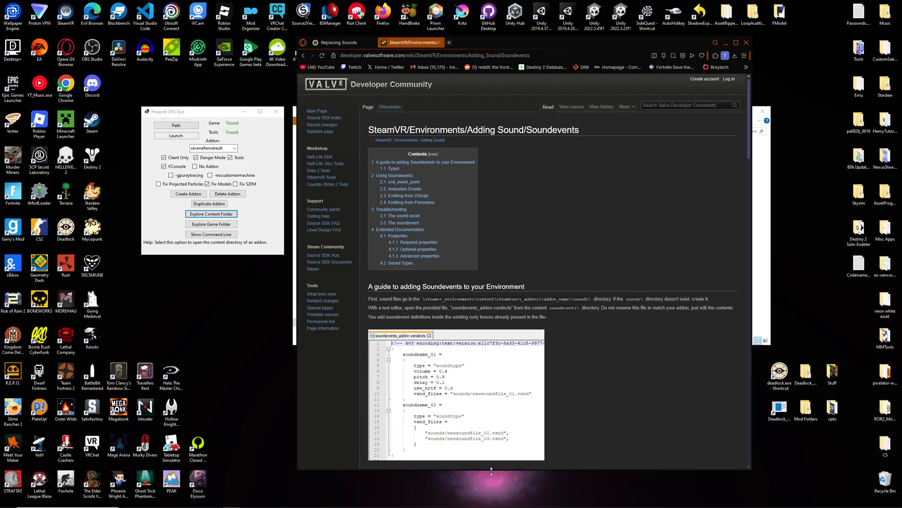
scroll(down, 3)
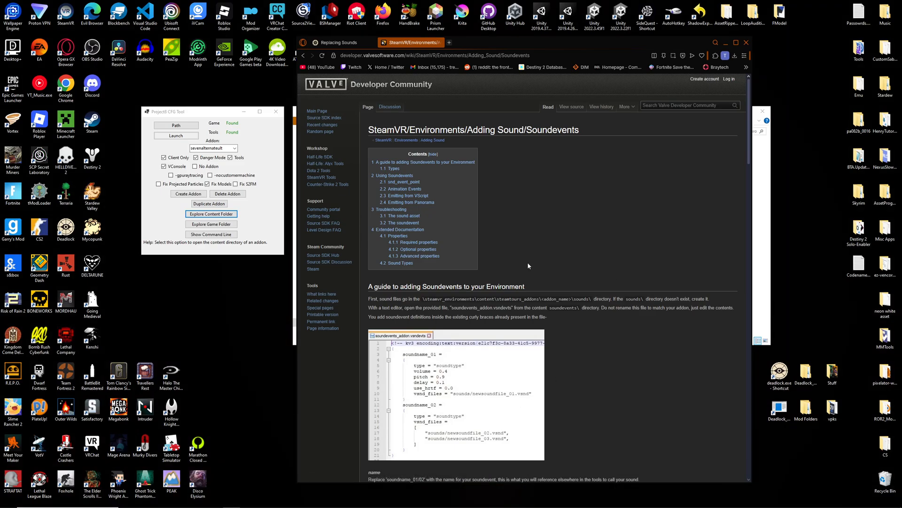
mouse_move(550, 165)
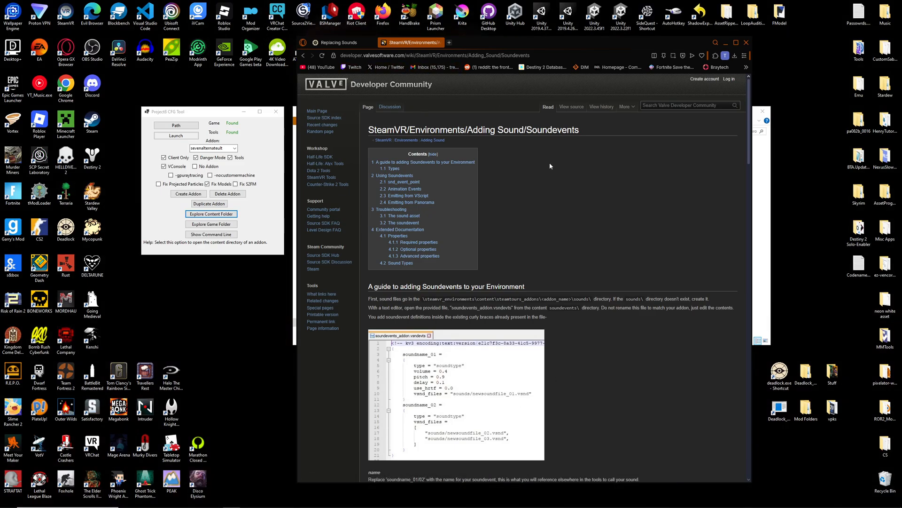
scroll(down, 3)
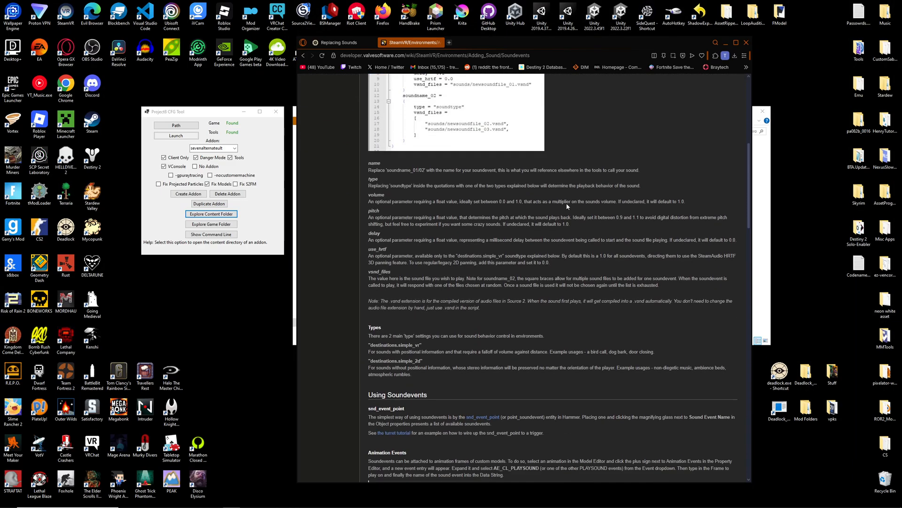
scroll(down, 3)
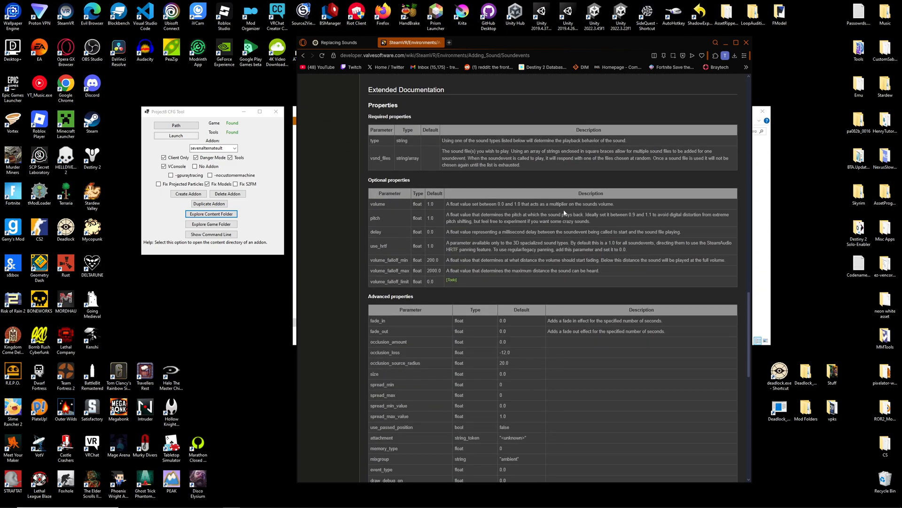
scroll(down, 3)
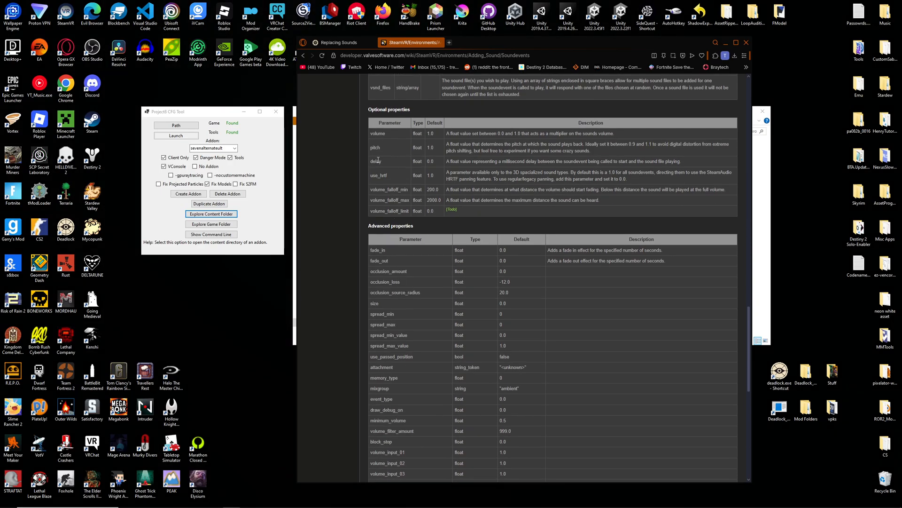
scroll(down, 3)
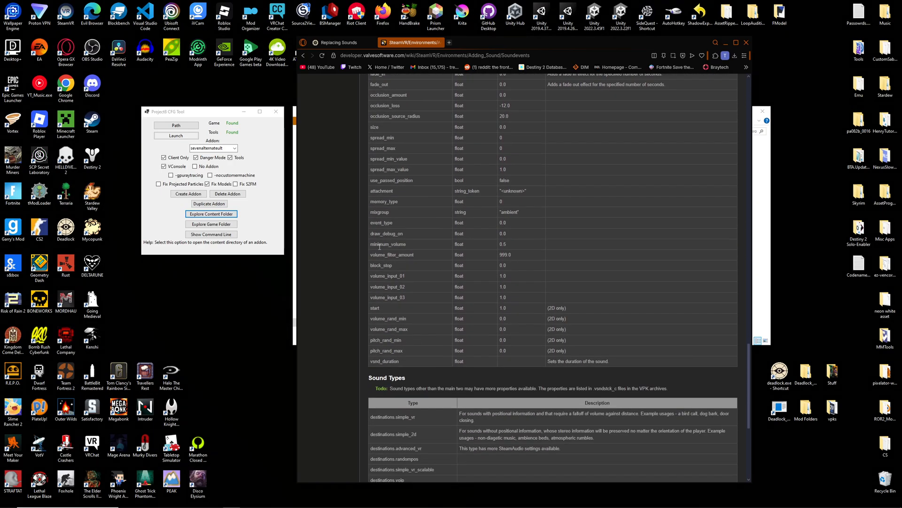
scroll(down, 3)
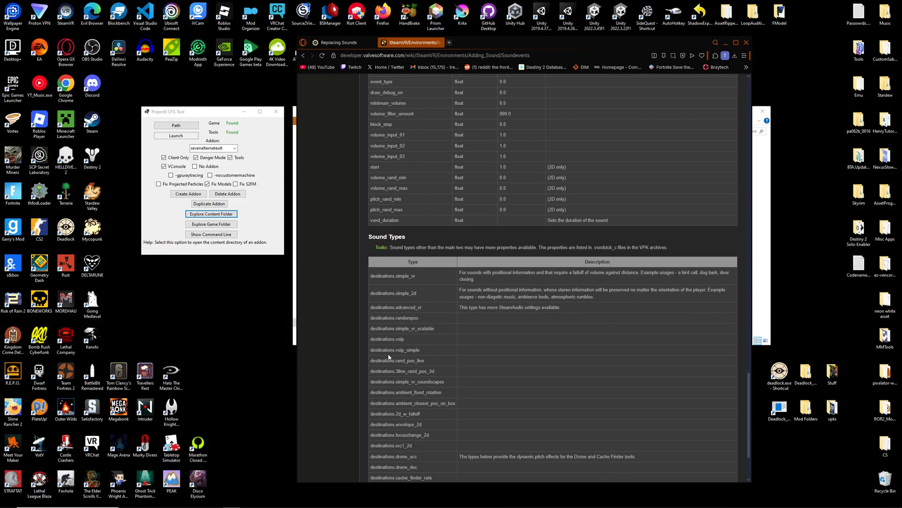
scroll(up, 3)
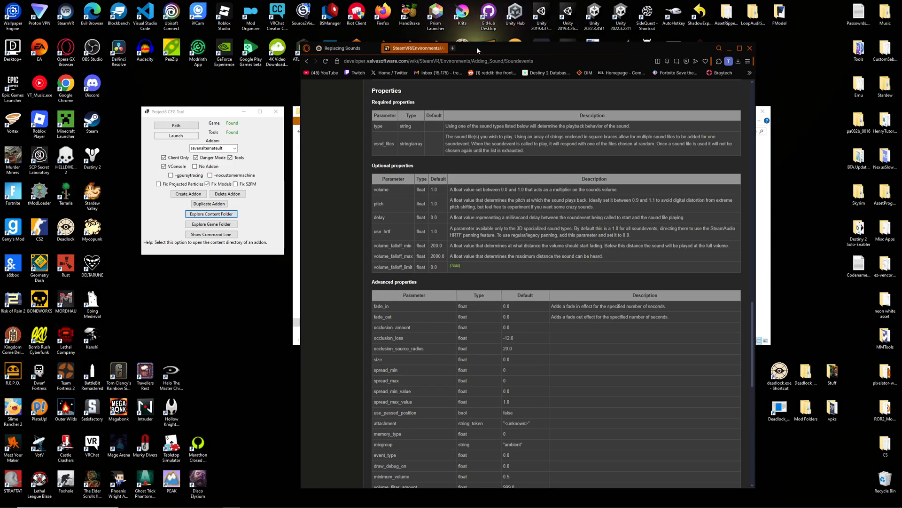
scroll(up, 3)
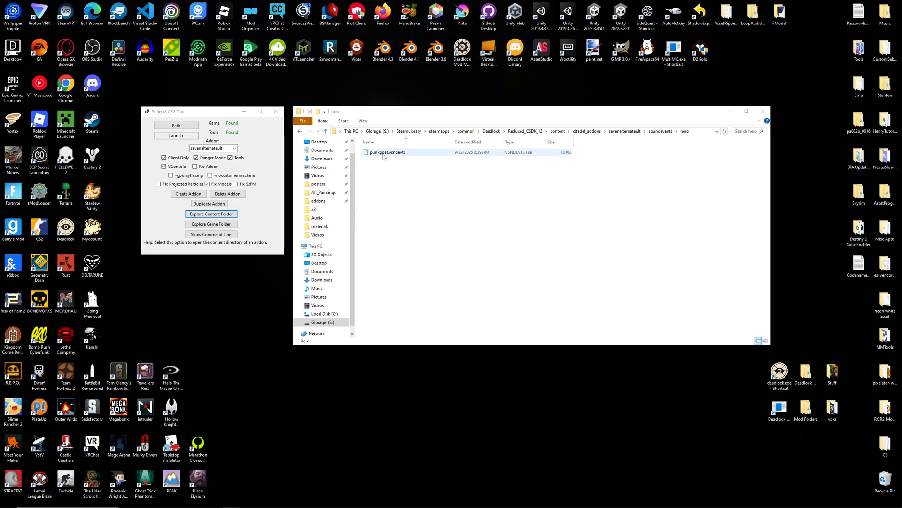
Edit punkgoat.vsndevts from the hero folder with Notepad++.
right_click(410, 156)
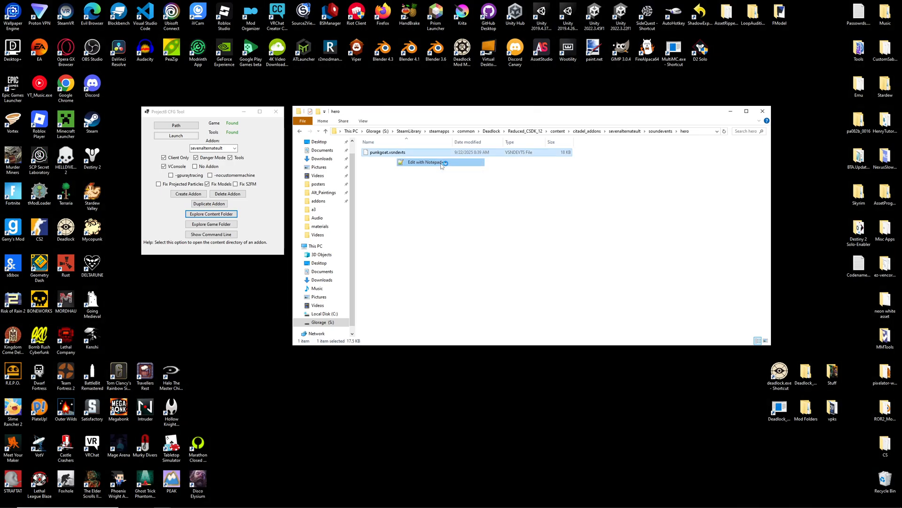
click(427, 162)
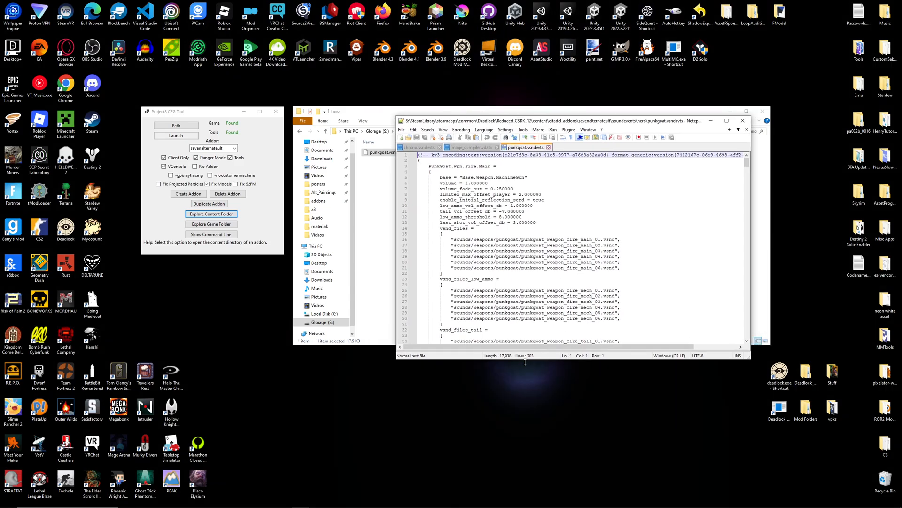
Review punkgoat.vsndevts down to its ability sound events and close the other open document.
scroll(down, 3)
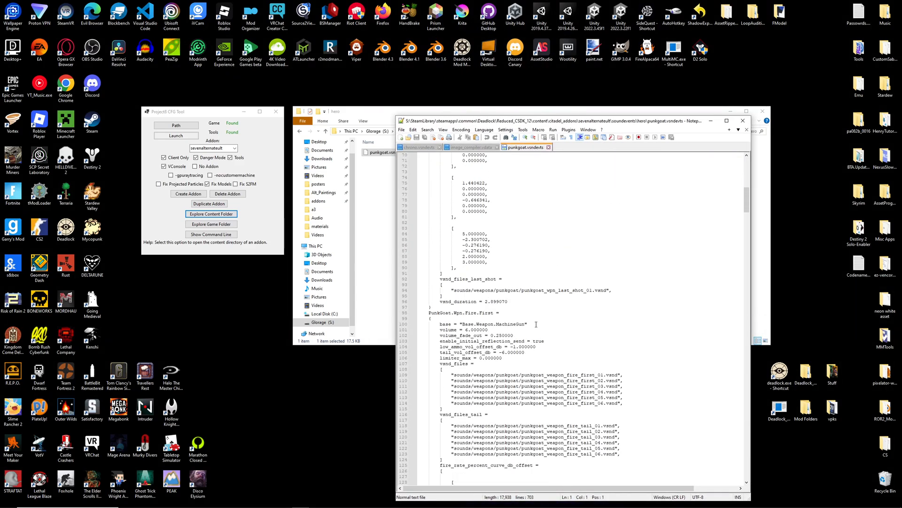
scroll(down, 3)
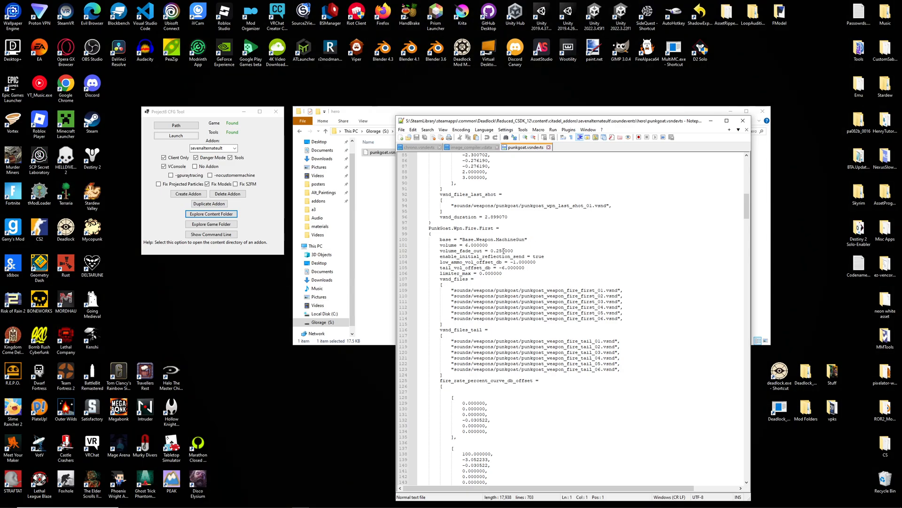
scroll(down, 3)
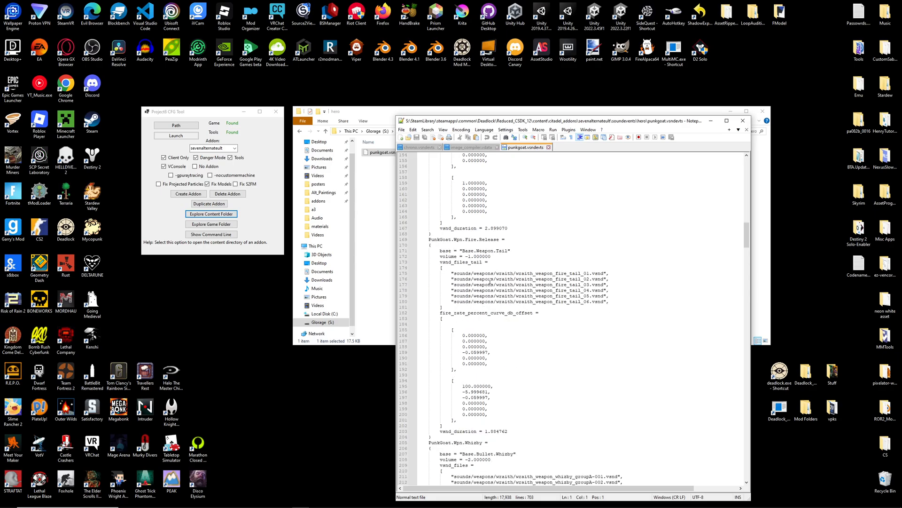
scroll(down, 3)
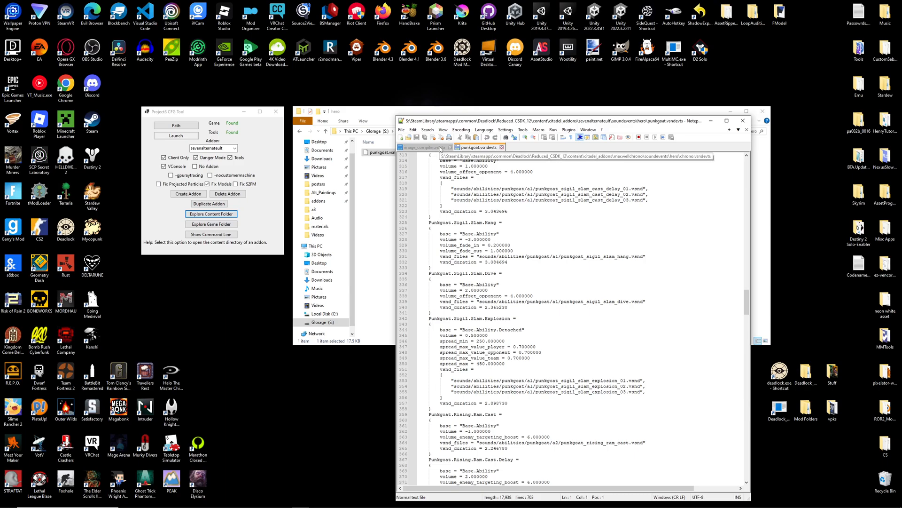
click(417, 148)
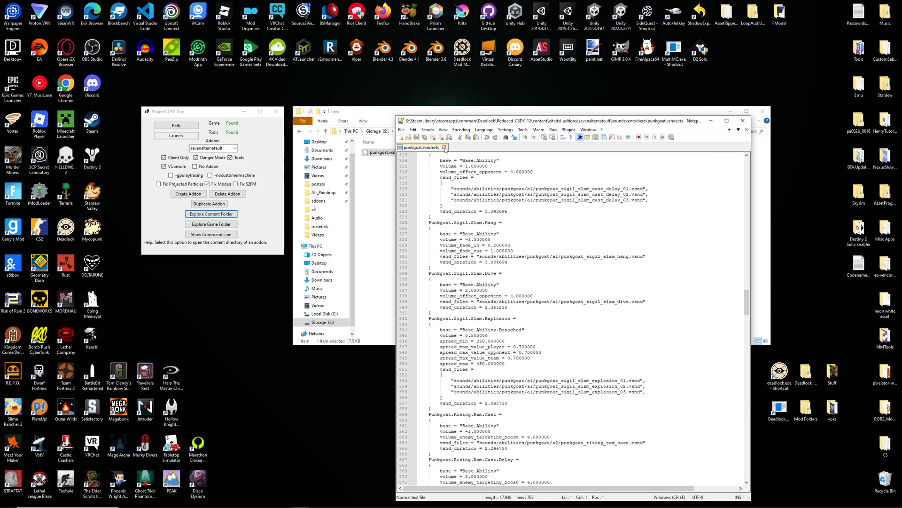
click(742, 120)
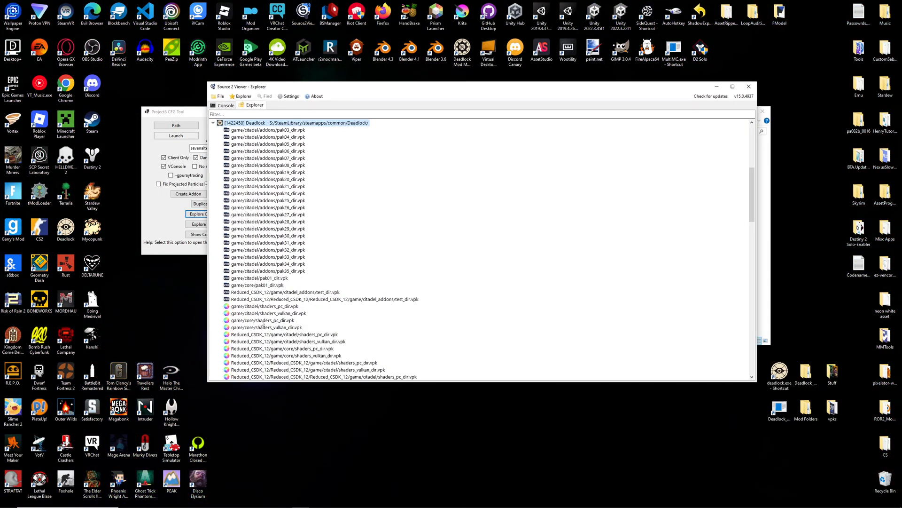
Load game/citadel/pak01_dir.vpk and browse its soundevents and sounds folders toward the gigawatt sounds.
click(260, 278)
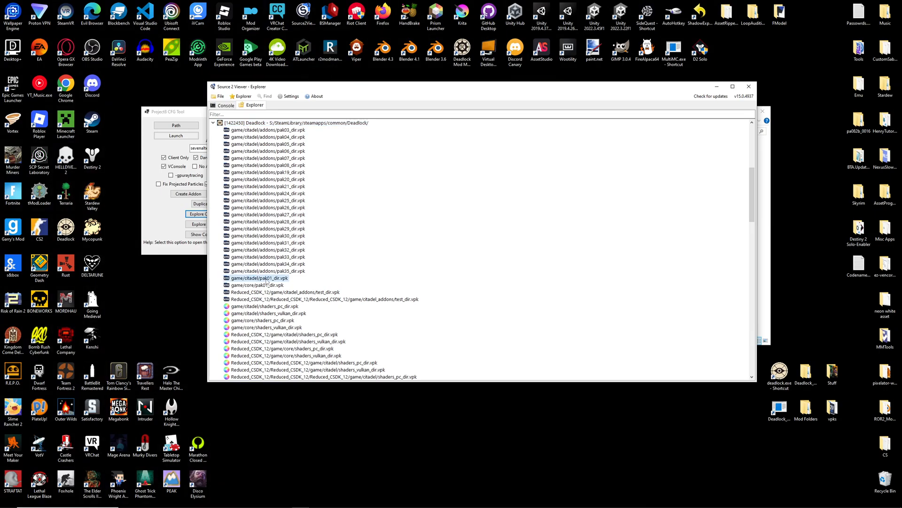
double_click(259, 278)
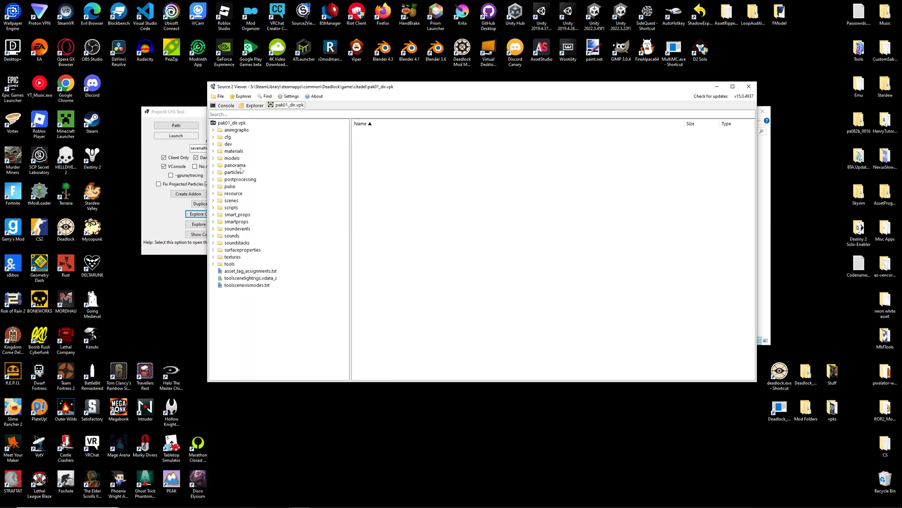
click(237, 228)
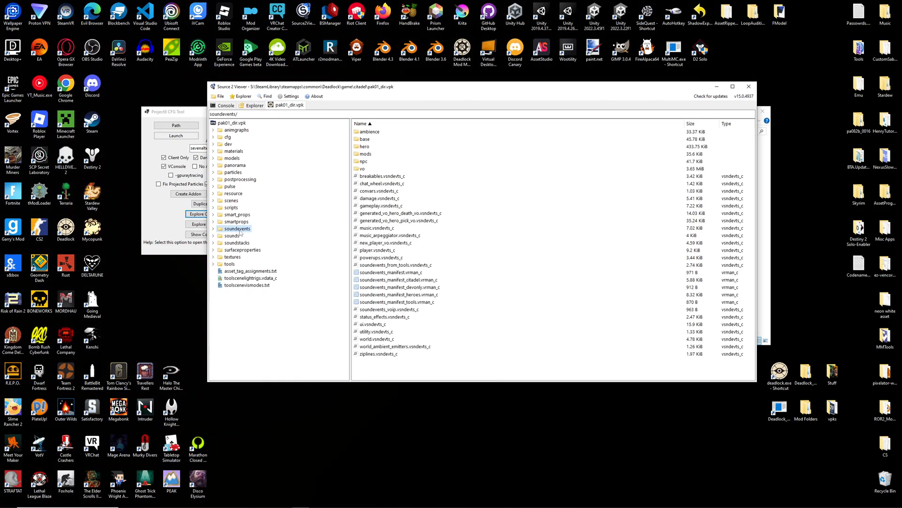
click(232, 235)
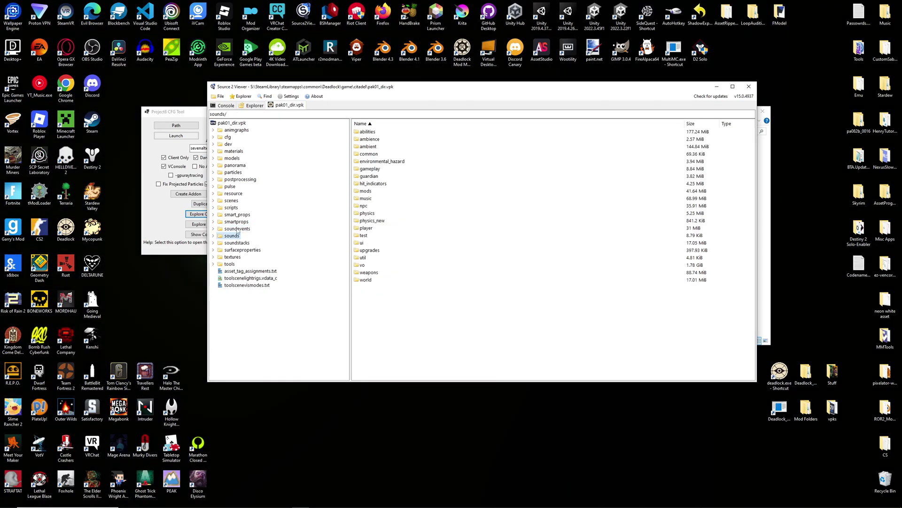
click(237, 228)
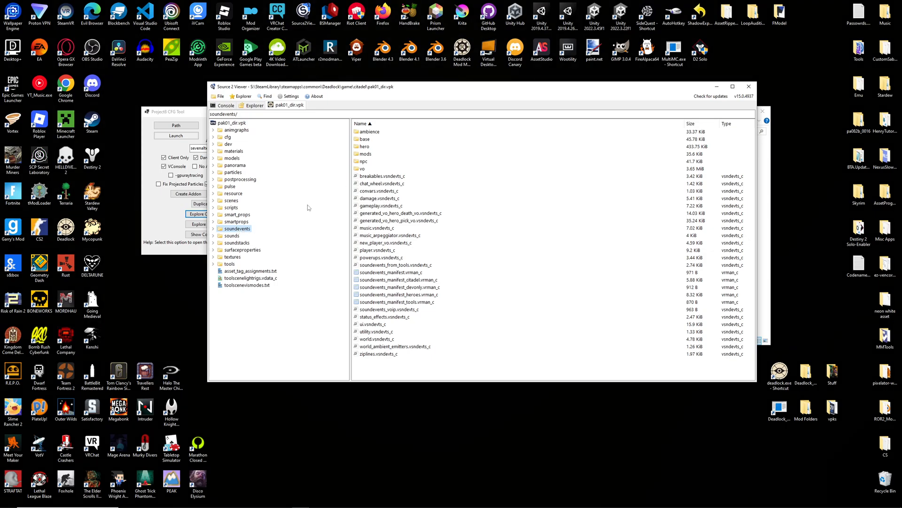
click(213, 228)
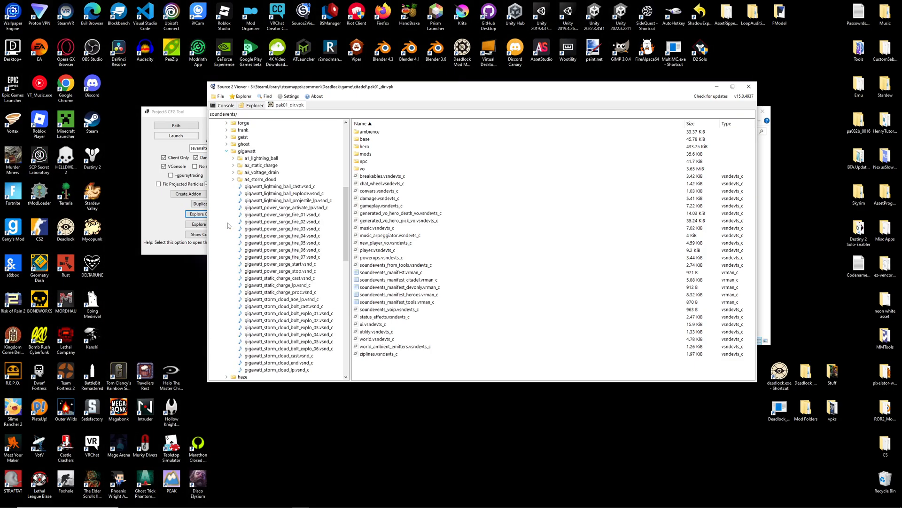
Preview gigawatt_storm_cloud_lp.vsnd_c by playing the storm cloud loop.
scroll(down, 3)
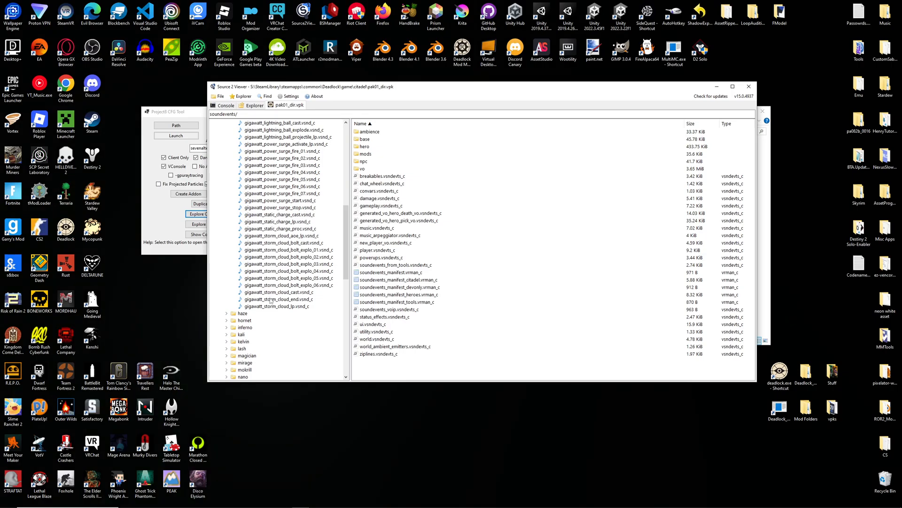
mouse_move(292, 311)
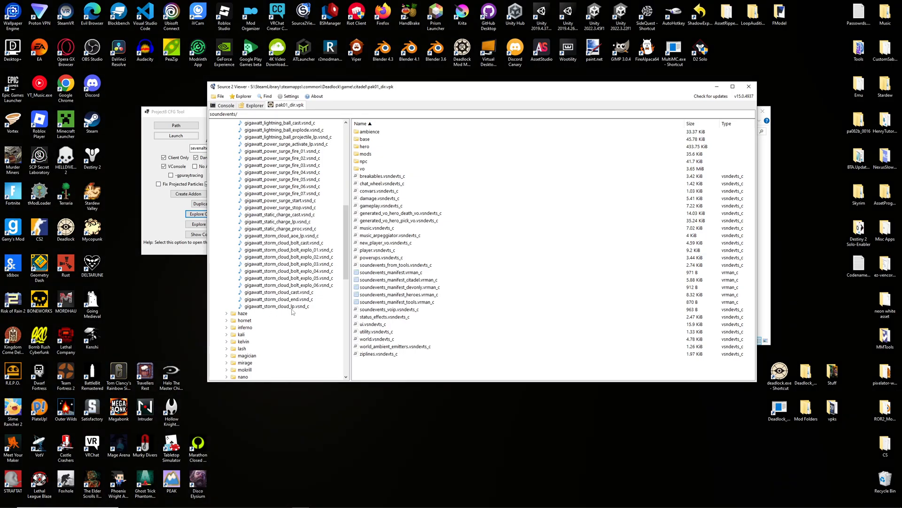
double_click(281, 306)
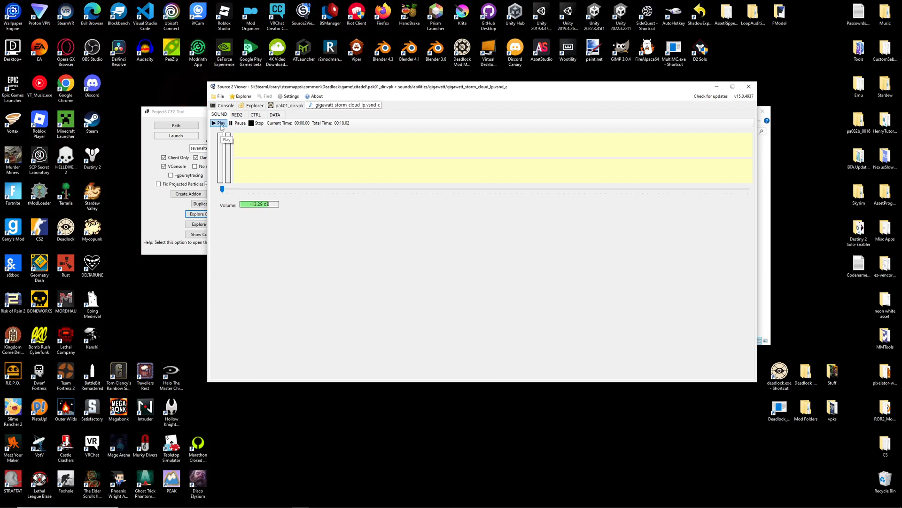
click(219, 123)
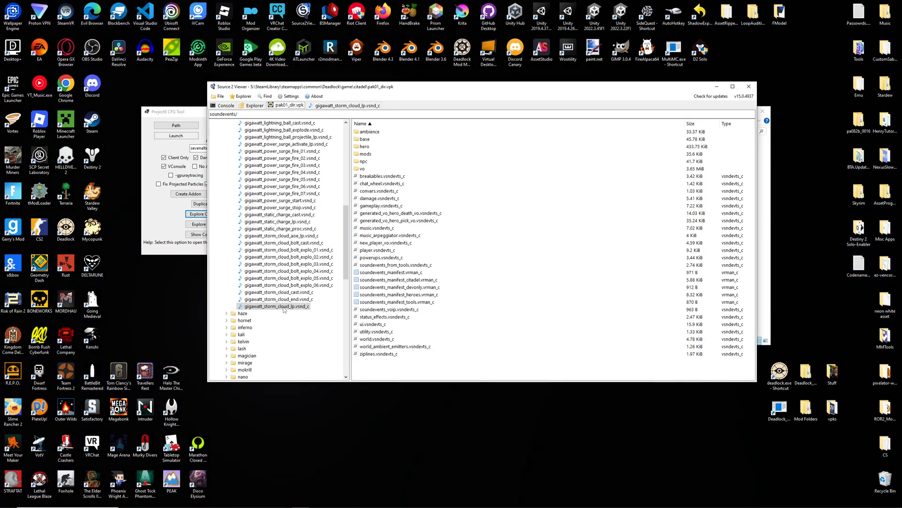
Decompile and export gigawatt_storm_cloud_lp as an mp3 to the Desktop.
right_click(278, 305)
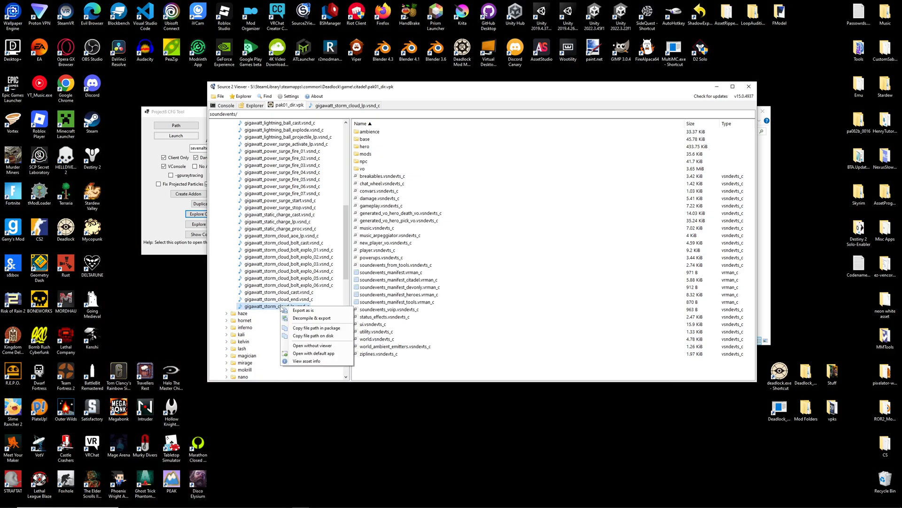
click(303, 310)
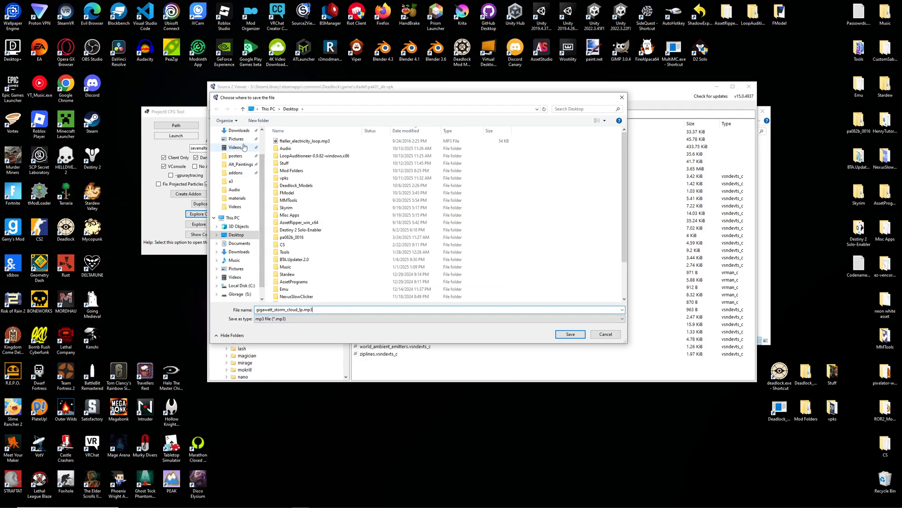
click(570, 333)
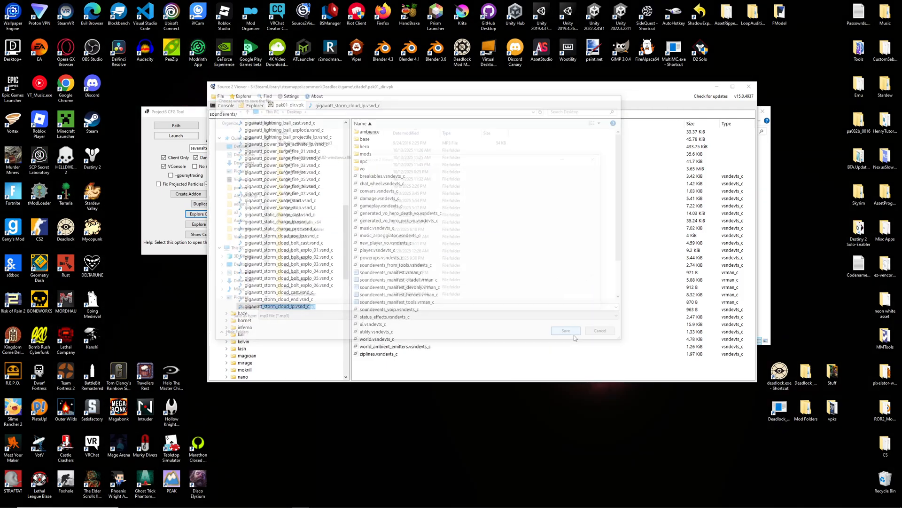
click(565, 330)
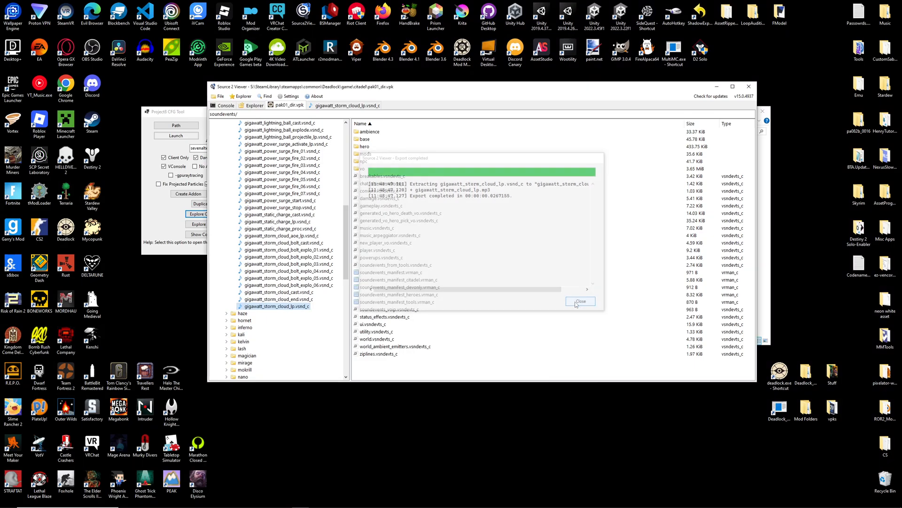
click(580, 301)
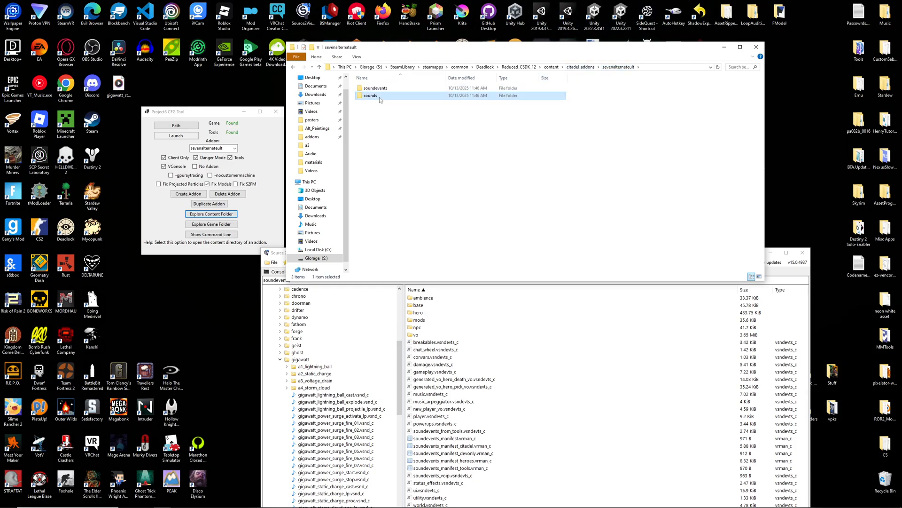
Compare the addon's sounds folder with the game package's gigawatt ability sounds path.
double_click(369, 95)
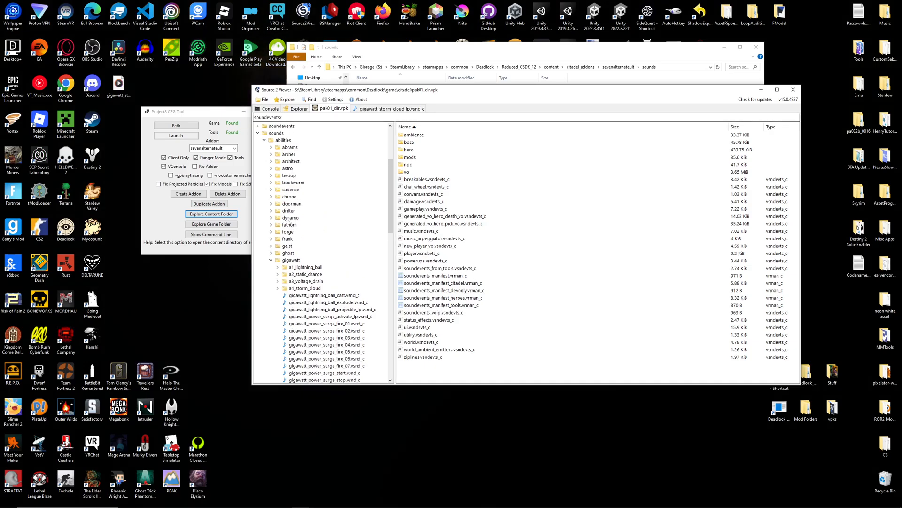
scroll(up, 3)
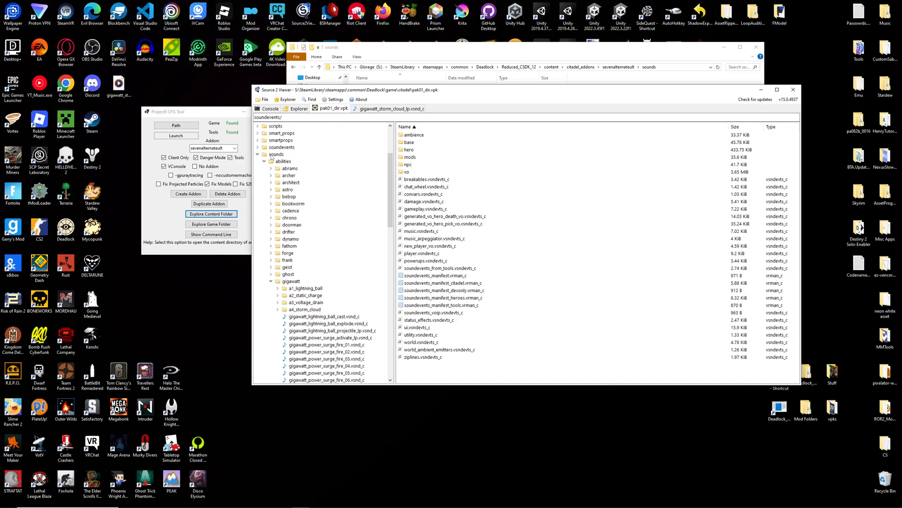
click(281, 161)
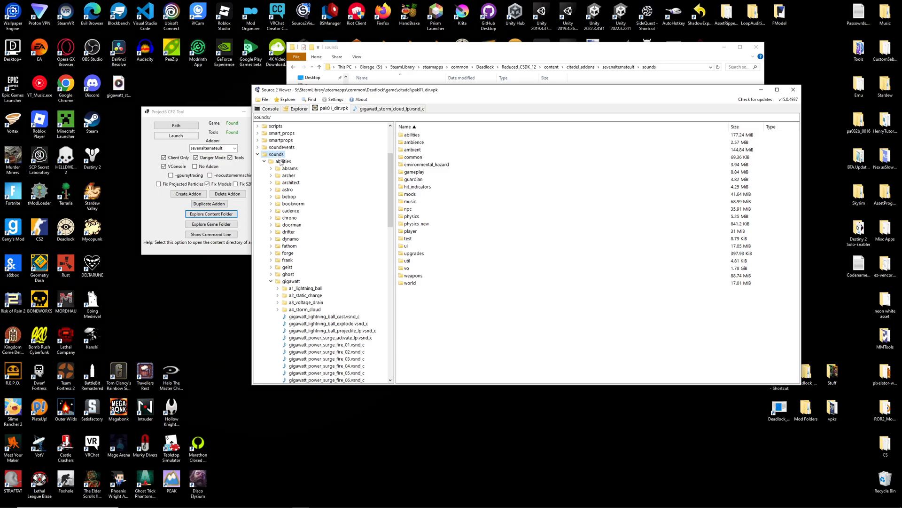
click(293, 281)
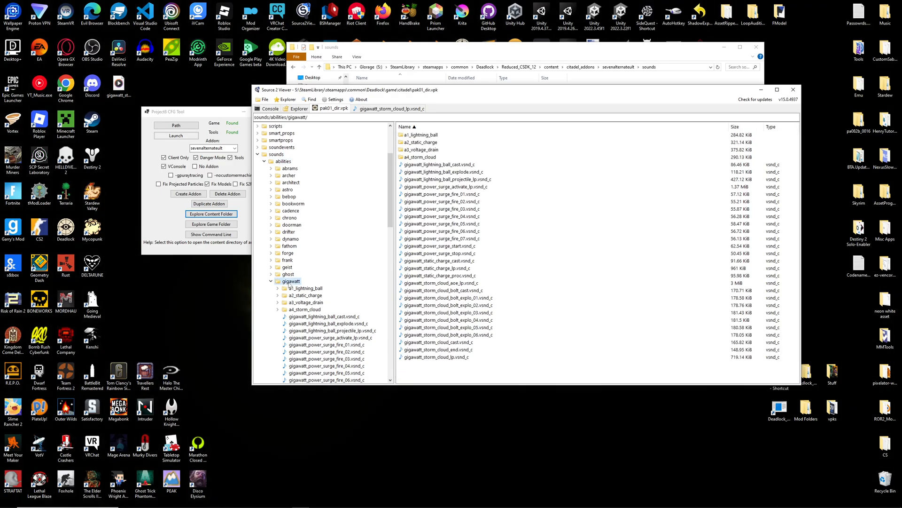
scroll(down, 3)
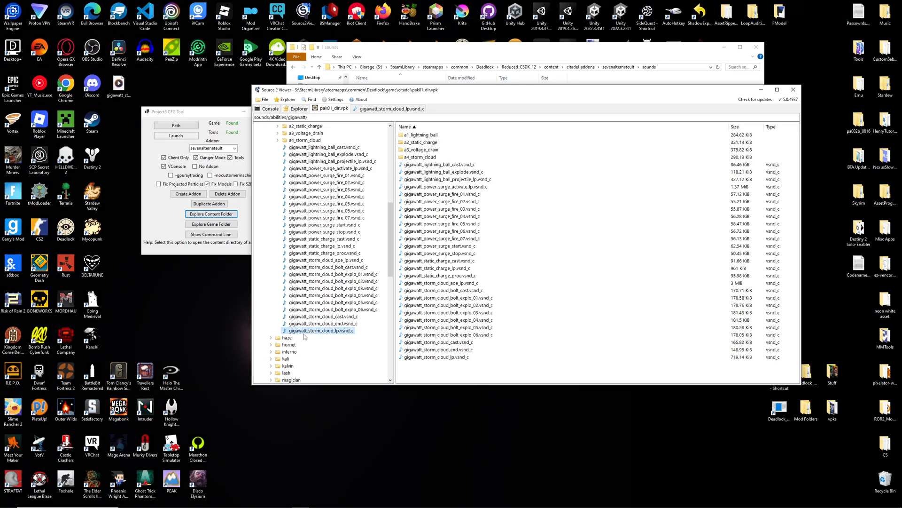
mouse_move(341, 333)
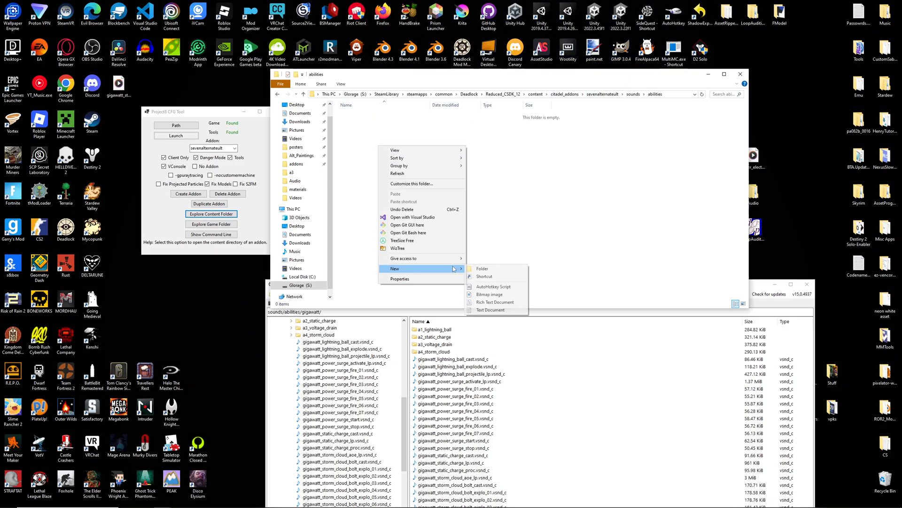
Create a gigawatt folder inside the addon's sounds/abilities and go into it.
click(482, 268)
text(gigawatt)
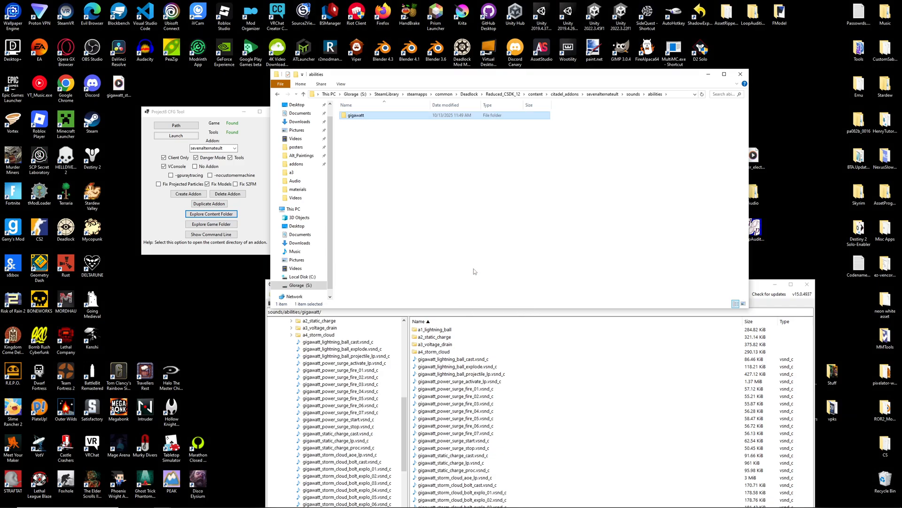
double_click(355, 114)
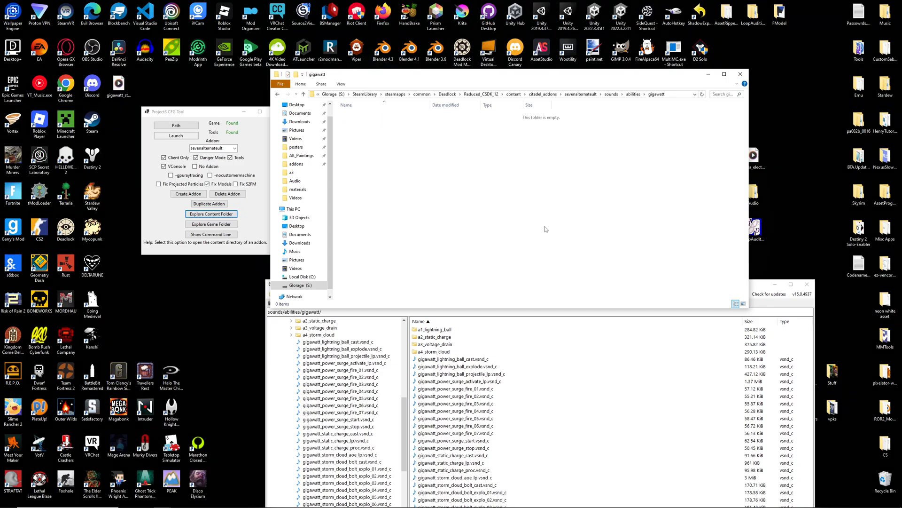
mouse_move(479, 196)
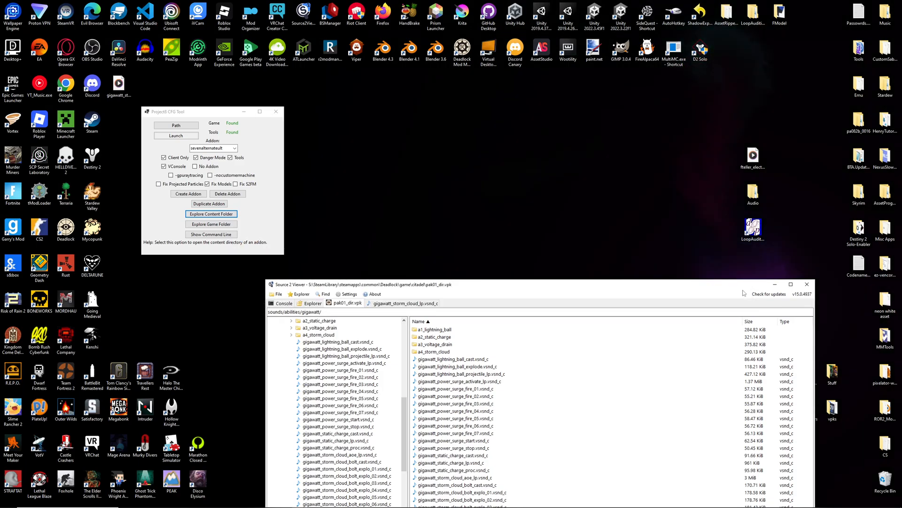
Minimize Source 2 Viewer and load the exported gigawatt_storm_cloud_lp mp3 from the desktop.
click(807, 284)
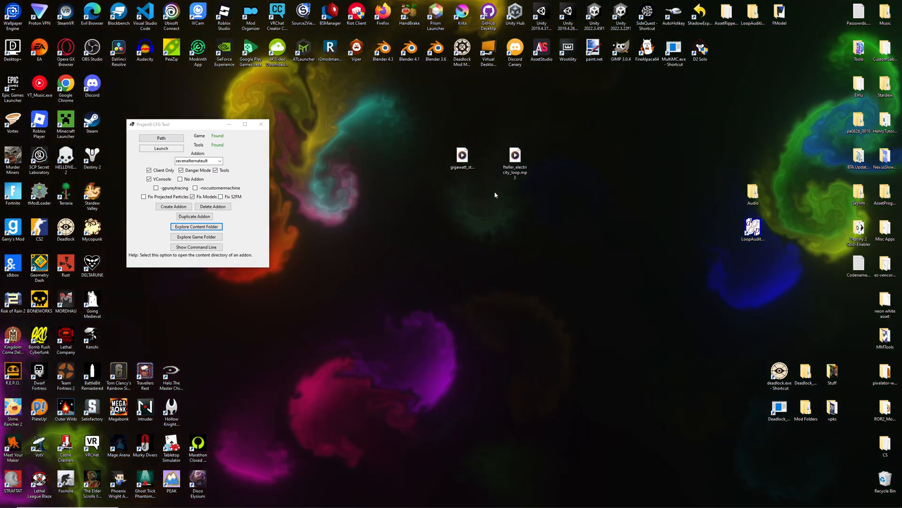
double_click(144, 51)
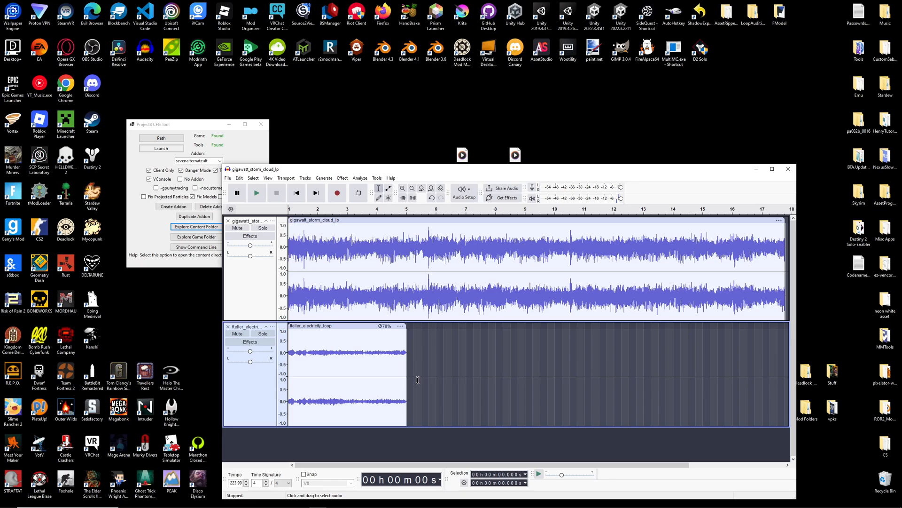
mouse_move(412, 369)
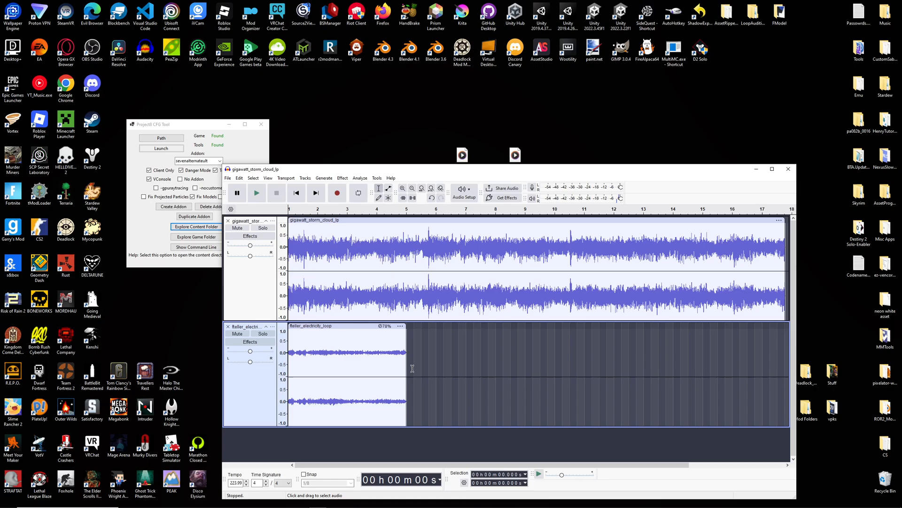
mouse_move(530, 372)
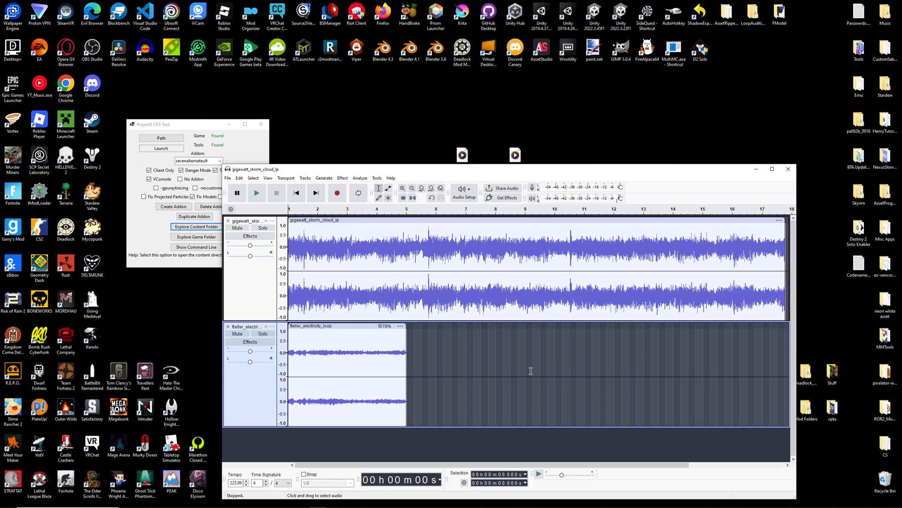
mouse_move(517, 397)
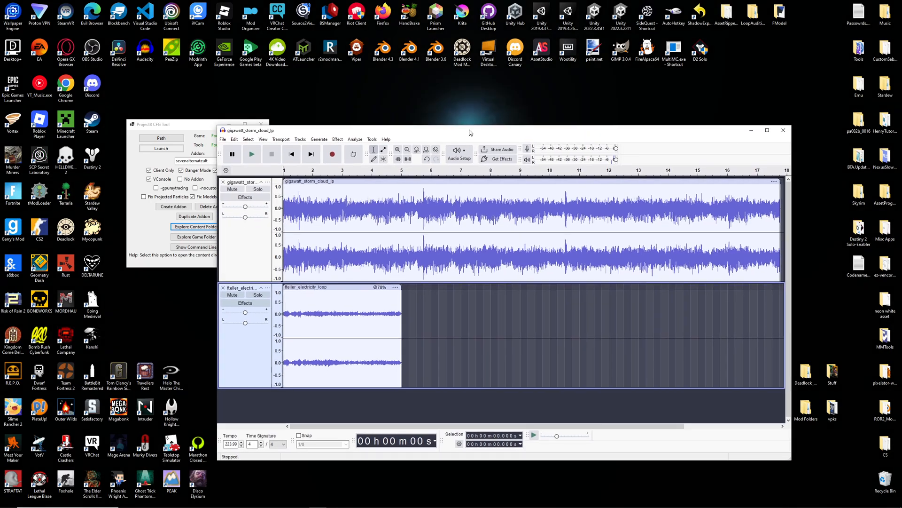
Select the Reller electricity loop track and audition it with the storm cloud muted.
drag(469, 130, 469, 108)
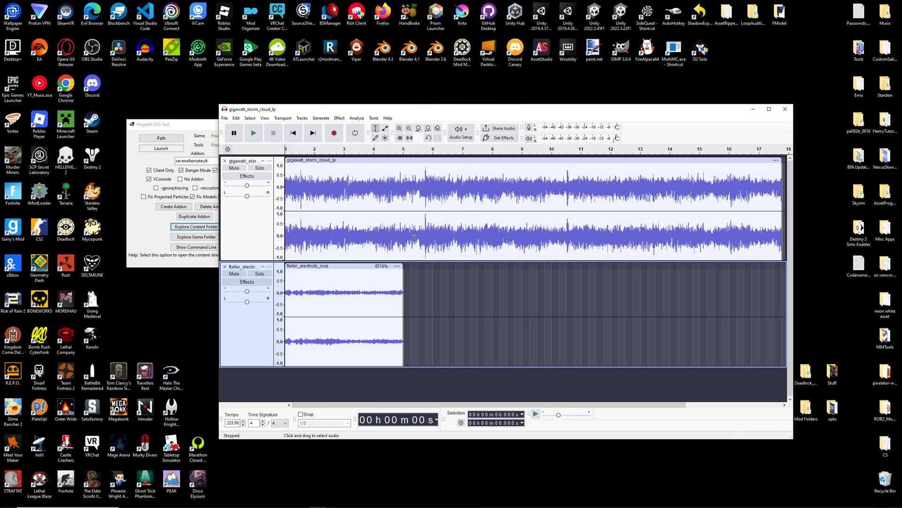
mouse_move(457, 282)
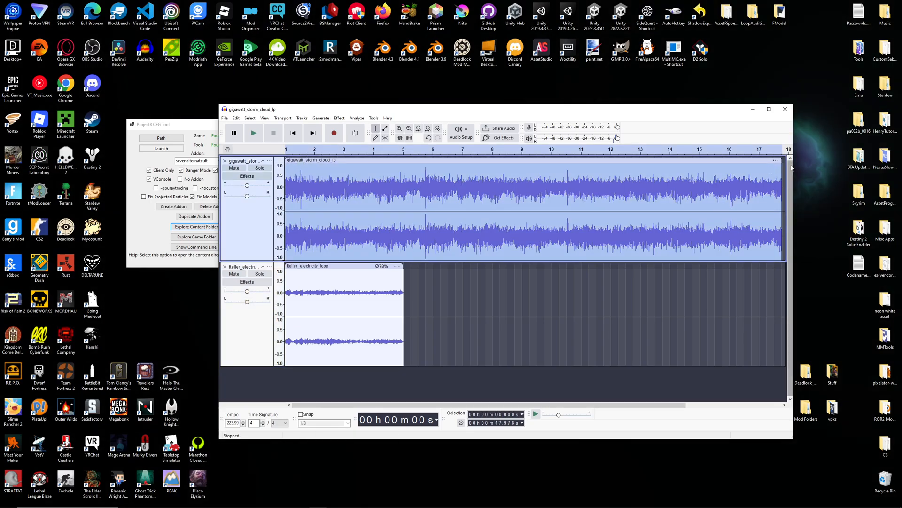
mouse_move(473, 175)
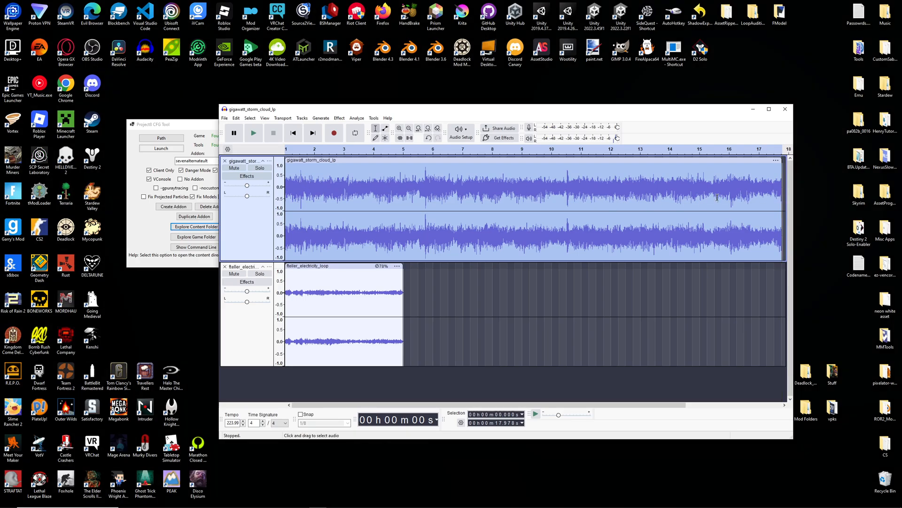
mouse_move(501, 288)
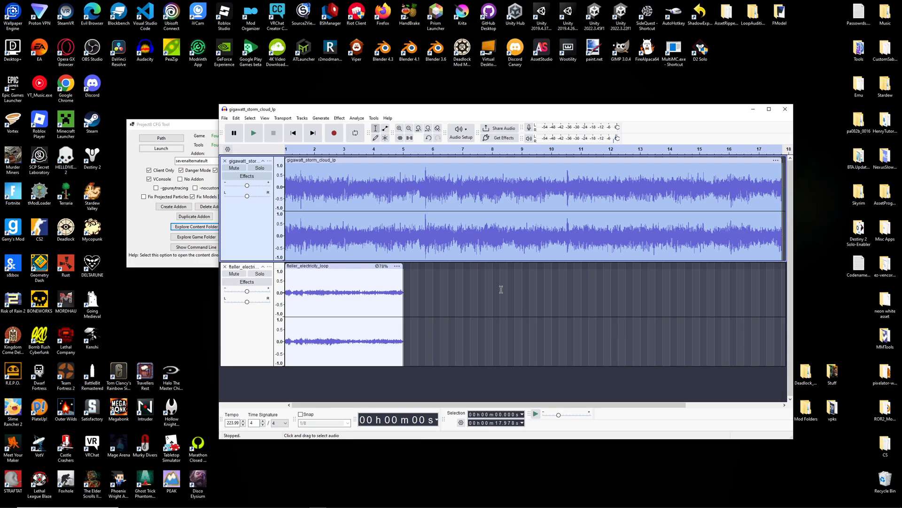
click(313, 265)
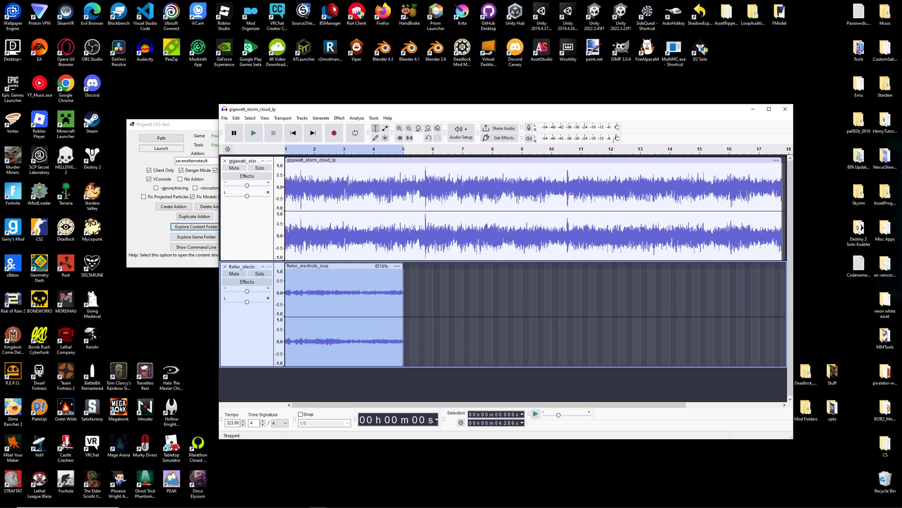
mouse_move(509, 324)
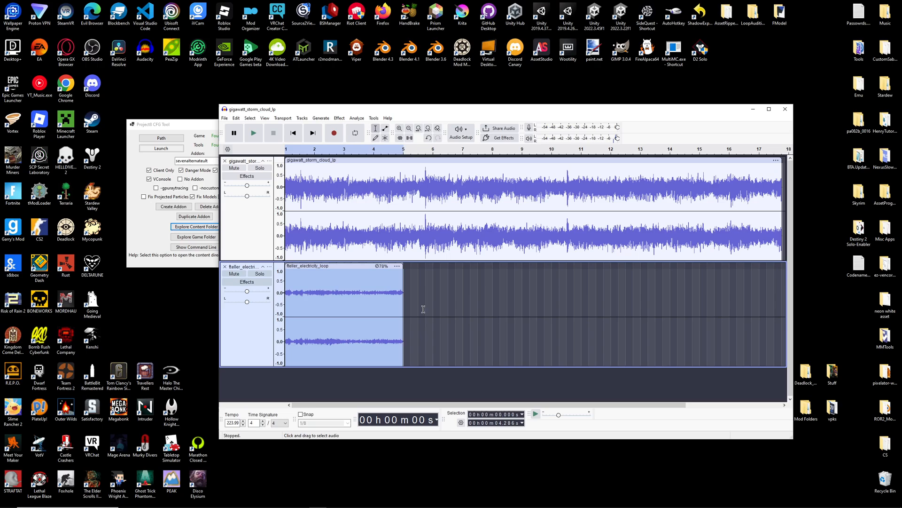
mouse_move(733, 302)
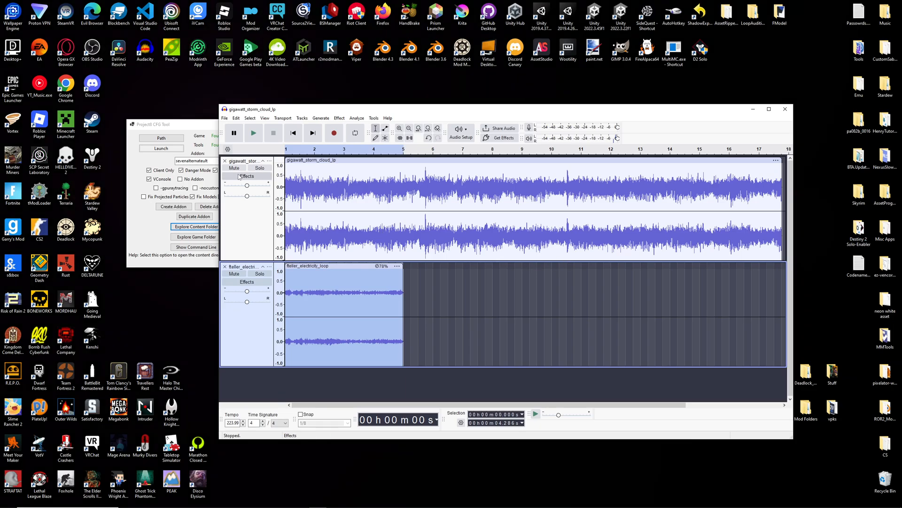
click(253, 132)
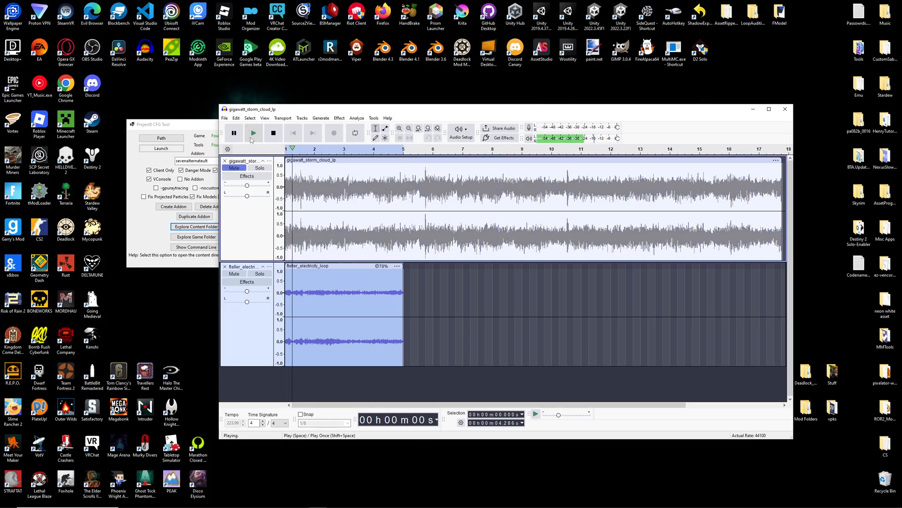
click(272, 133)
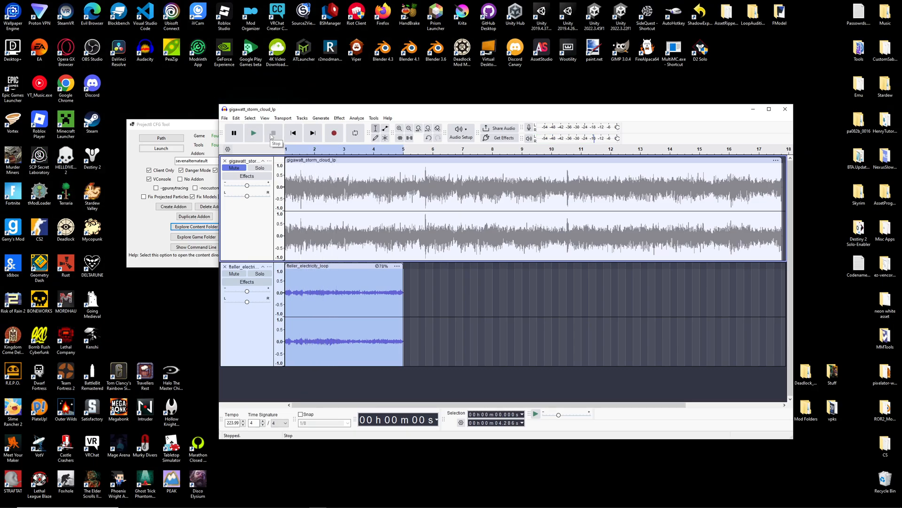
Amplify the electricity loop louder and delete the storm cloud track, leaving one track.
click(340, 119)
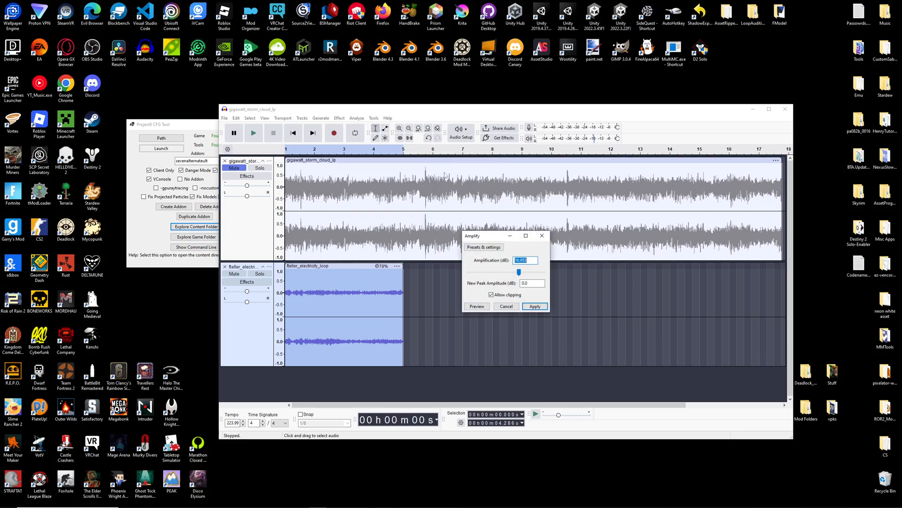
click(534, 306)
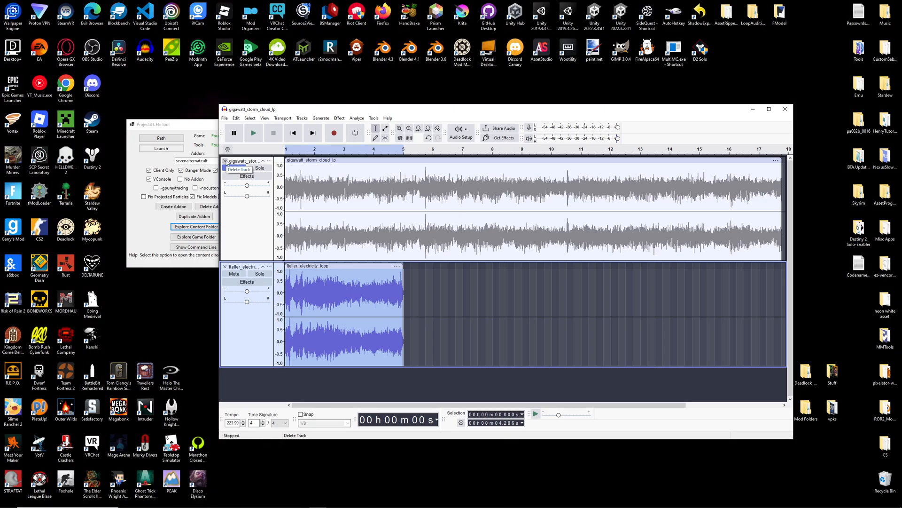
click(237, 169)
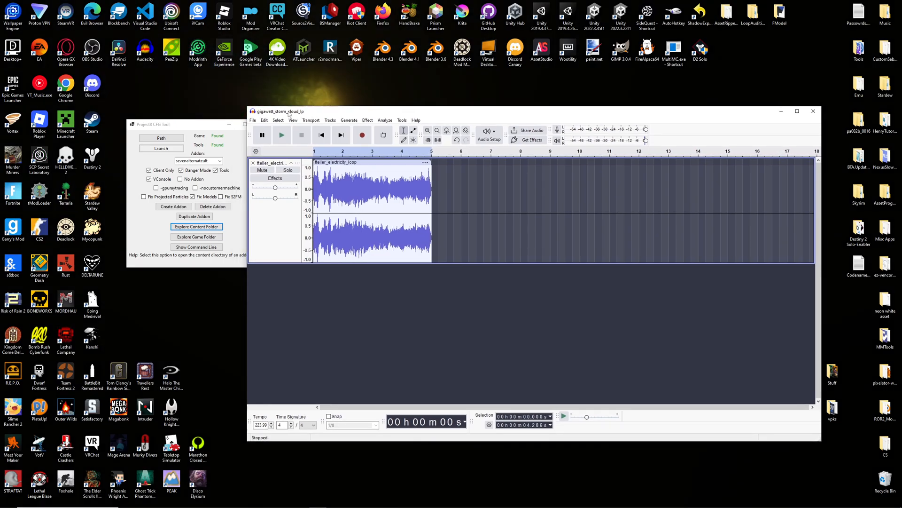
click(252, 120)
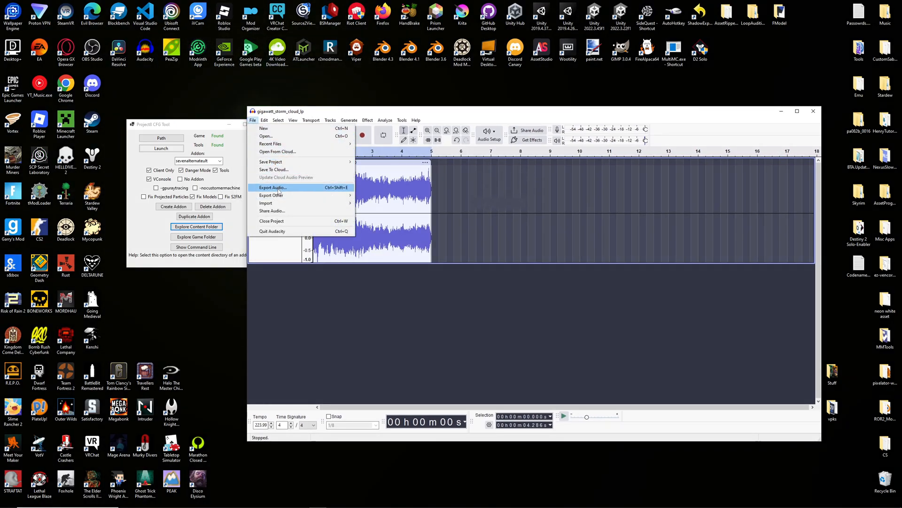
Export the loop as gigawatt_storm_cloud_lp.wav in WAV format and close Audacity.
click(272, 187)
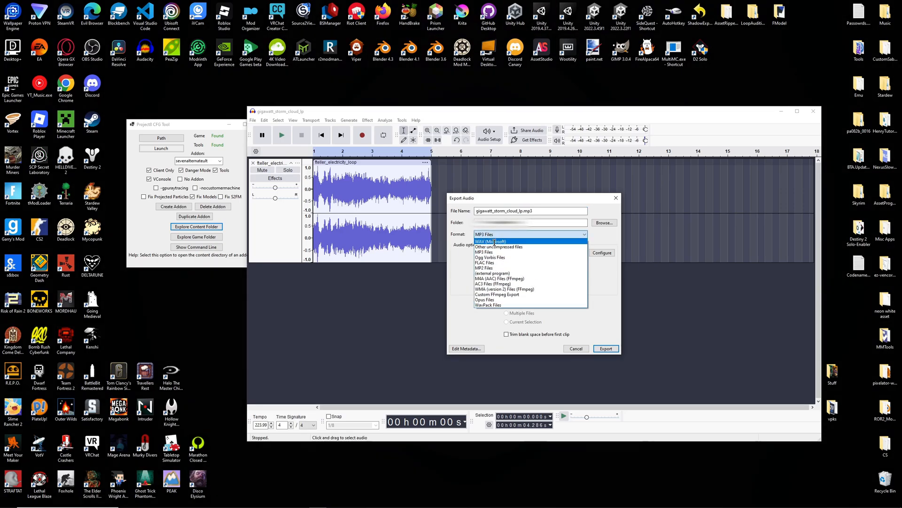
click(489, 241)
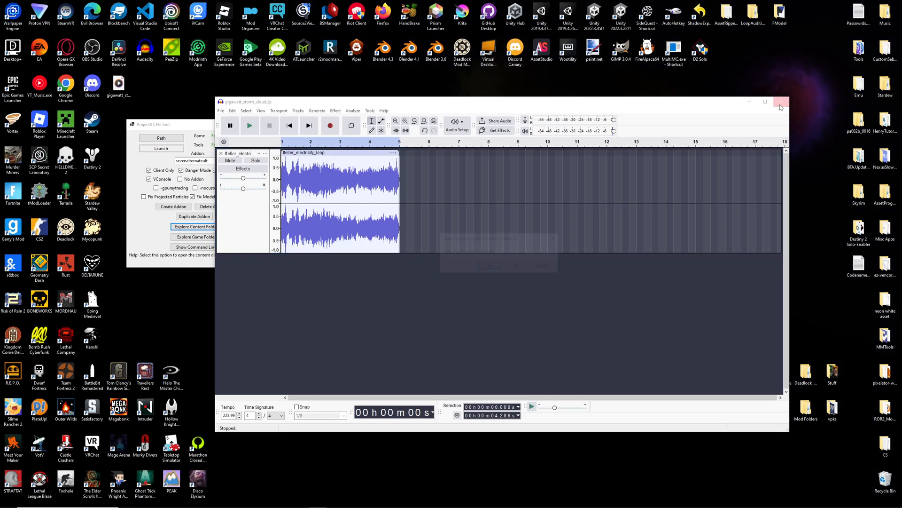
click(781, 102)
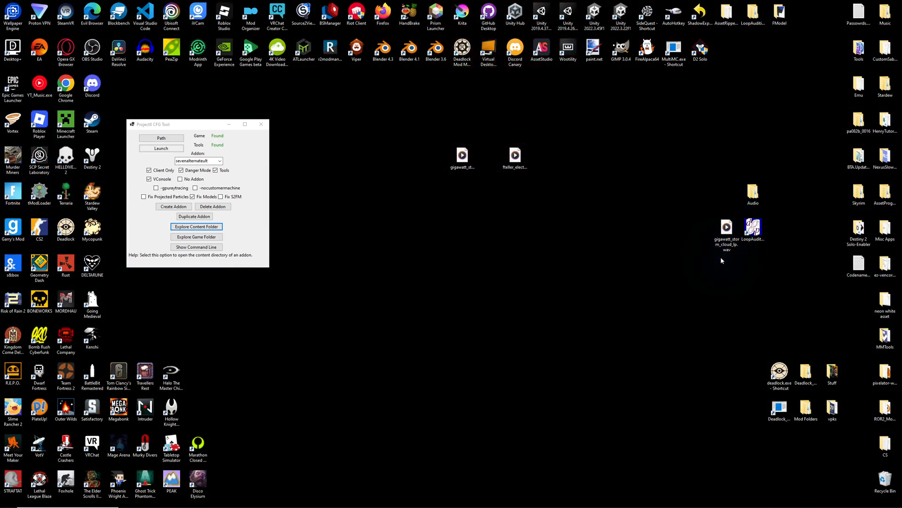
Move gigawatt_storm_cloud_lp.wav into the desktop Audio folder and launch LoopAuditioneer.
click(753, 227)
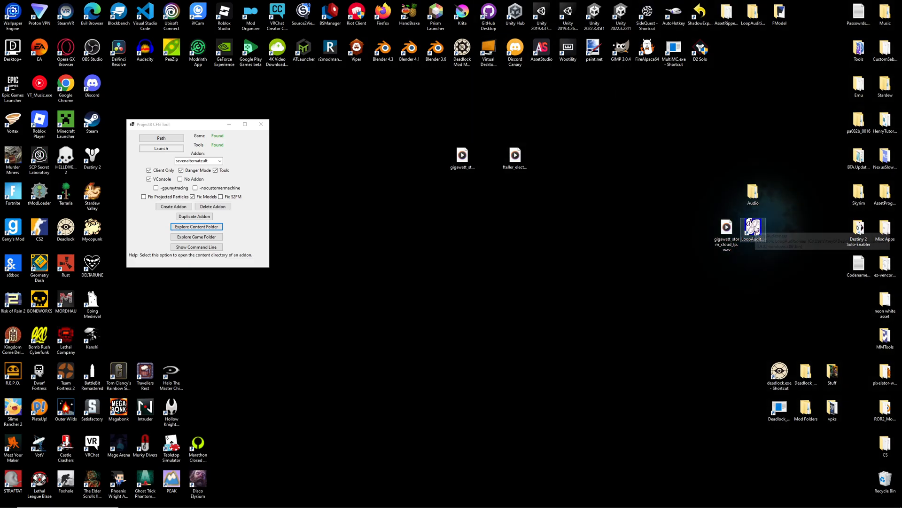
mouse_move(776, 271)
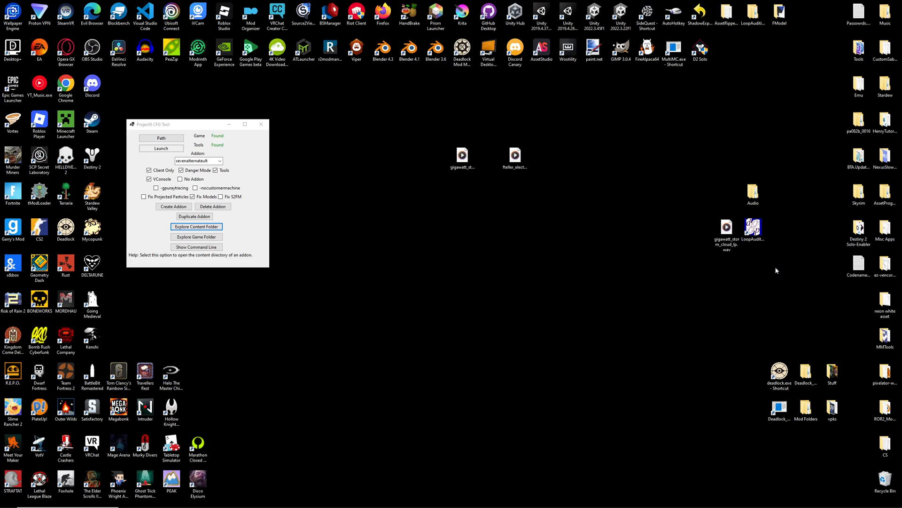
mouse_move(726, 226)
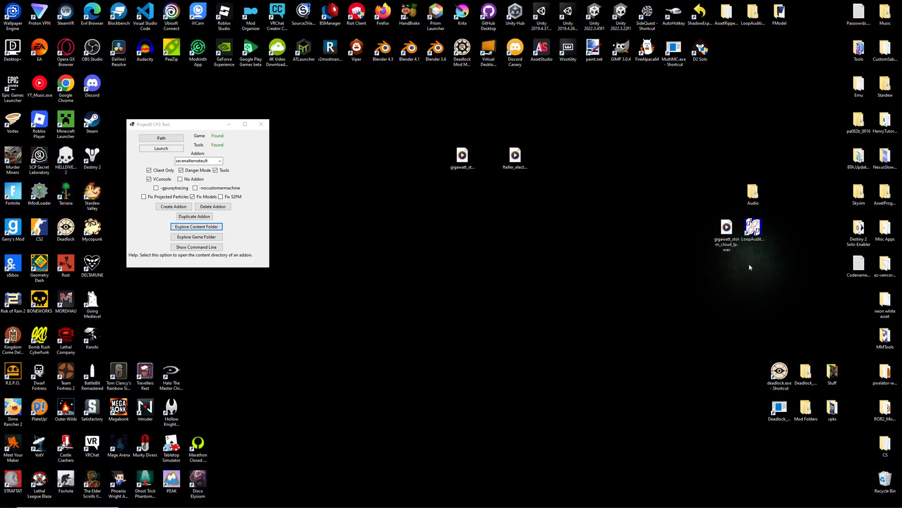
mouse_move(726, 230)
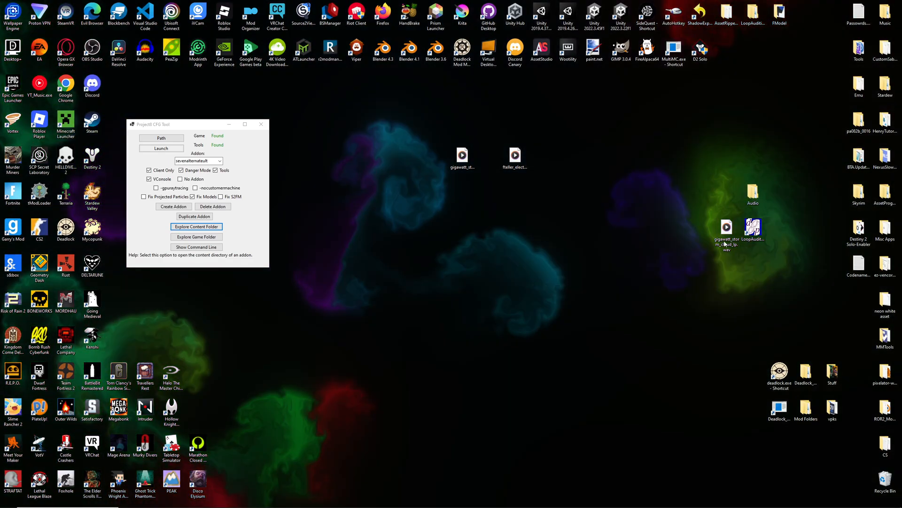
click(753, 225)
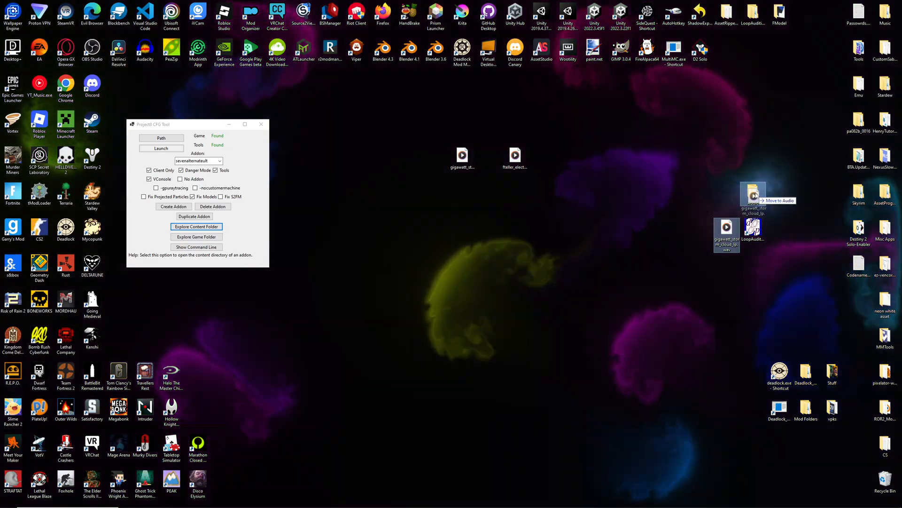
double_click(753, 230)
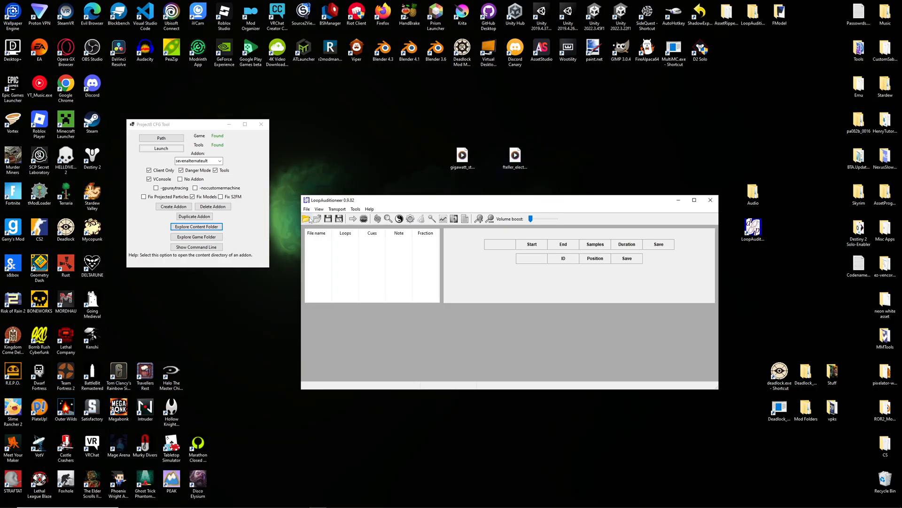
mouse_move(310, 219)
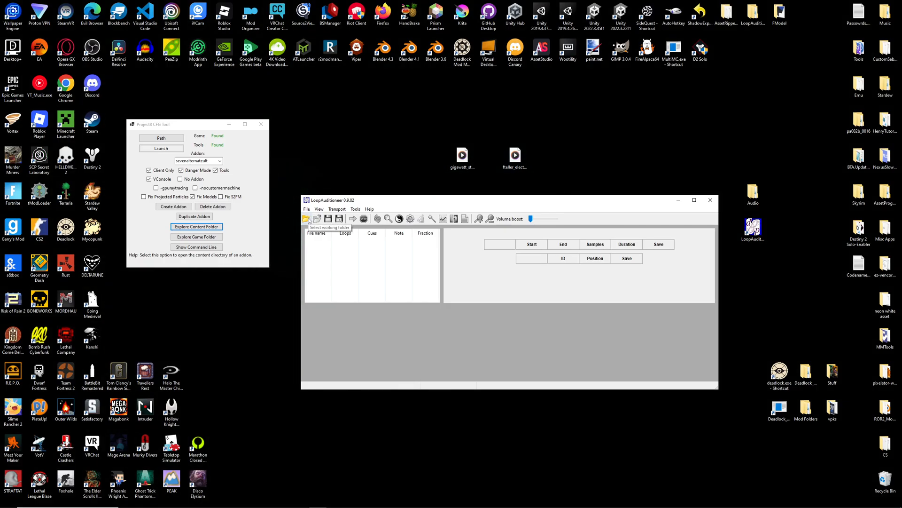
Set Desktop\Audio as the working folder and load gigawatt_storm_cloud_lp.wav with its waveform.
click(308, 219)
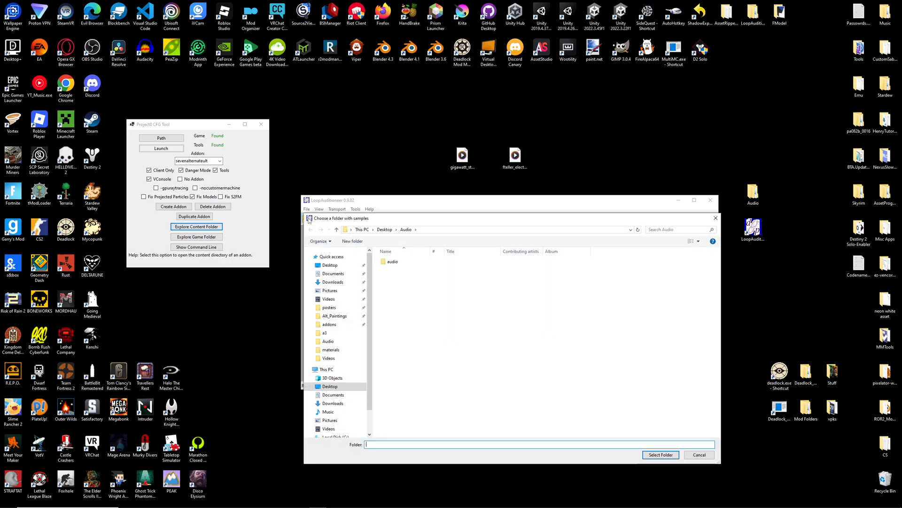
click(661, 455)
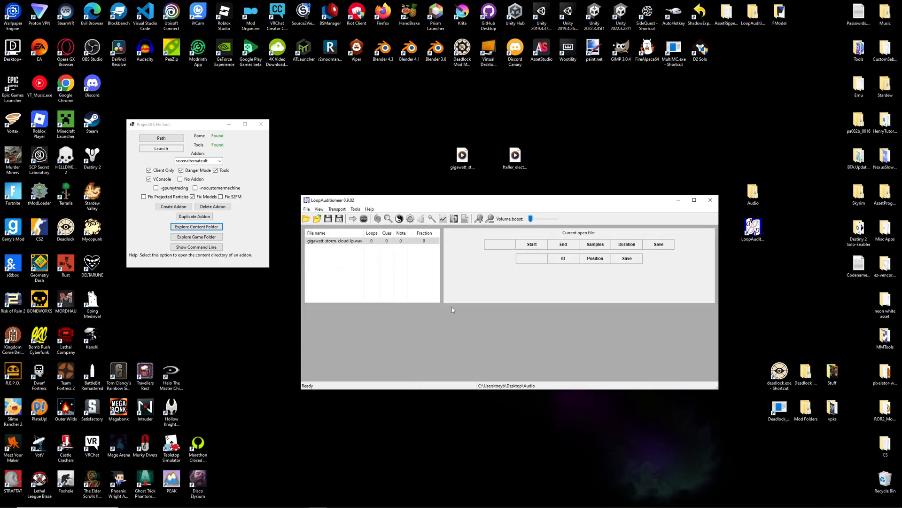
click(334, 241)
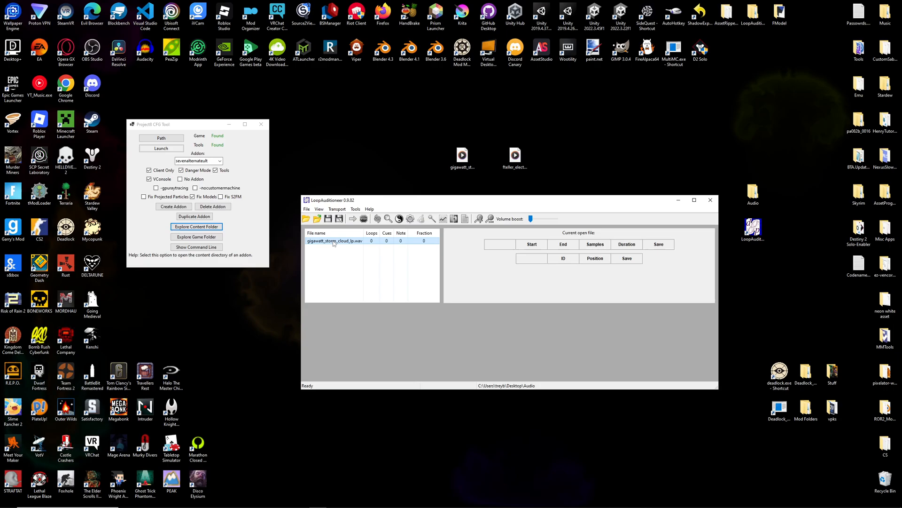
double_click(334, 241)
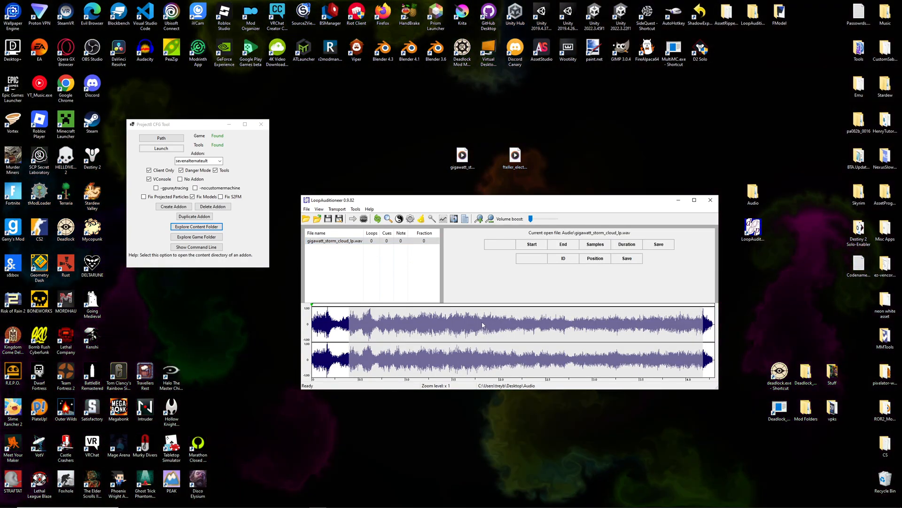
click(378, 219)
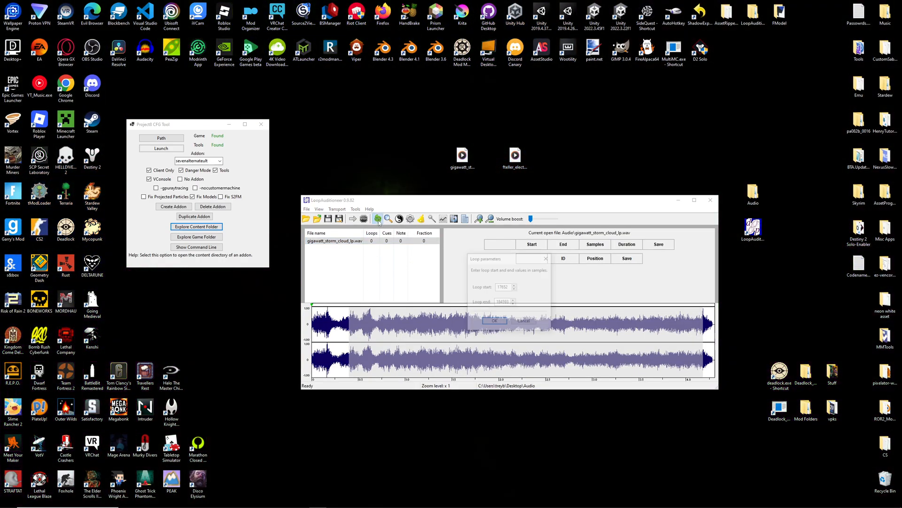
Create Loop 1 on the storm cloud file with its loop start at sample 0.
click(493, 321)
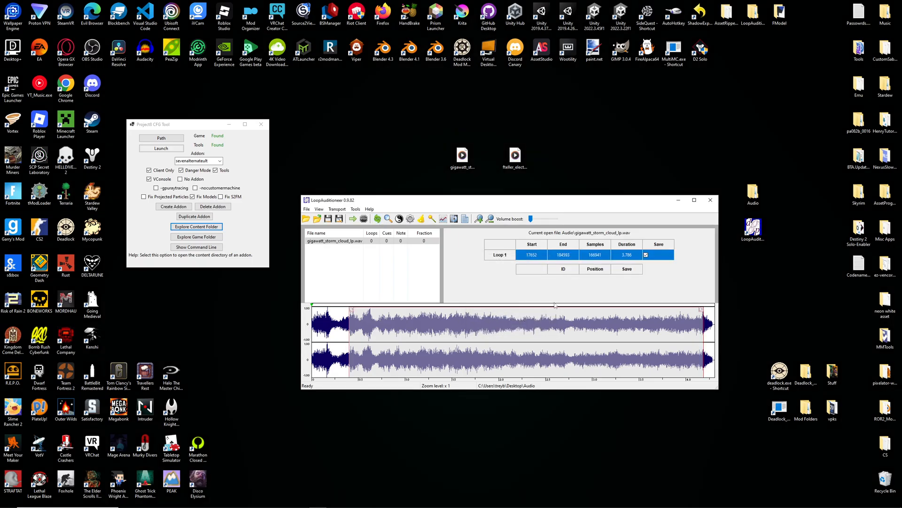
mouse_move(498, 327)
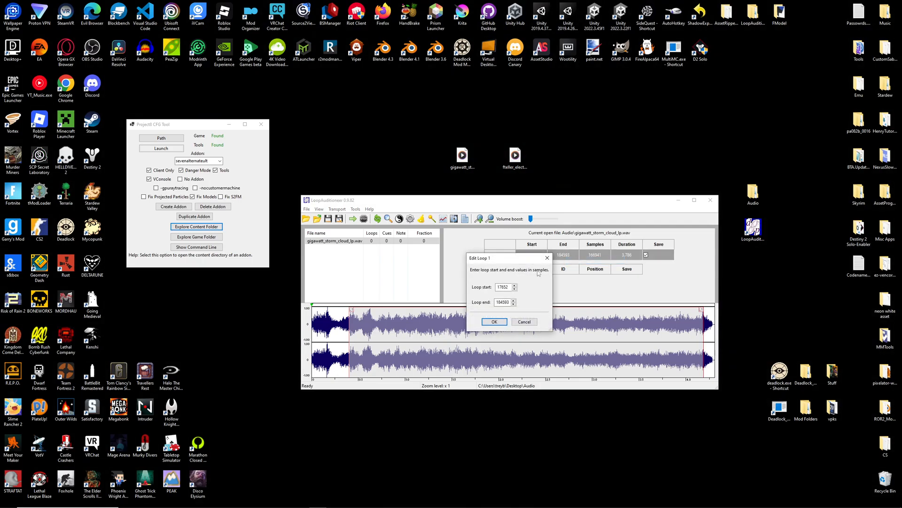
triple_click(502, 286)
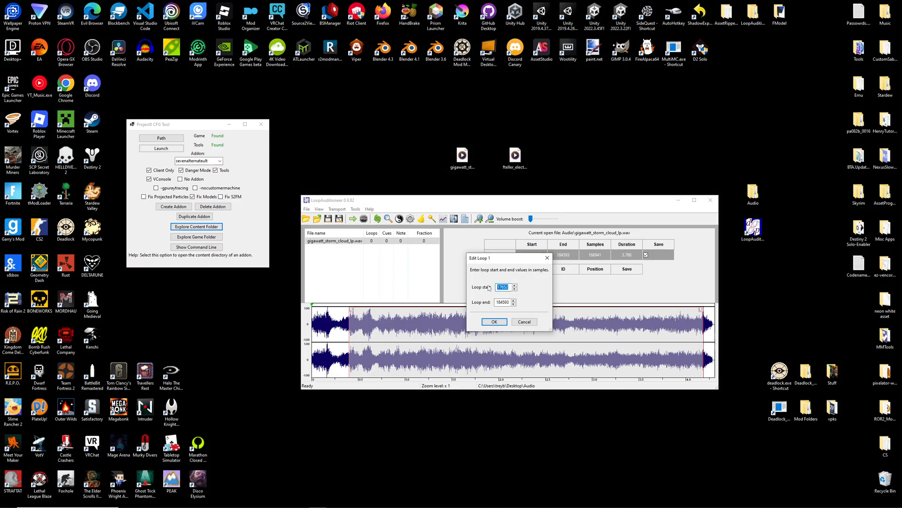
click(493, 322)
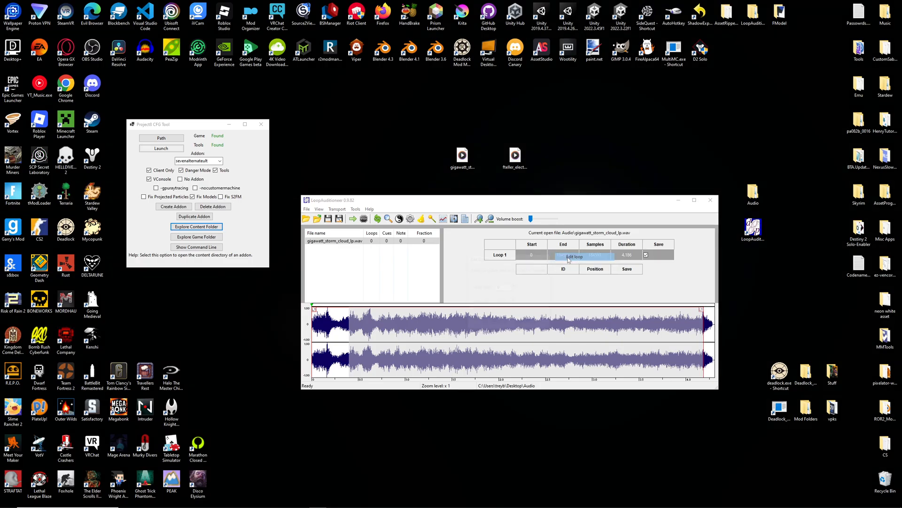
Re-edit Loop 1's end to a longer sample value beginning 19 and confirm it.
click(580, 257)
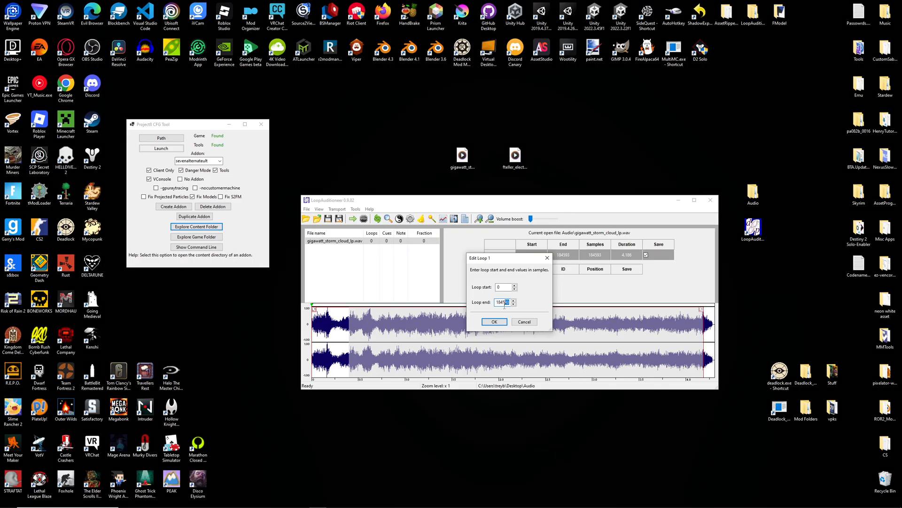
triple_click(502, 301)
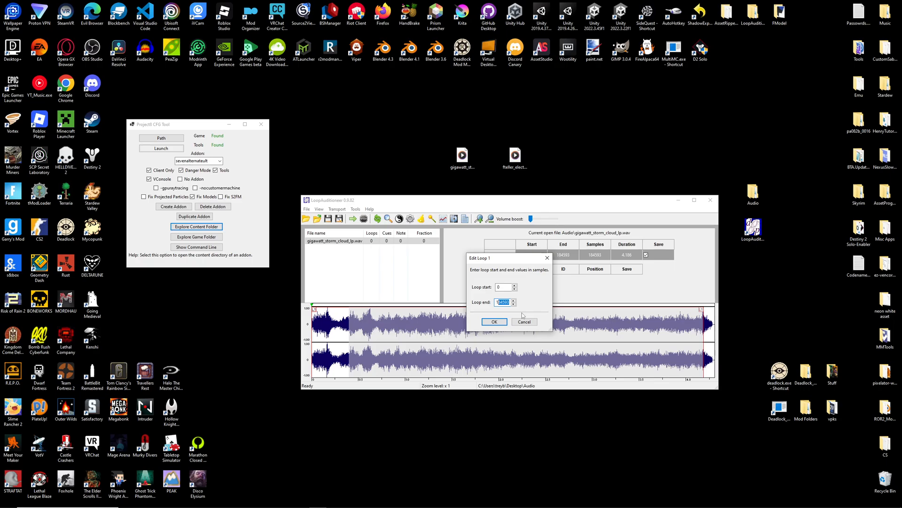
text(199999)
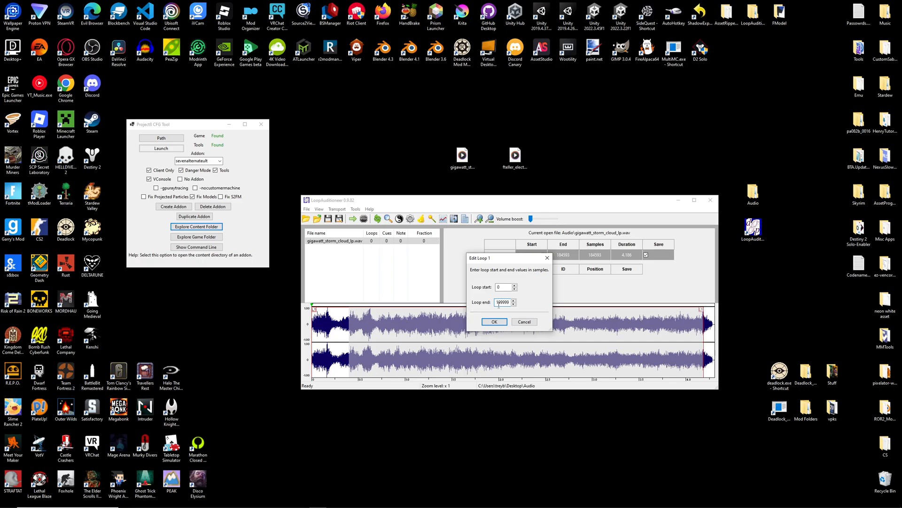
click(494, 322)
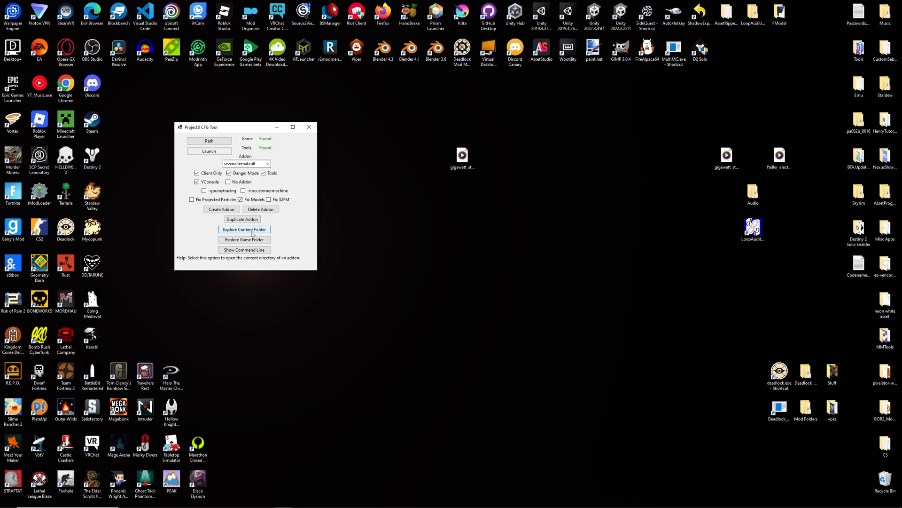
Place the WAV in the addon's content sounds/abilities/gigawatt folder and close Explorer.
click(243, 229)
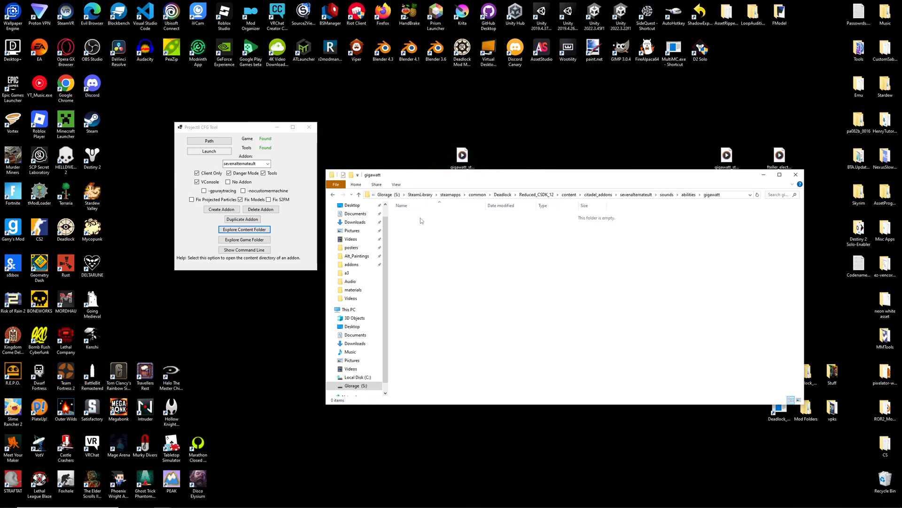
mouse_move(458, 302)
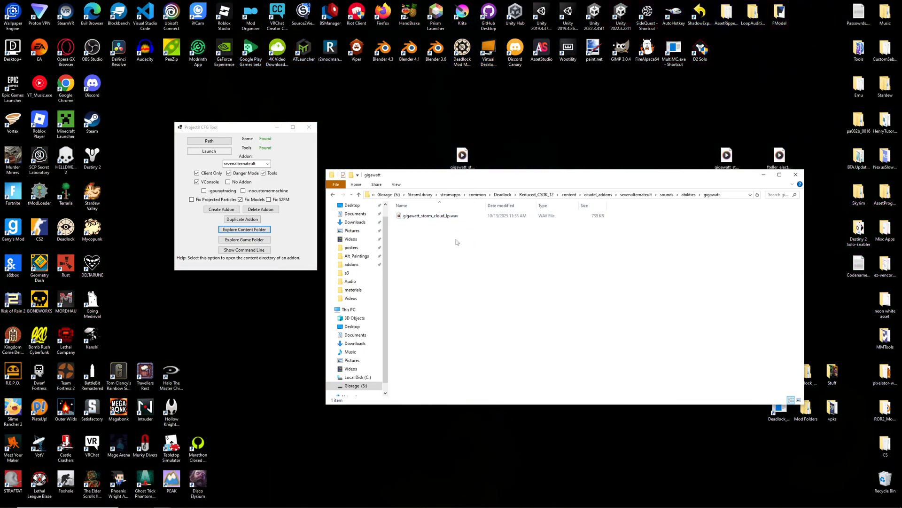
click(795, 175)
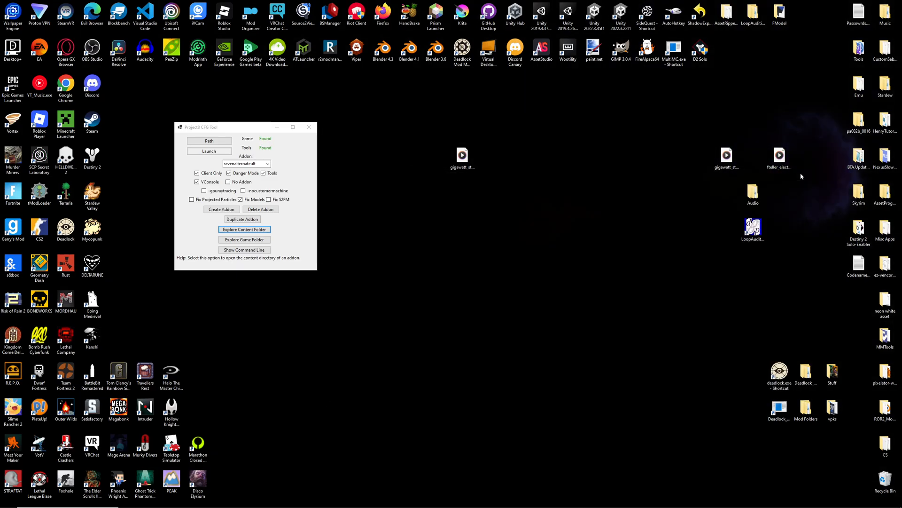
Launch the Source 2 tools for the sevenalternateult addon and dismiss the launch message.
click(208, 150)
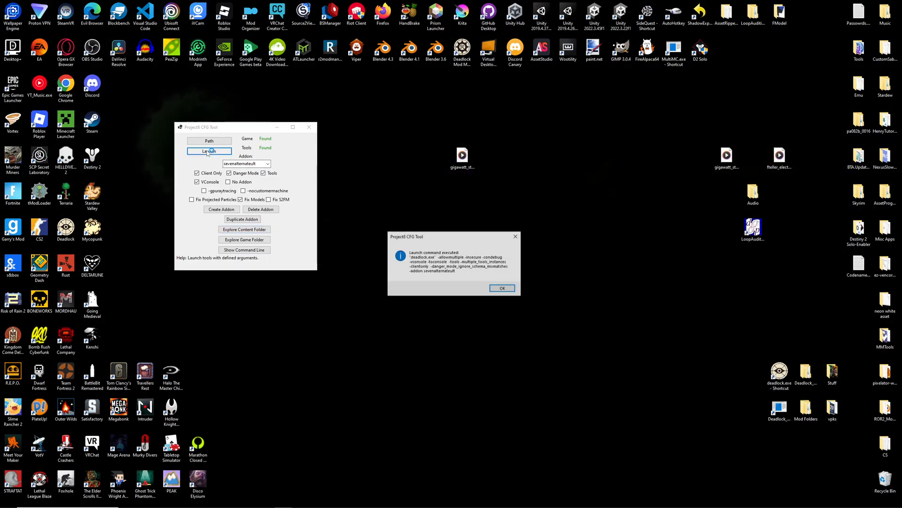
click(501, 287)
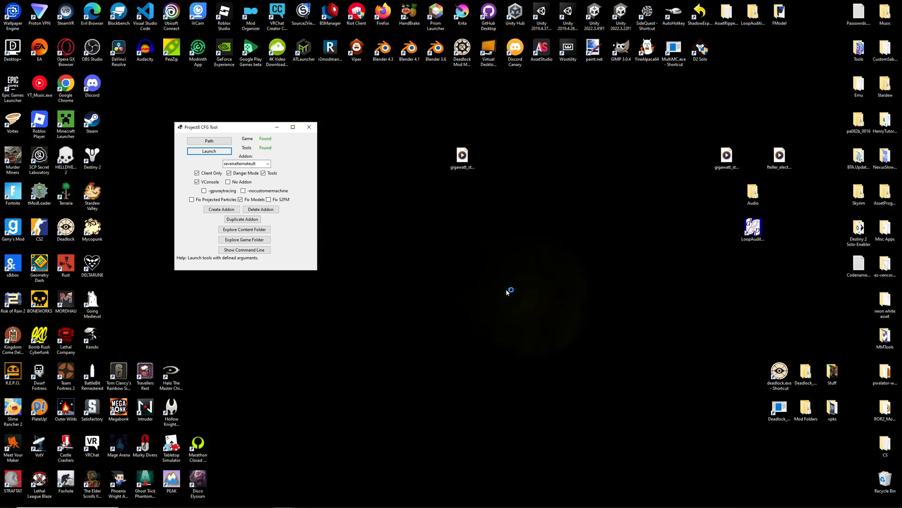
click(209, 151)
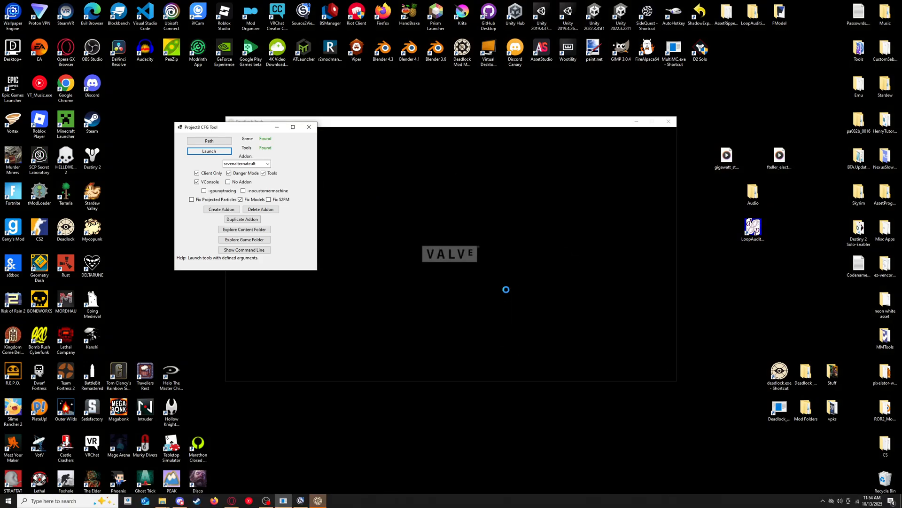
click(208, 151)
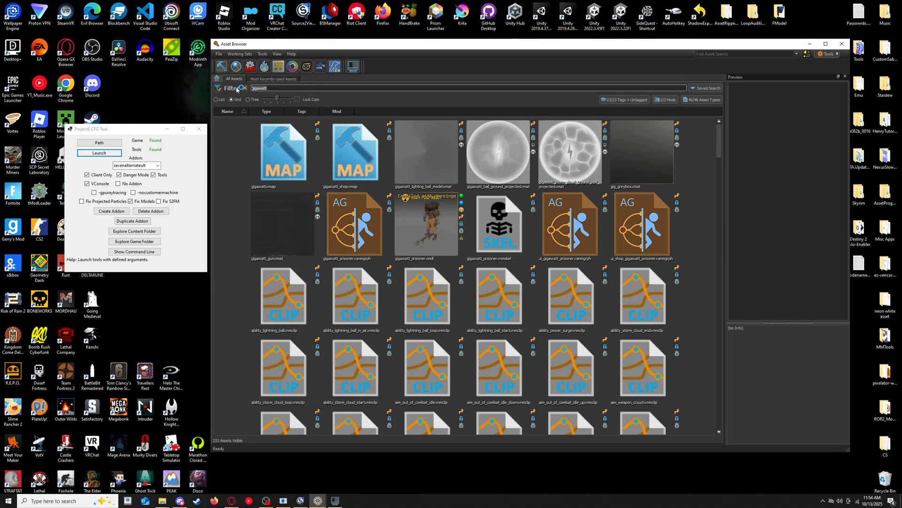
Filter the Asset Browser to 'gigawatt' and select the gigawatt_storm_cloud_lp sound asset.
click(245, 88)
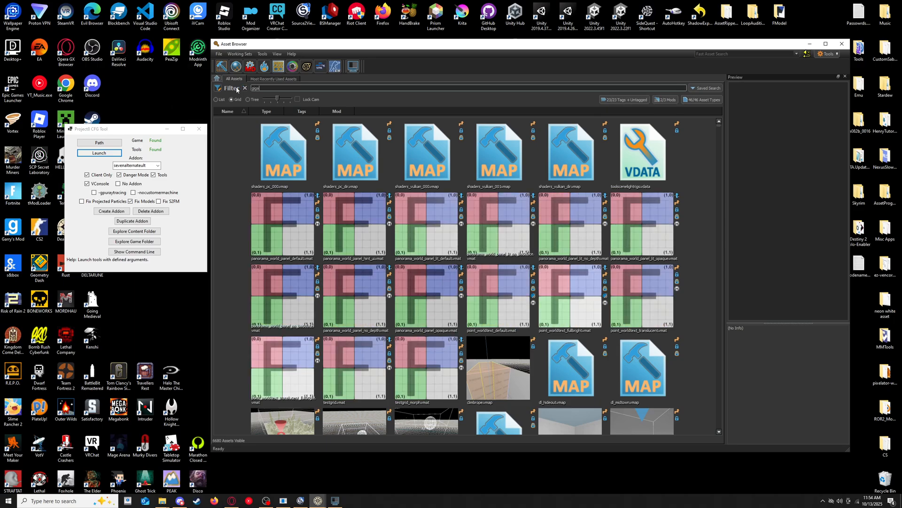
text(gigawatt)
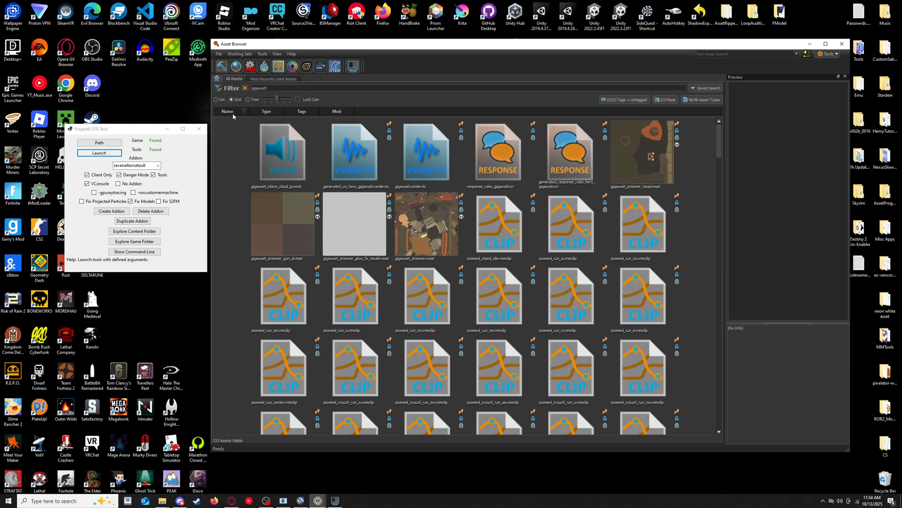
mouse_move(282, 149)
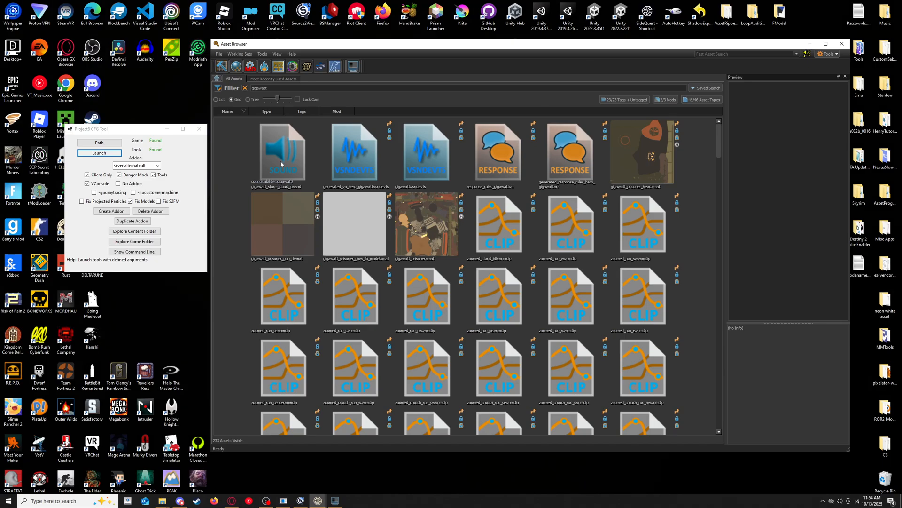
click(282, 150)
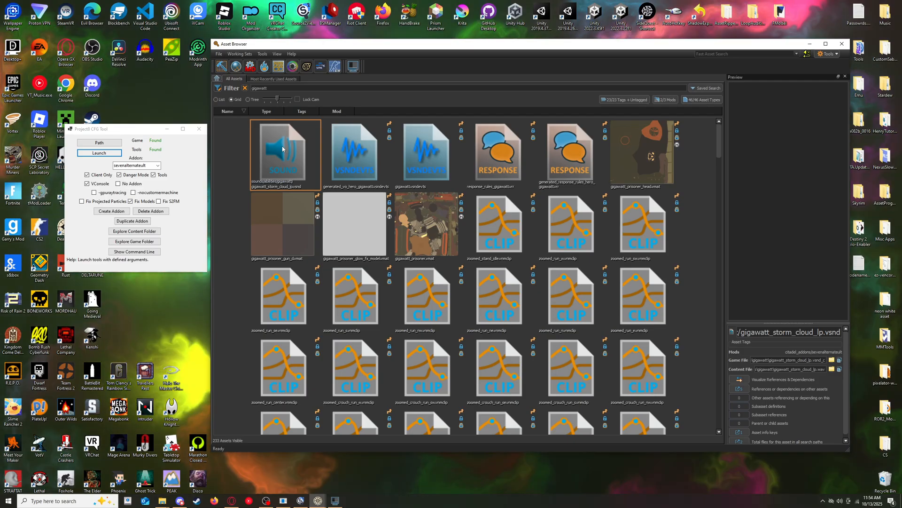
Play the storm cloud .vsnd from its context menu, then put the Asset Browser away.
right_click(286, 149)
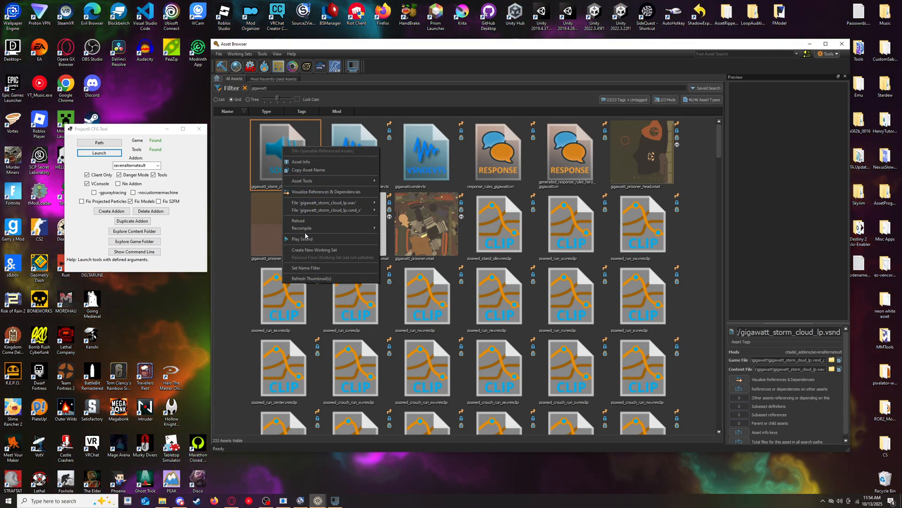
click(842, 45)
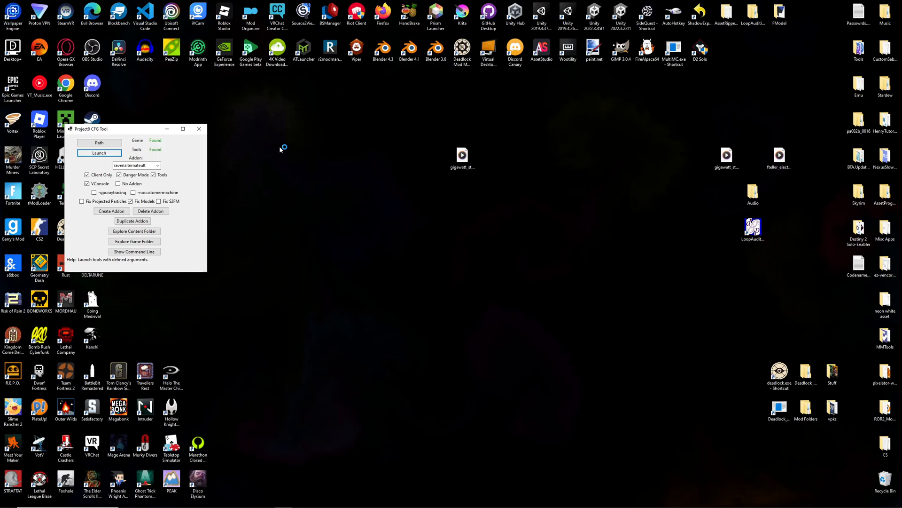
click(99, 152)
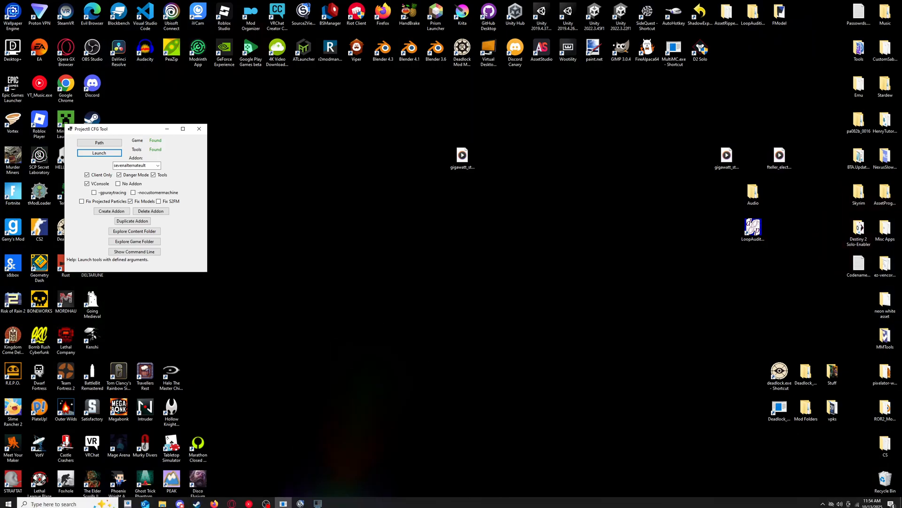
Relaunch the tools and sort the gigawatt assets by Name so the sound assets list first.
click(98, 152)
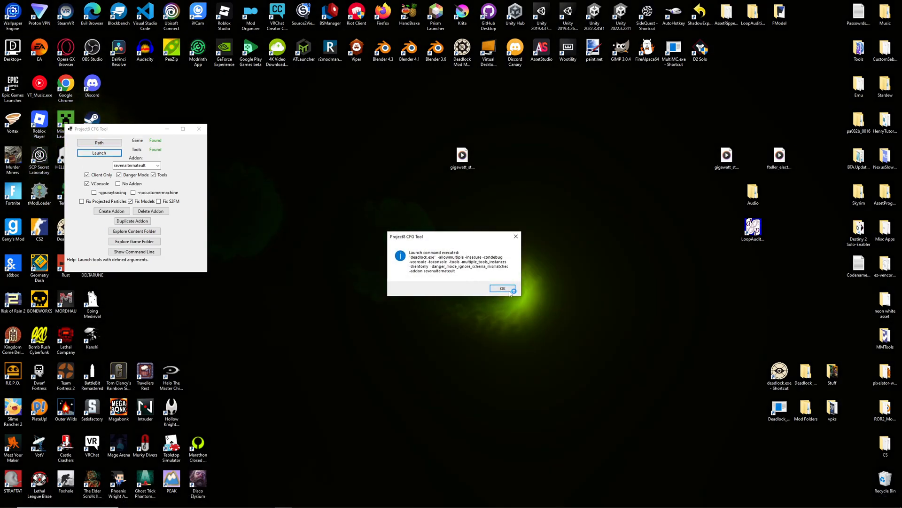
click(501, 288)
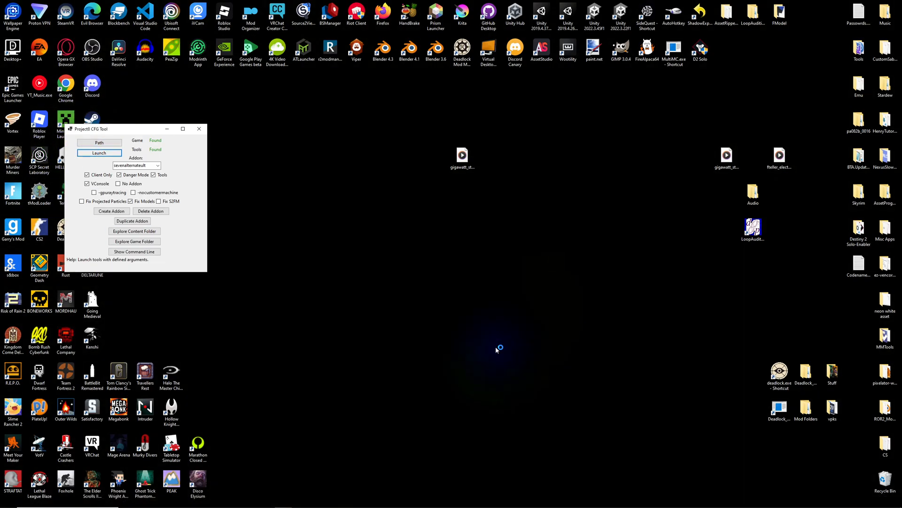
click(98, 152)
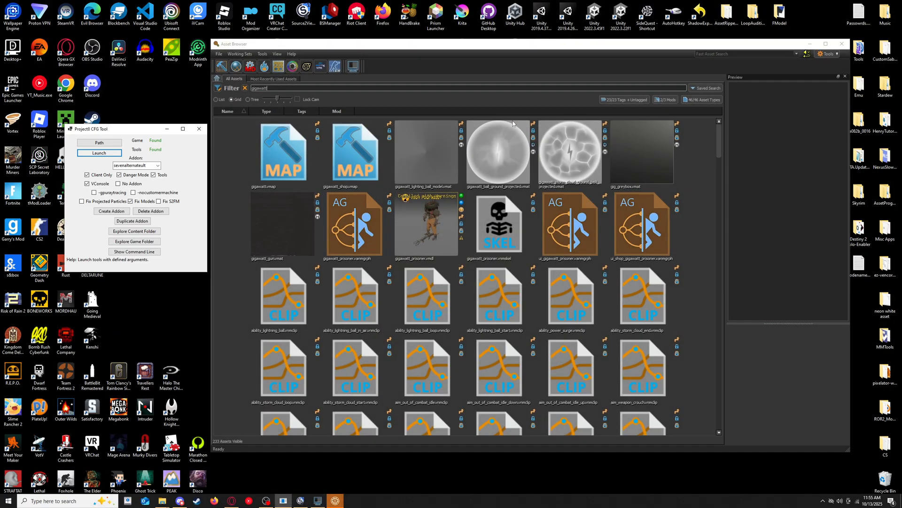
click(227, 111)
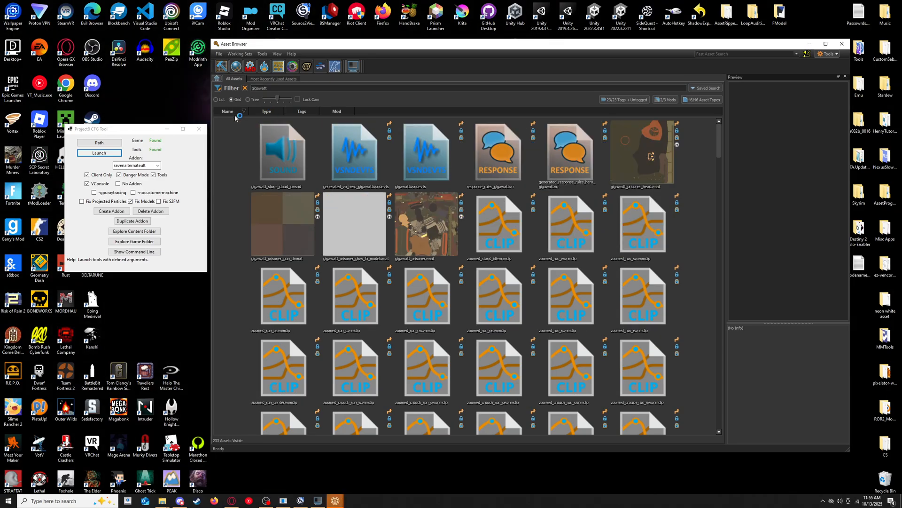
Open the game folder holding the compiled gigawatt_storm_cloud_lp.vsnd_c from the asset's menu.
right_click(283, 152)
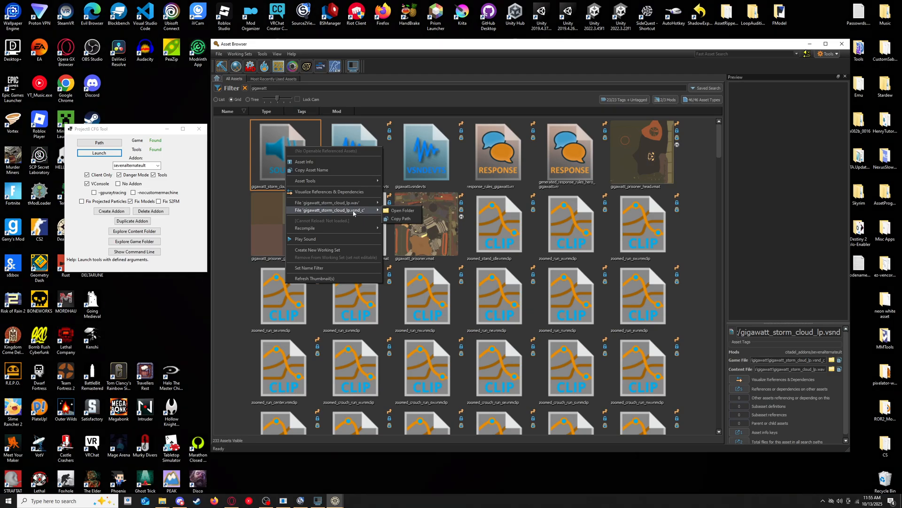
mouse_move(401, 210)
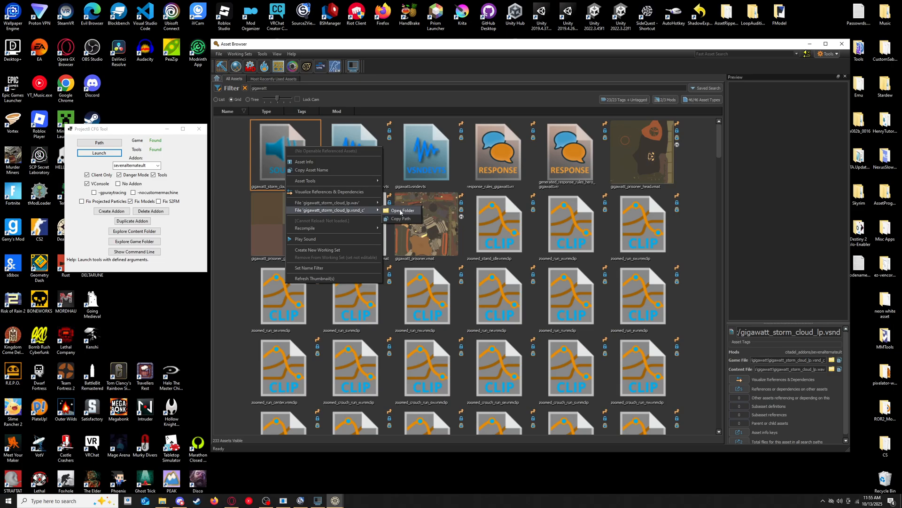
click(407, 210)
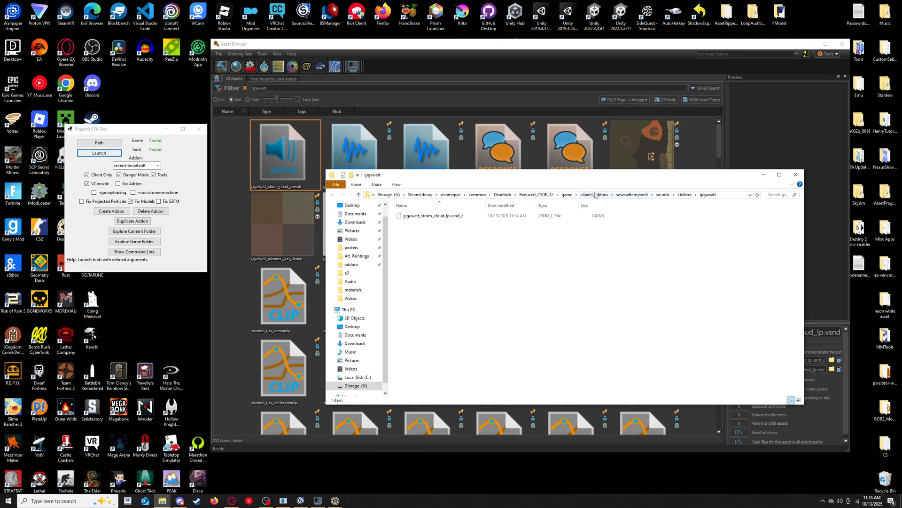
Browse into the sevenalternateult addon's sounds/abilities/gigawatt folder and confirm gigawatt_storm_cloud_lp.vsnd_c is there.
click(603, 195)
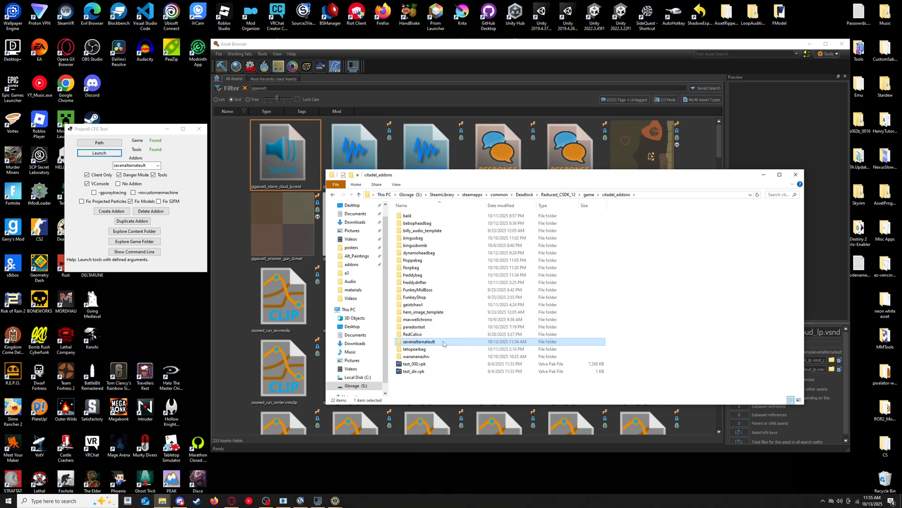
double_click(419, 341)
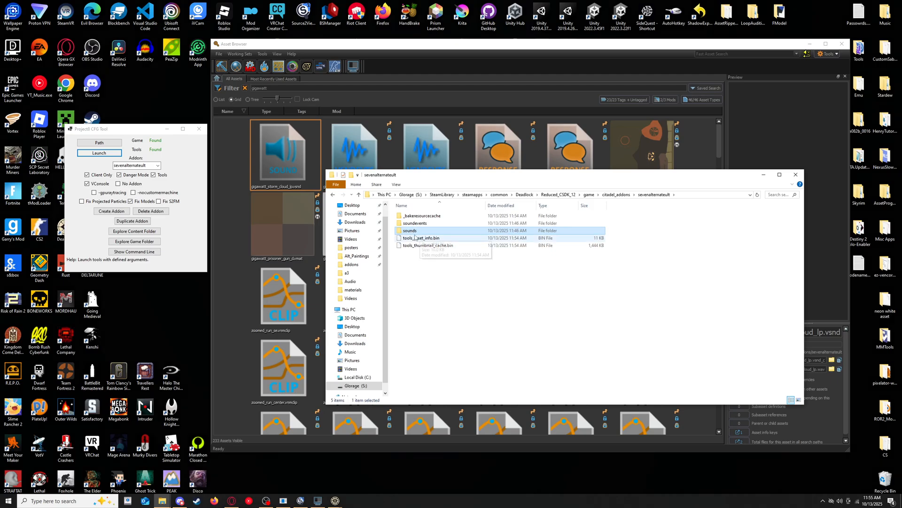
right_click(410, 231)
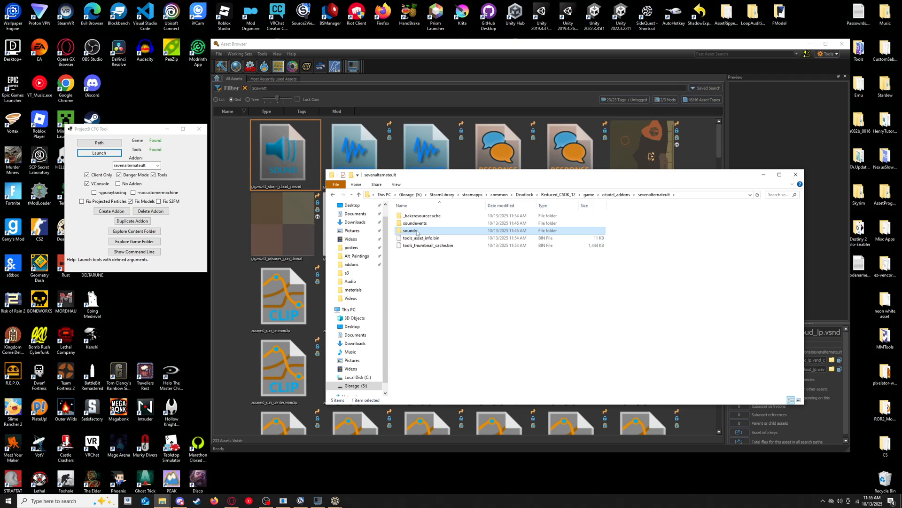
double_click(410, 230)
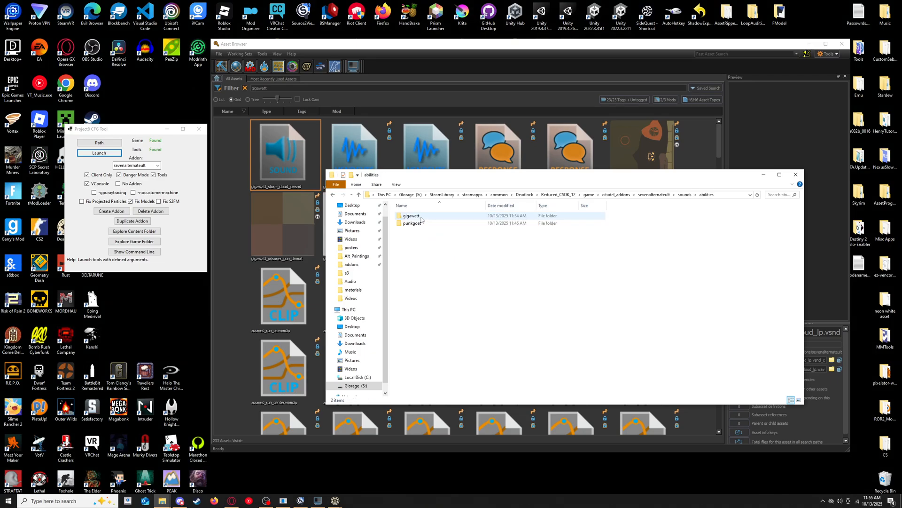
click(412, 222)
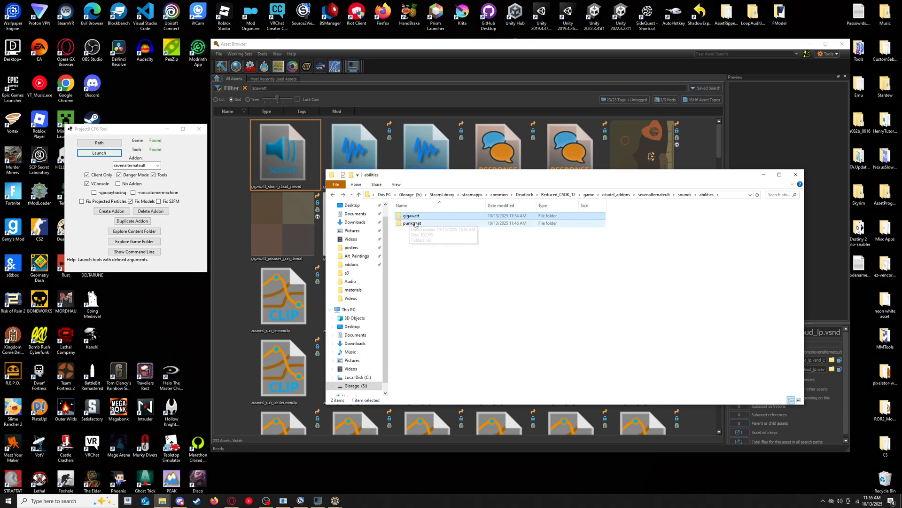
right_click(412, 222)
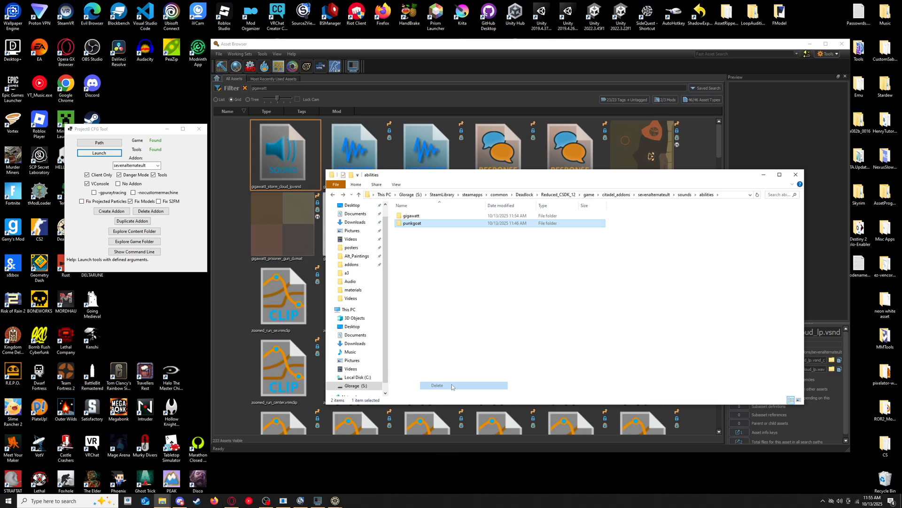
double_click(411, 215)
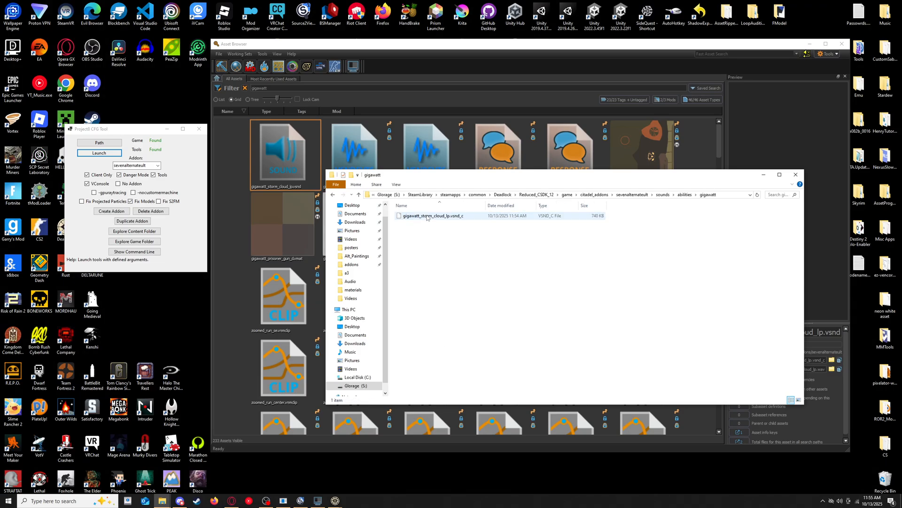
click(417, 229)
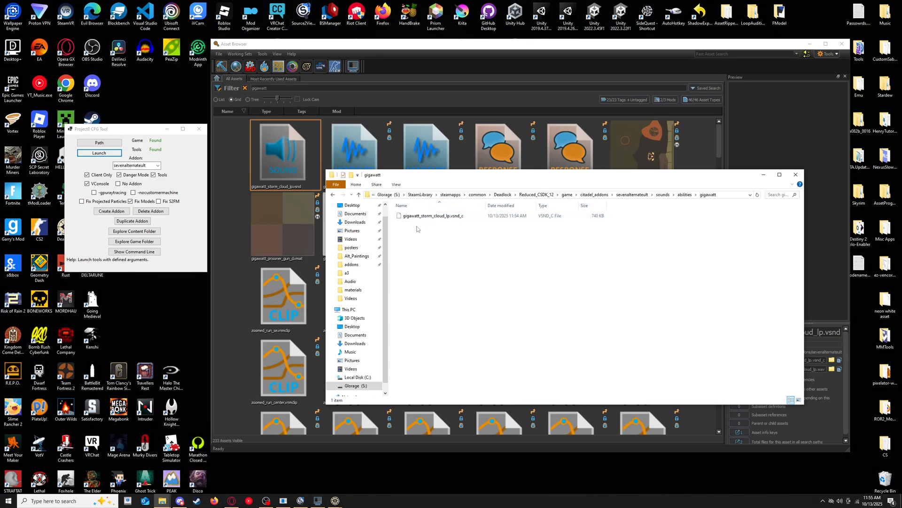
Return to the addon's top folder and minimize File Explorer.
click(332, 194)
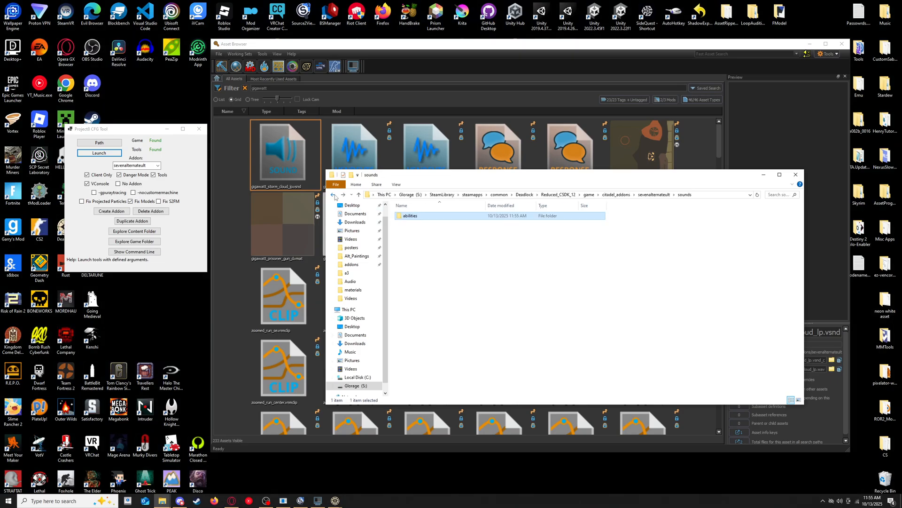
double_click(410, 216)
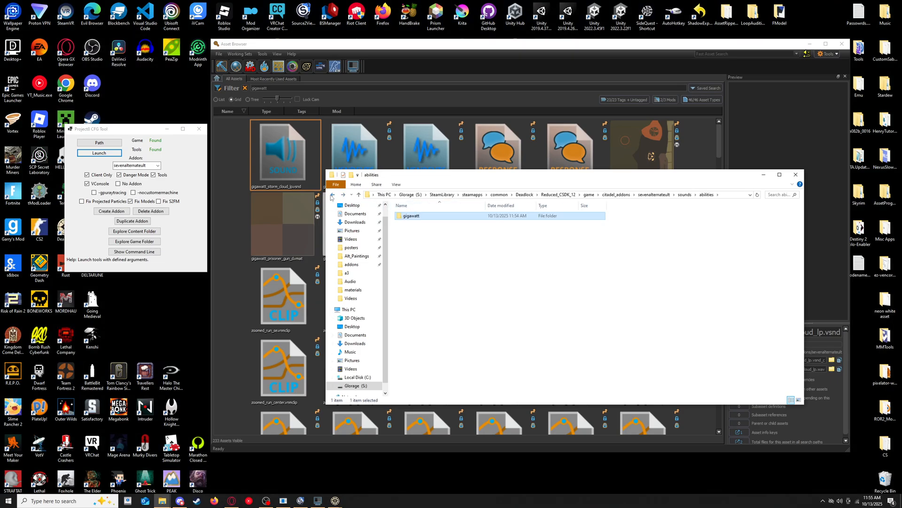
right_click(409, 230)
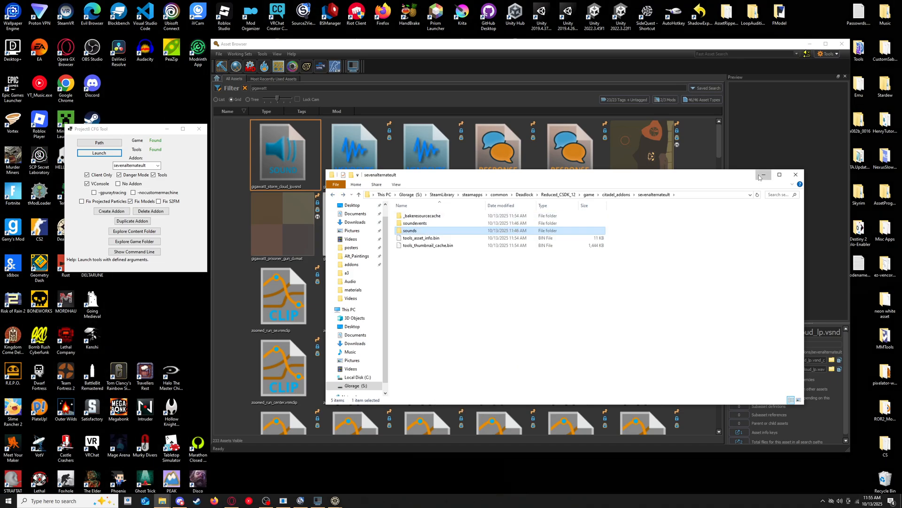
click(795, 175)
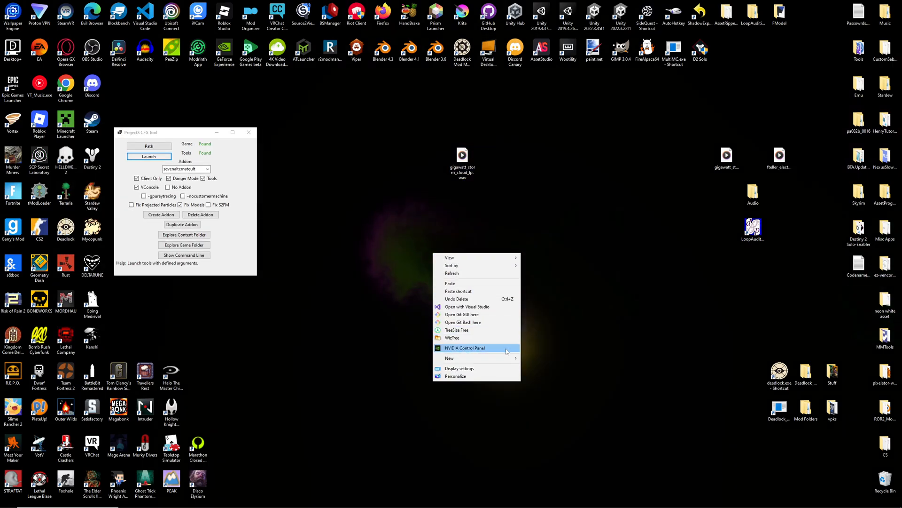
Place gigawatt_storm_cloud_lp.vsnd_c into SevenAlternateUlt's sounds/abilities/gigawatt subfolder.
click(450, 359)
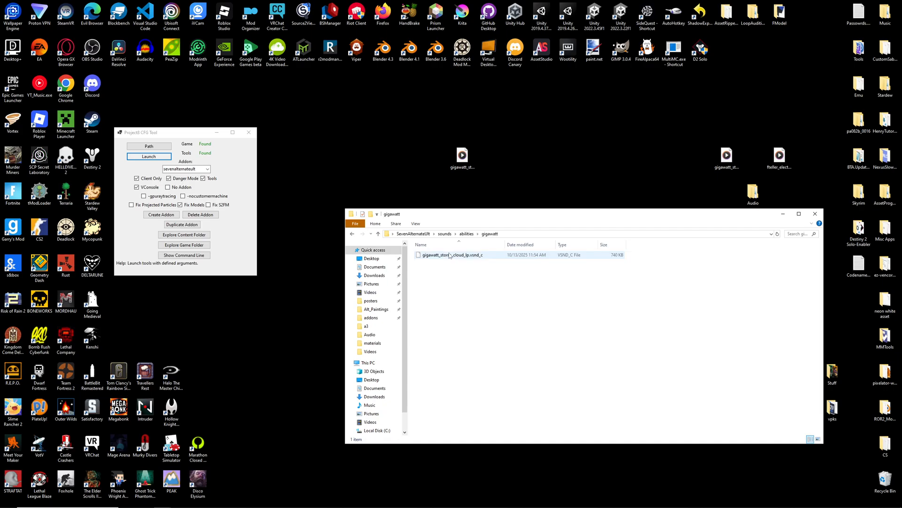
click(455, 254)
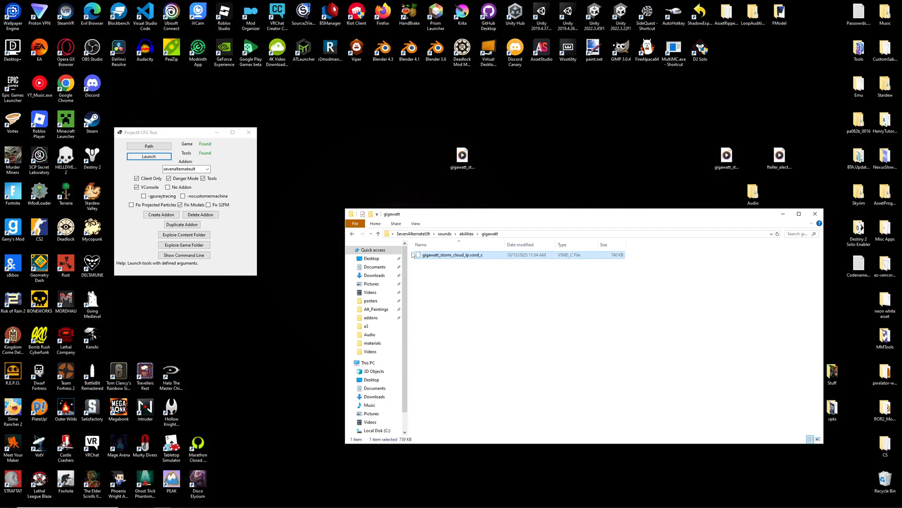
click(815, 214)
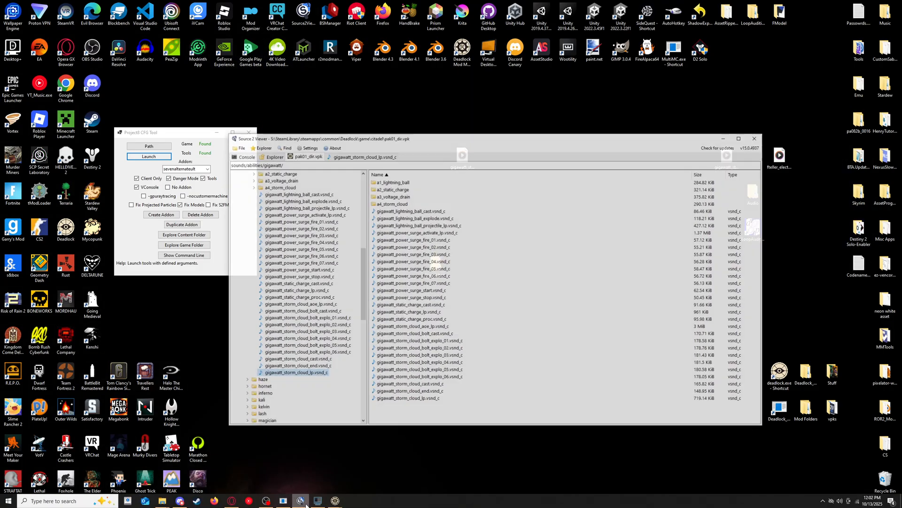
Create a new VPK in Source 2 Viewer from the SevenAlternateUlt folder.
click(241, 134)
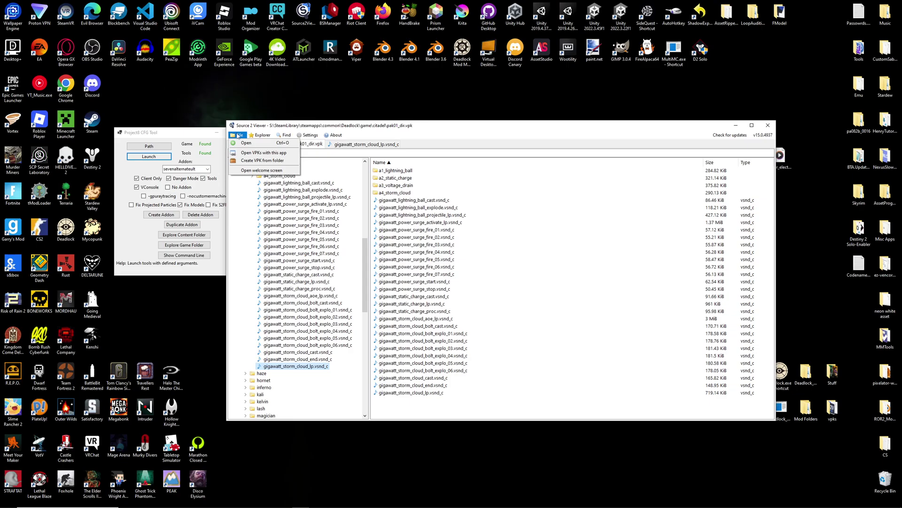
click(263, 160)
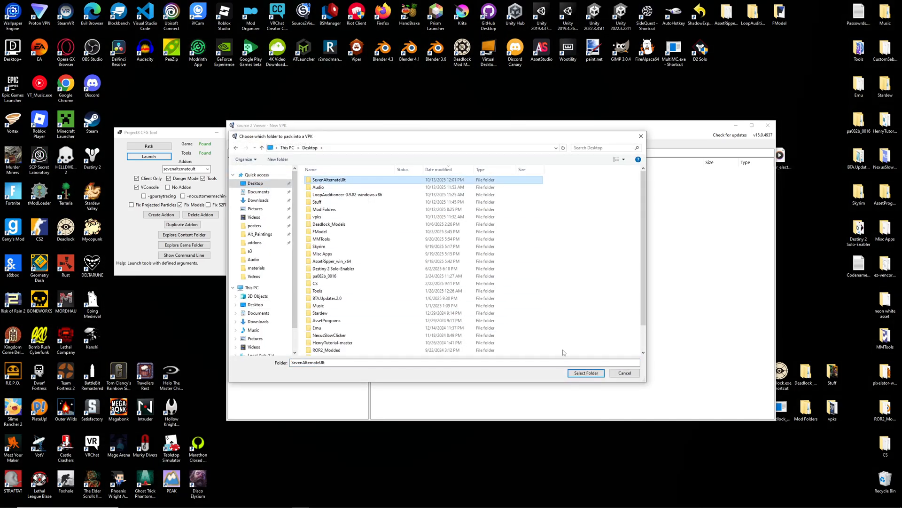
click(584, 374)
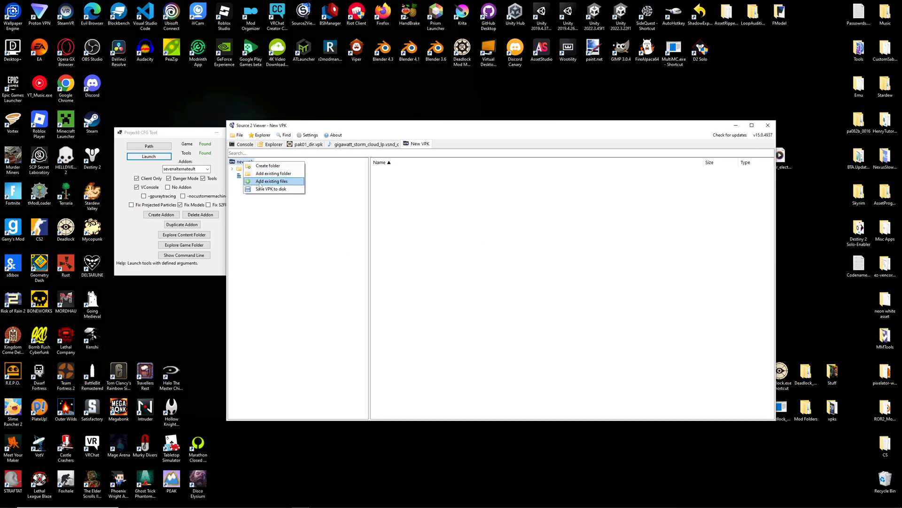
click(270, 181)
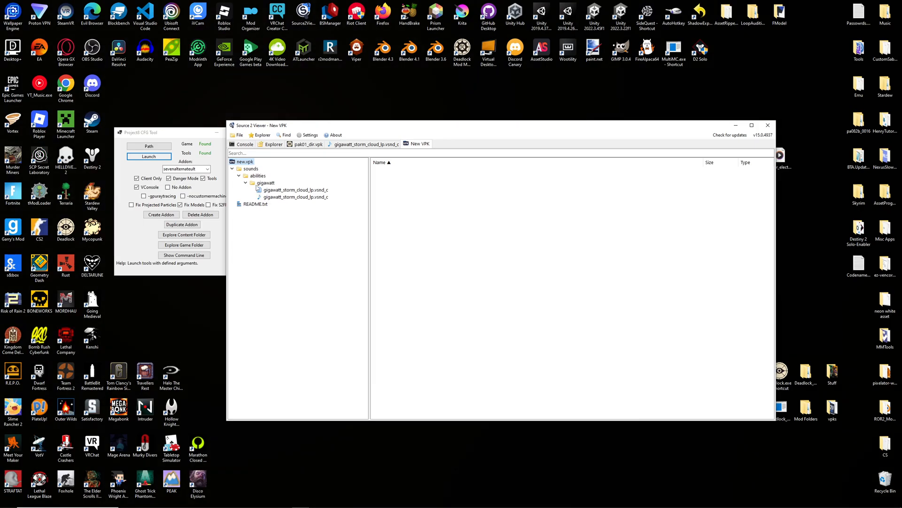
Preview and play the packed storm cloud sound inside the new VPK.
click(294, 197)
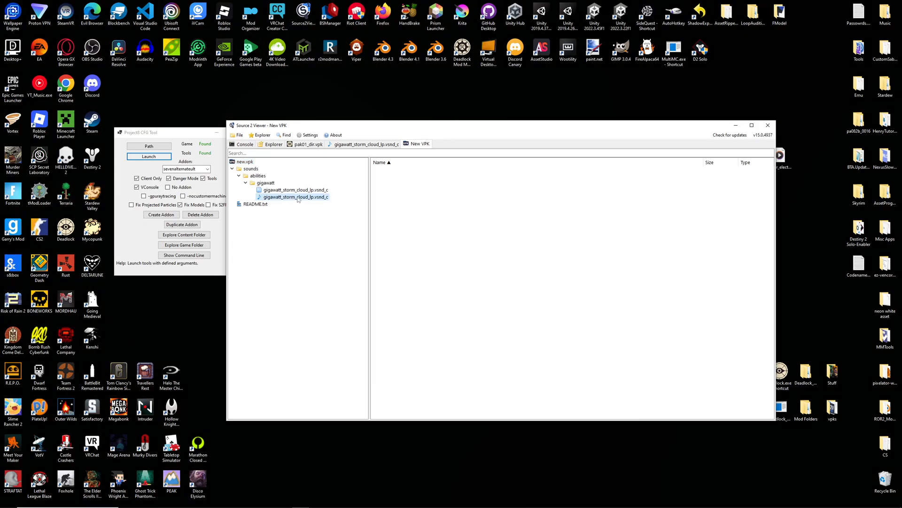
double_click(294, 196)
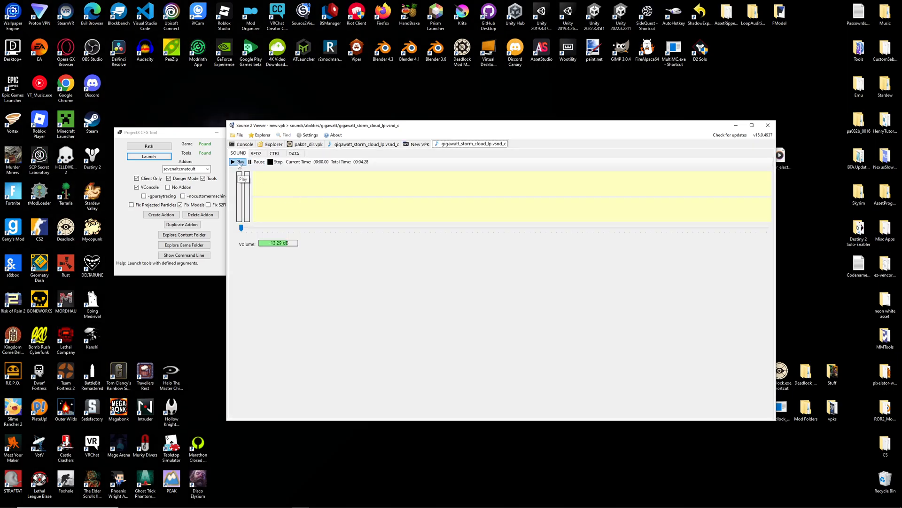
click(238, 162)
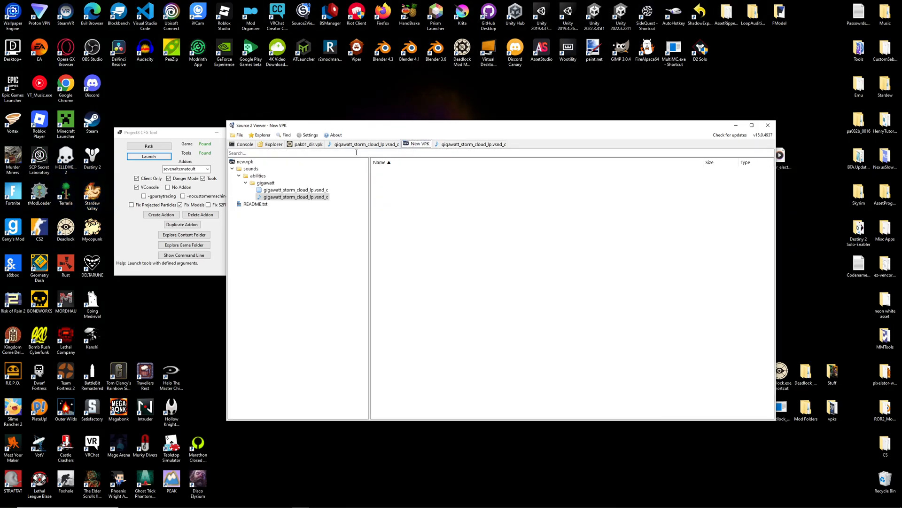
right_click(242, 161)
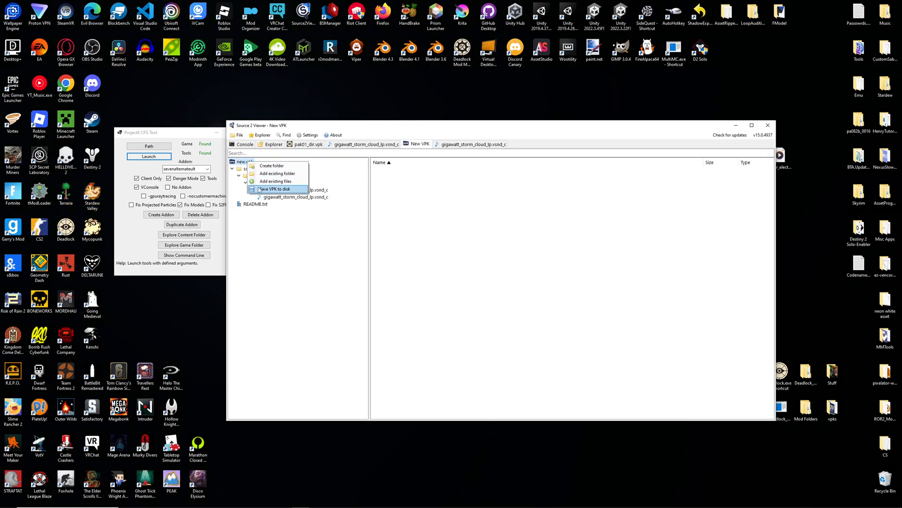
Save the new VPK over pak03_dir.vpk in Deadlock's citadel addons folder and close Source 2 Viewer.
click(276, 189)
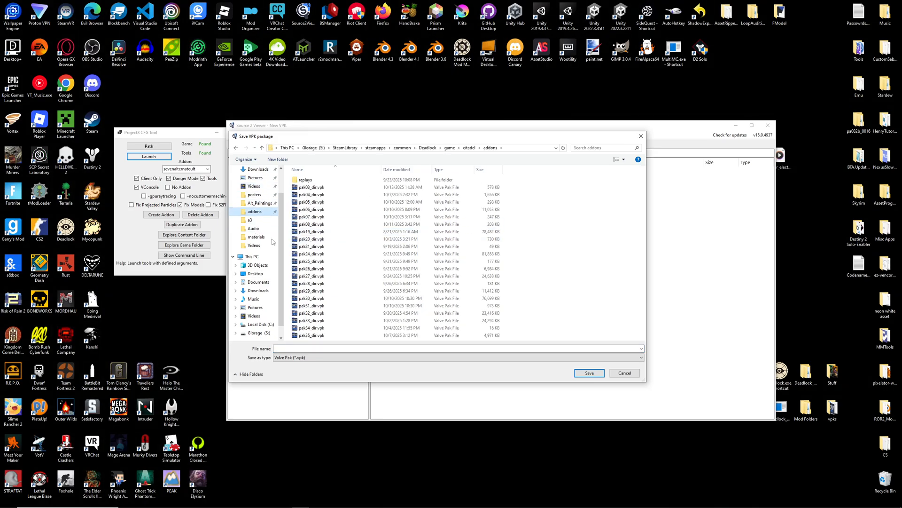
click(311, 261)
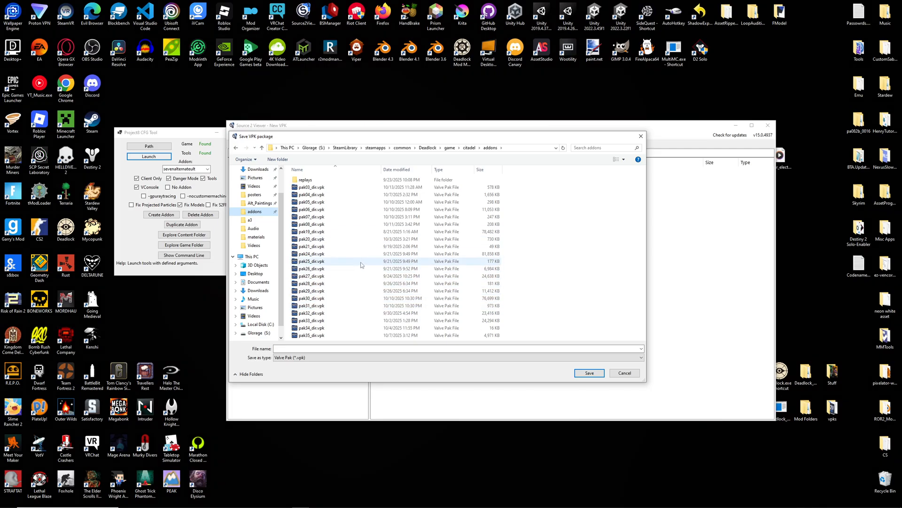
mouse_move(311, 186)
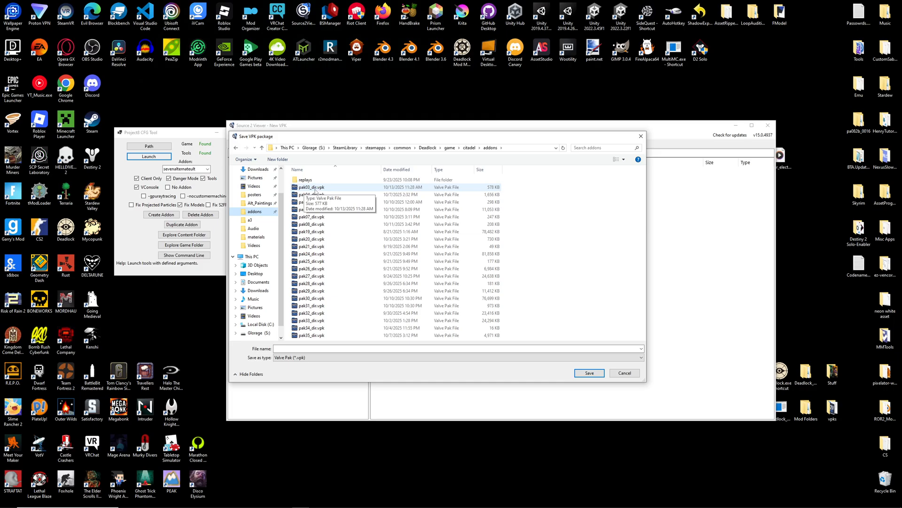
click(589, 373)
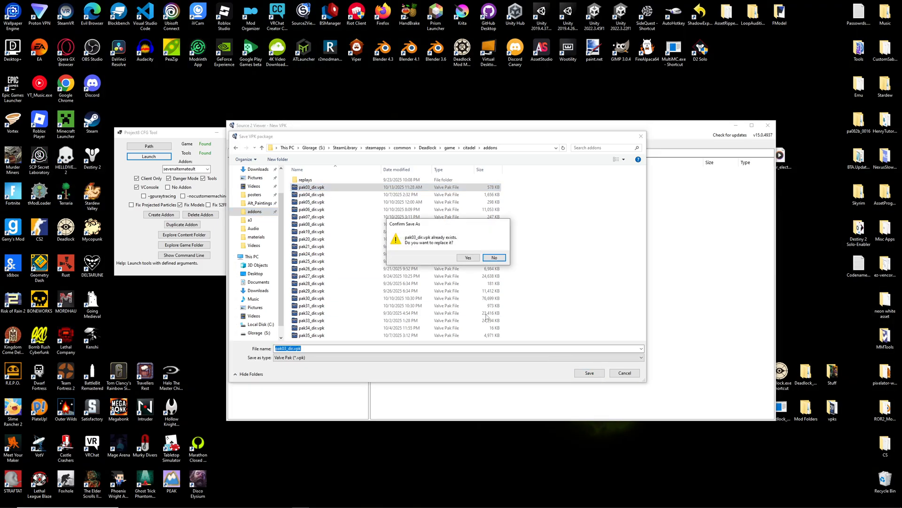
click(467, 257)
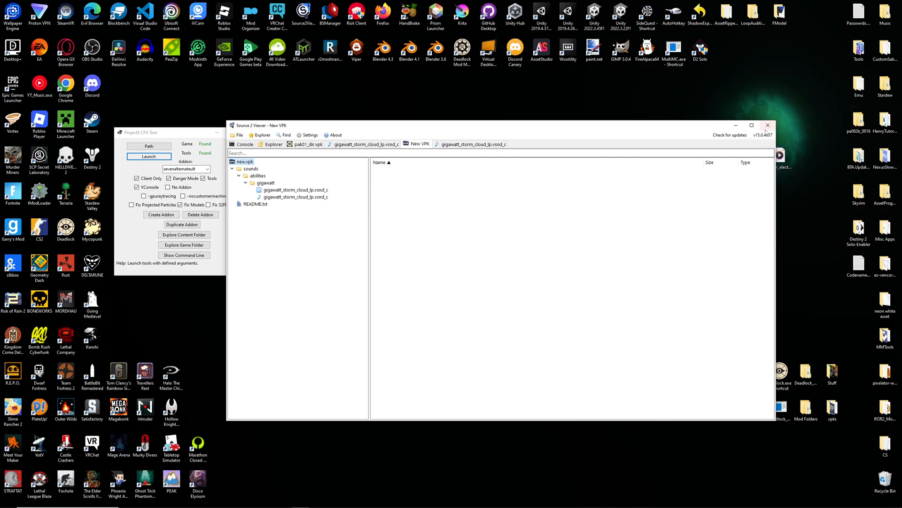
click(767, 125)
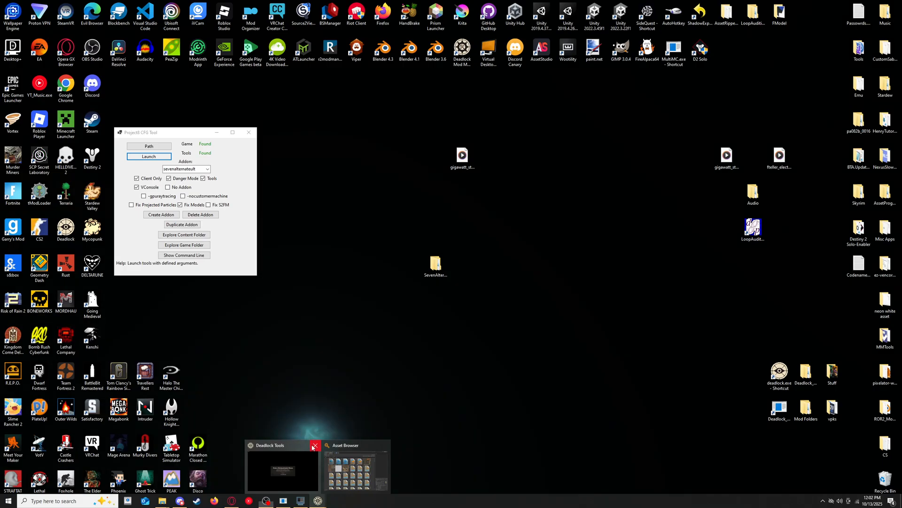
Close Deadlock Tools and launch Deadlock from Steam to its main menu.
click(314, 445)
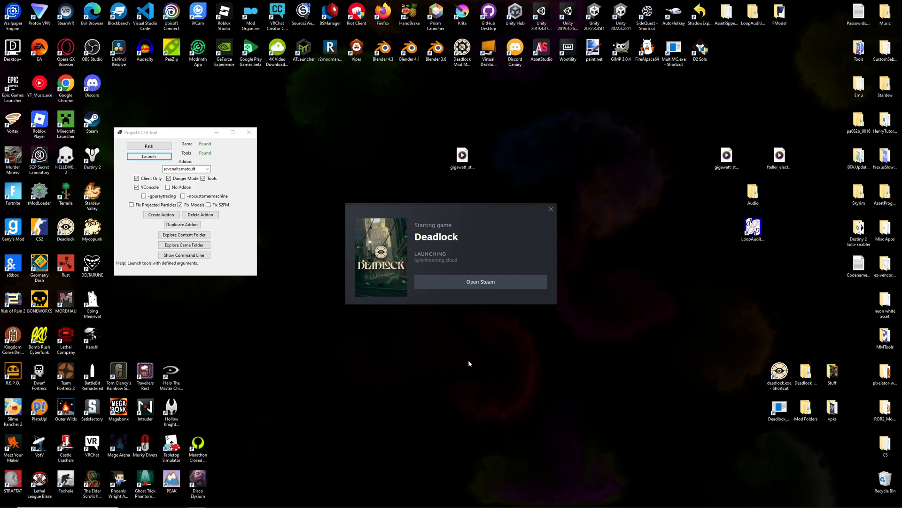
click(550, 209)
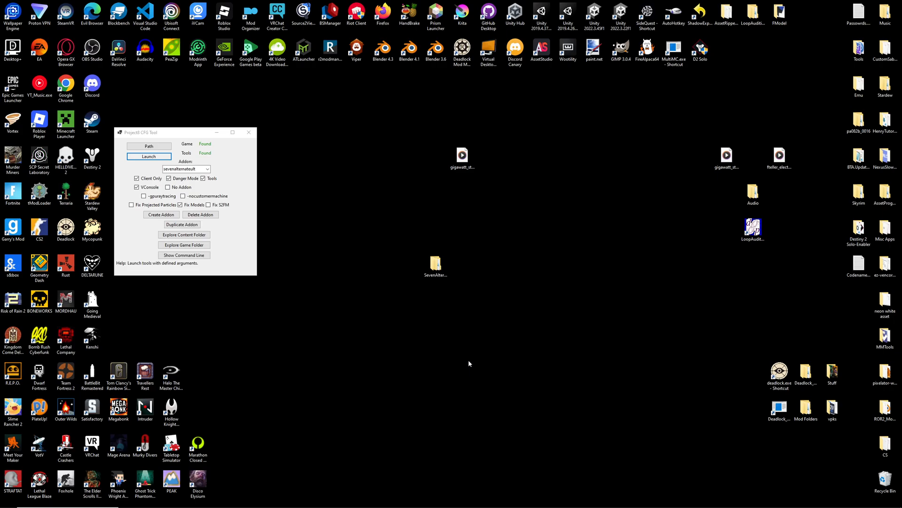
click(148, 156)
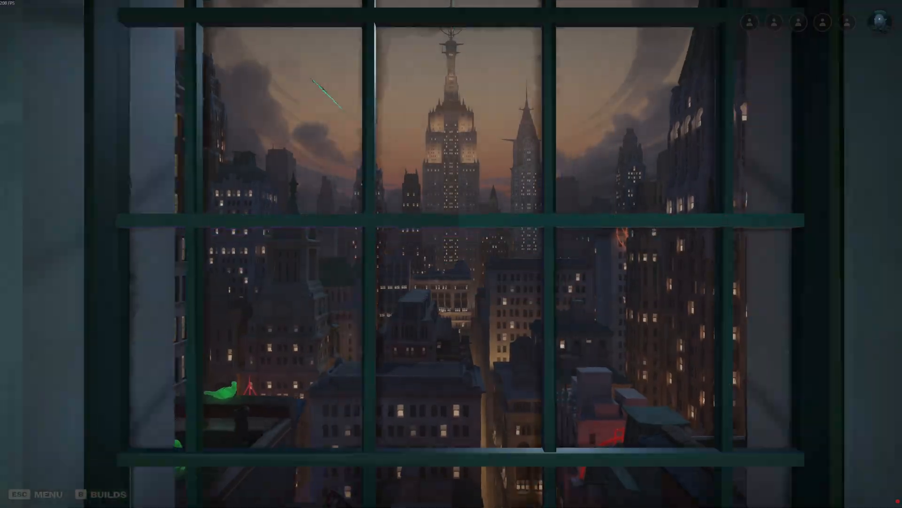